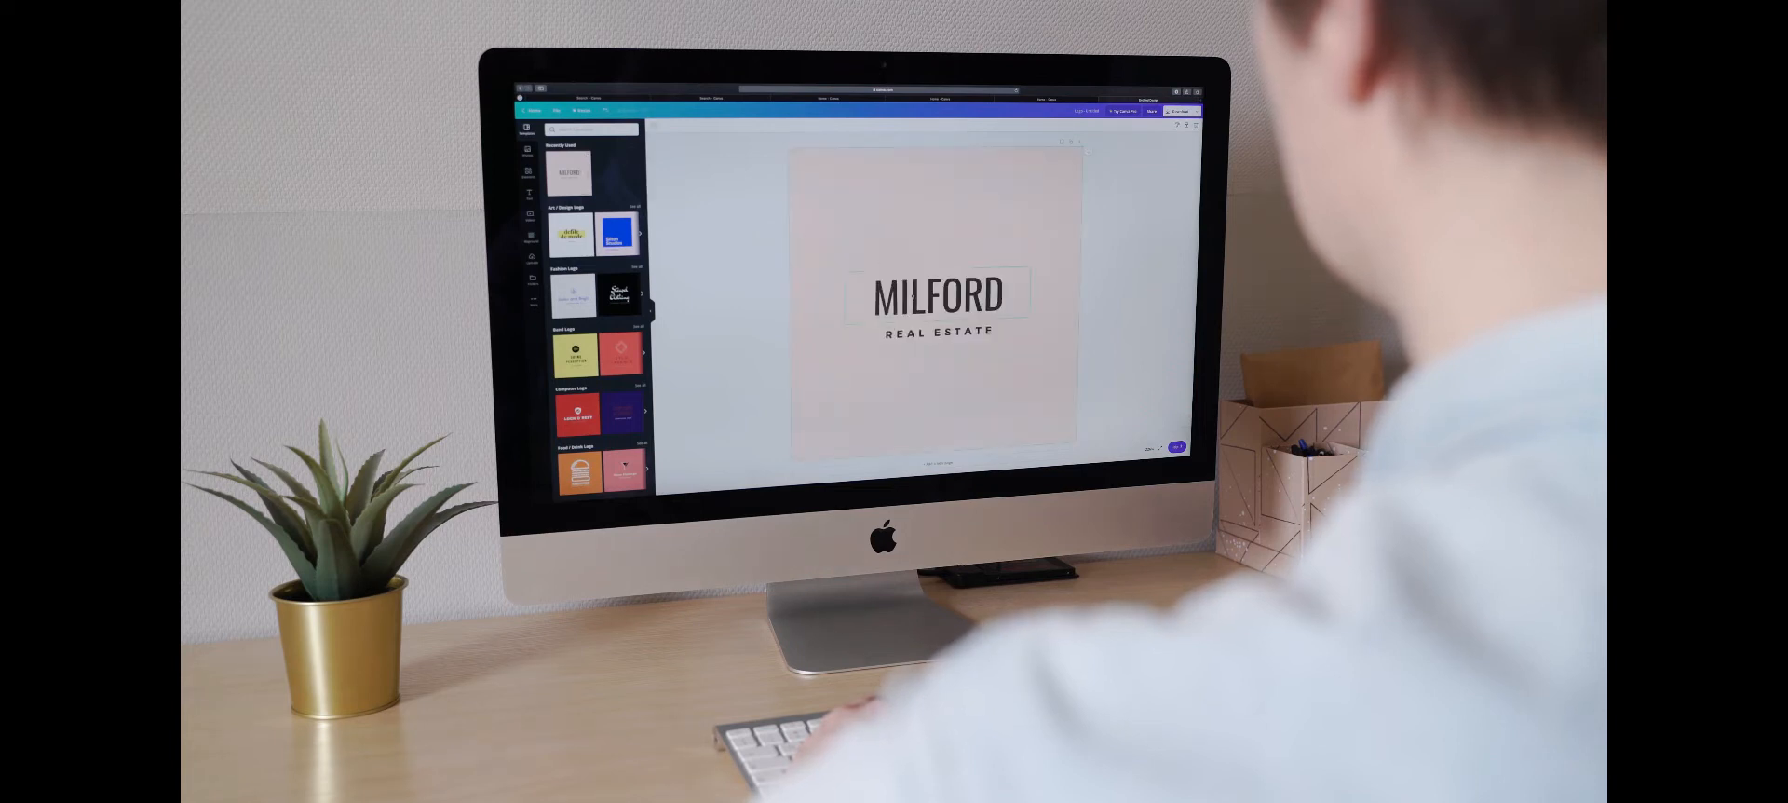
Go to material.io to show the Material You and Material Design 3 home page.
left_click(935, 294)
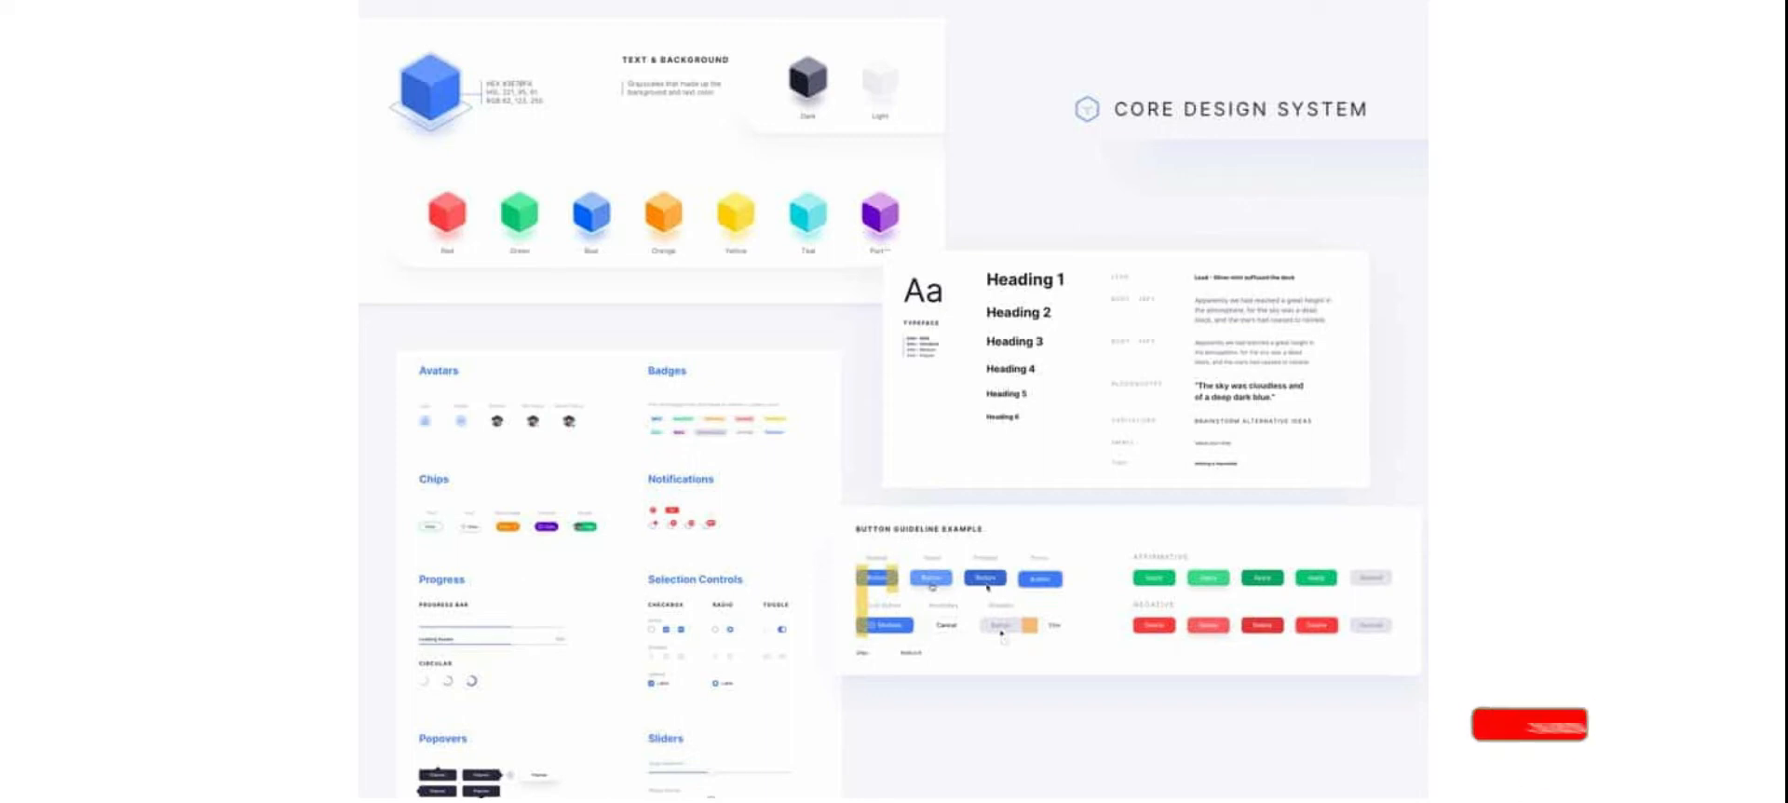
left_click(1528, 722)
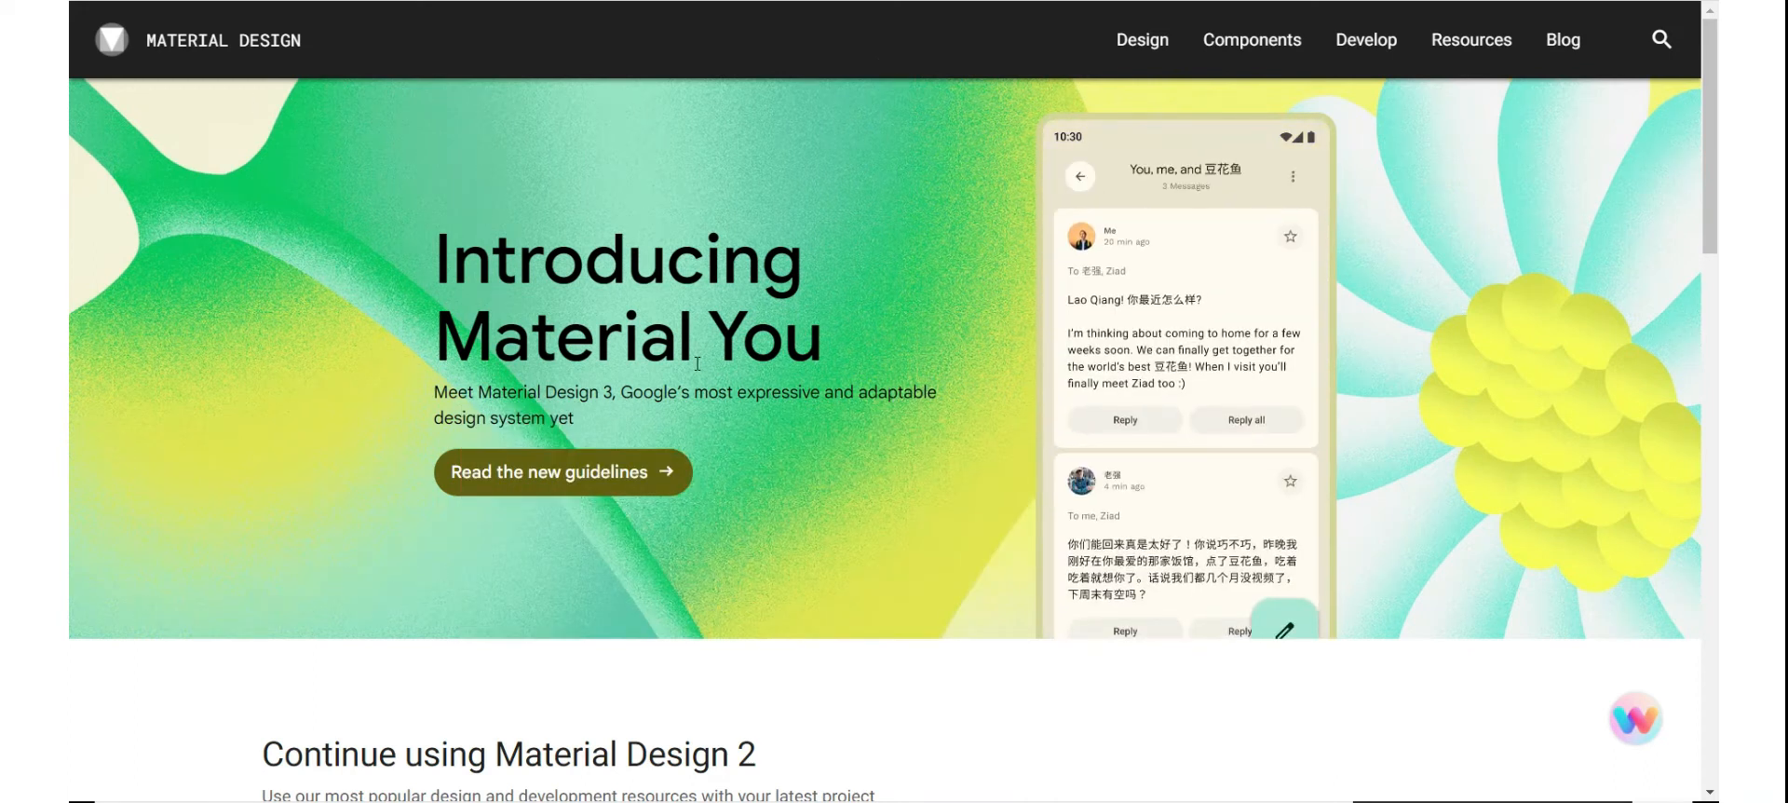
Switch from the home page to the Material Design guidelines section.
scroll("down", 3)
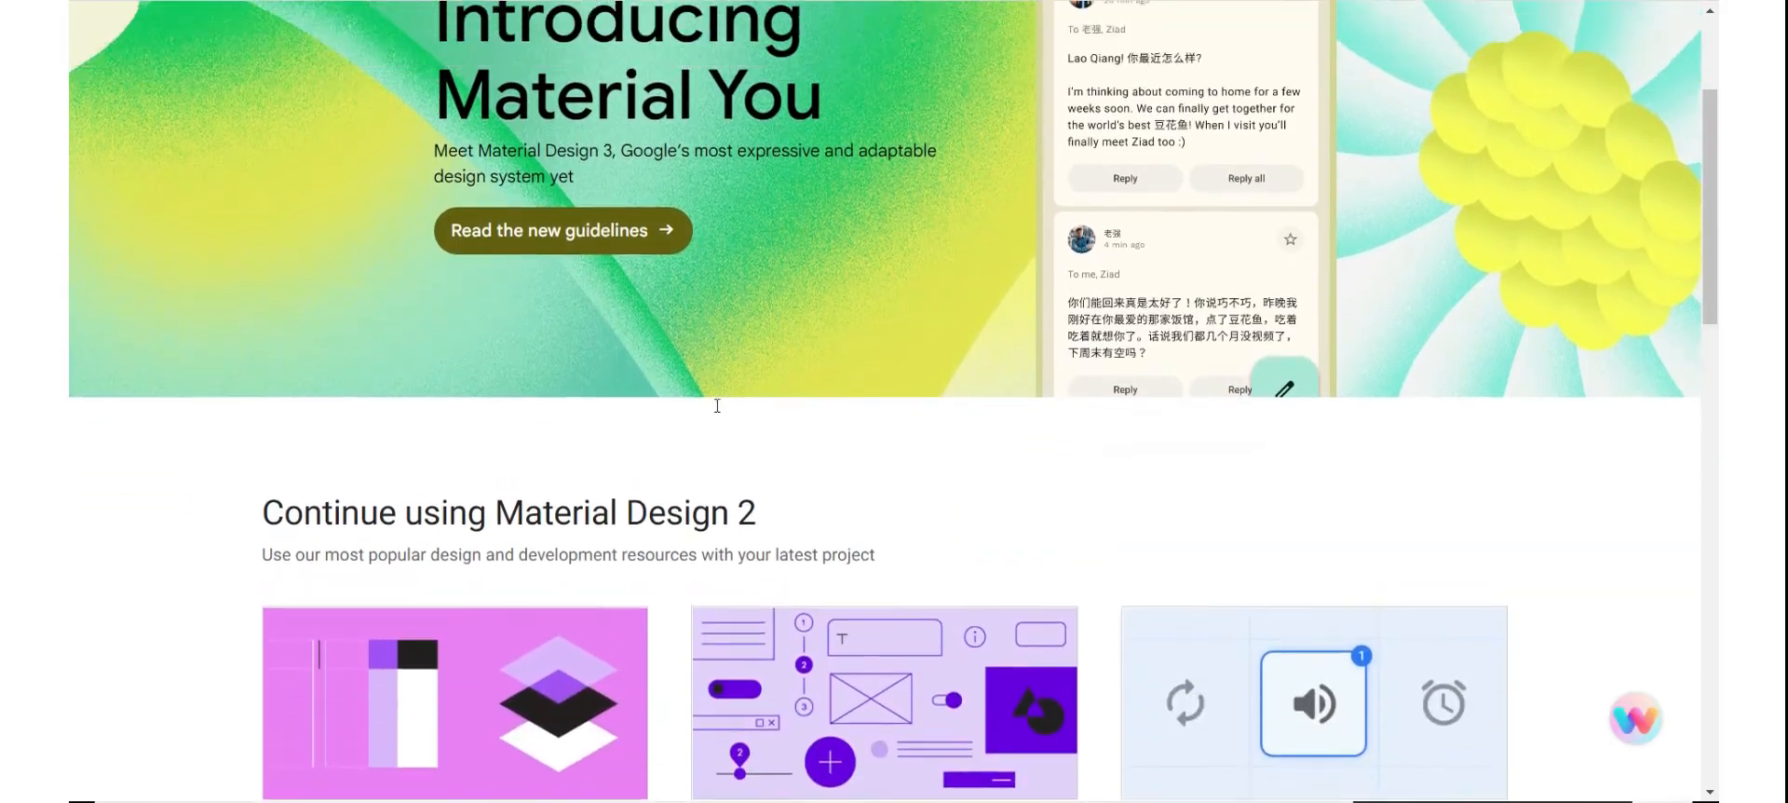
scroll("up", 3)
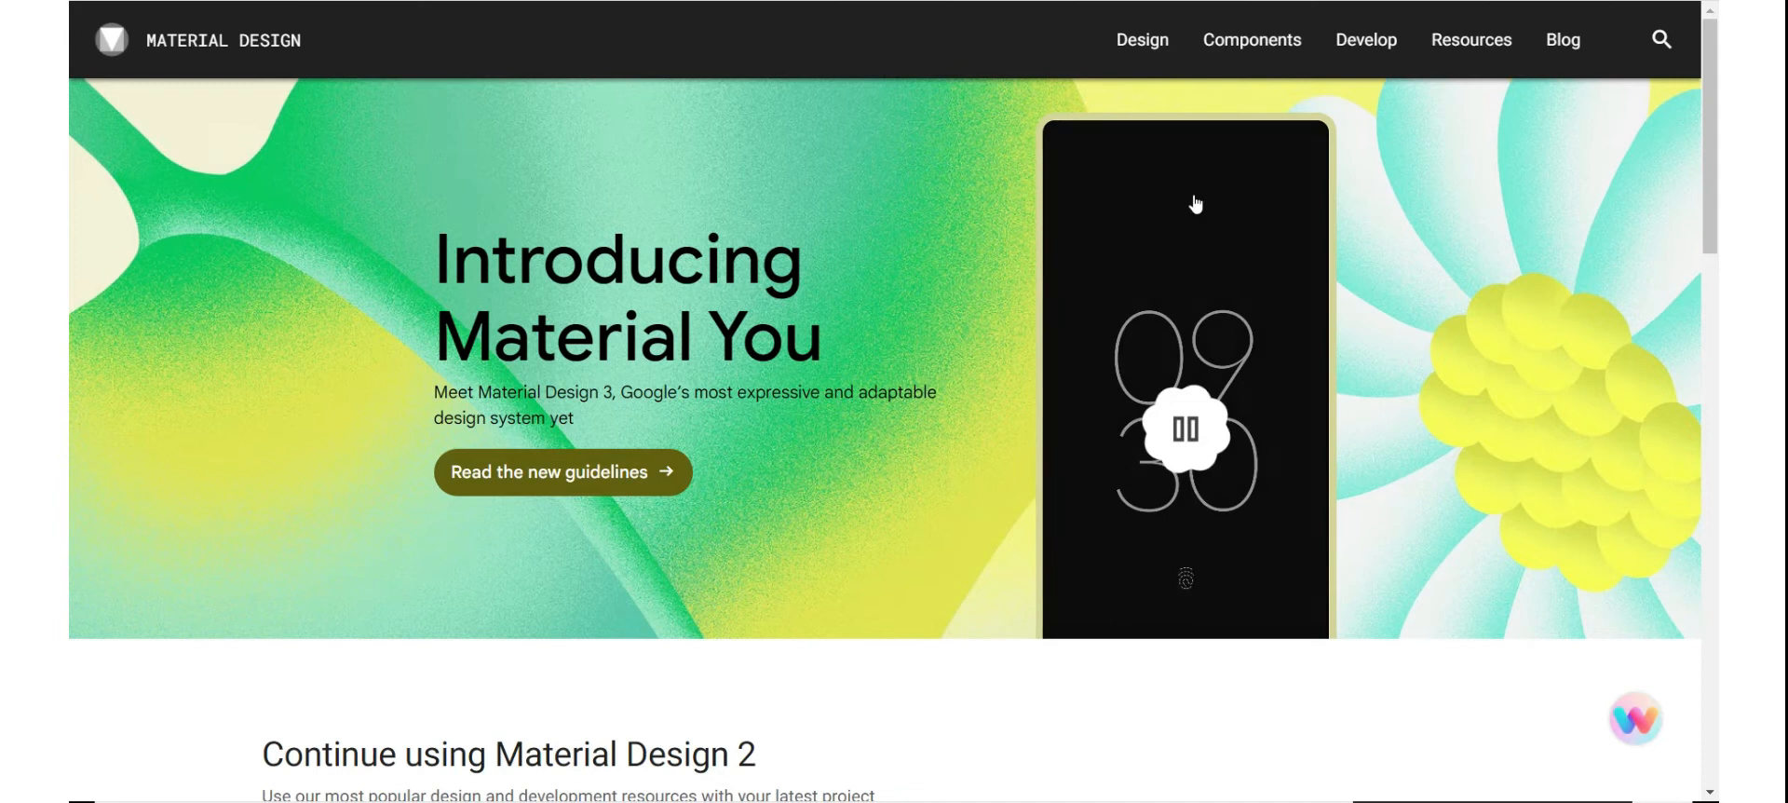
left_click(1140, 40)
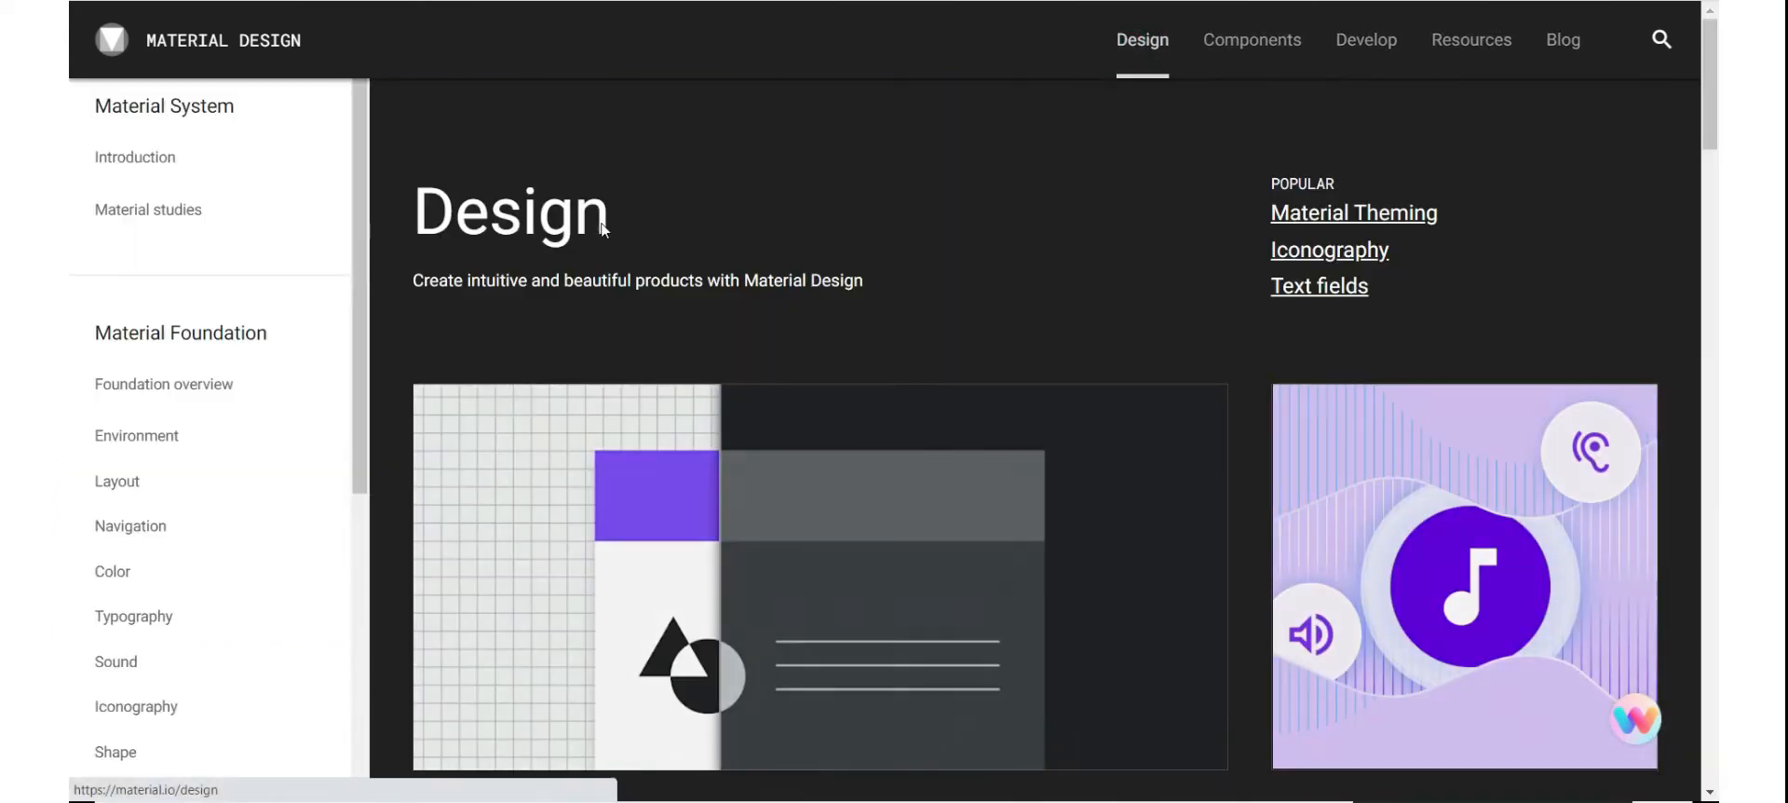
scroll("down", 3)
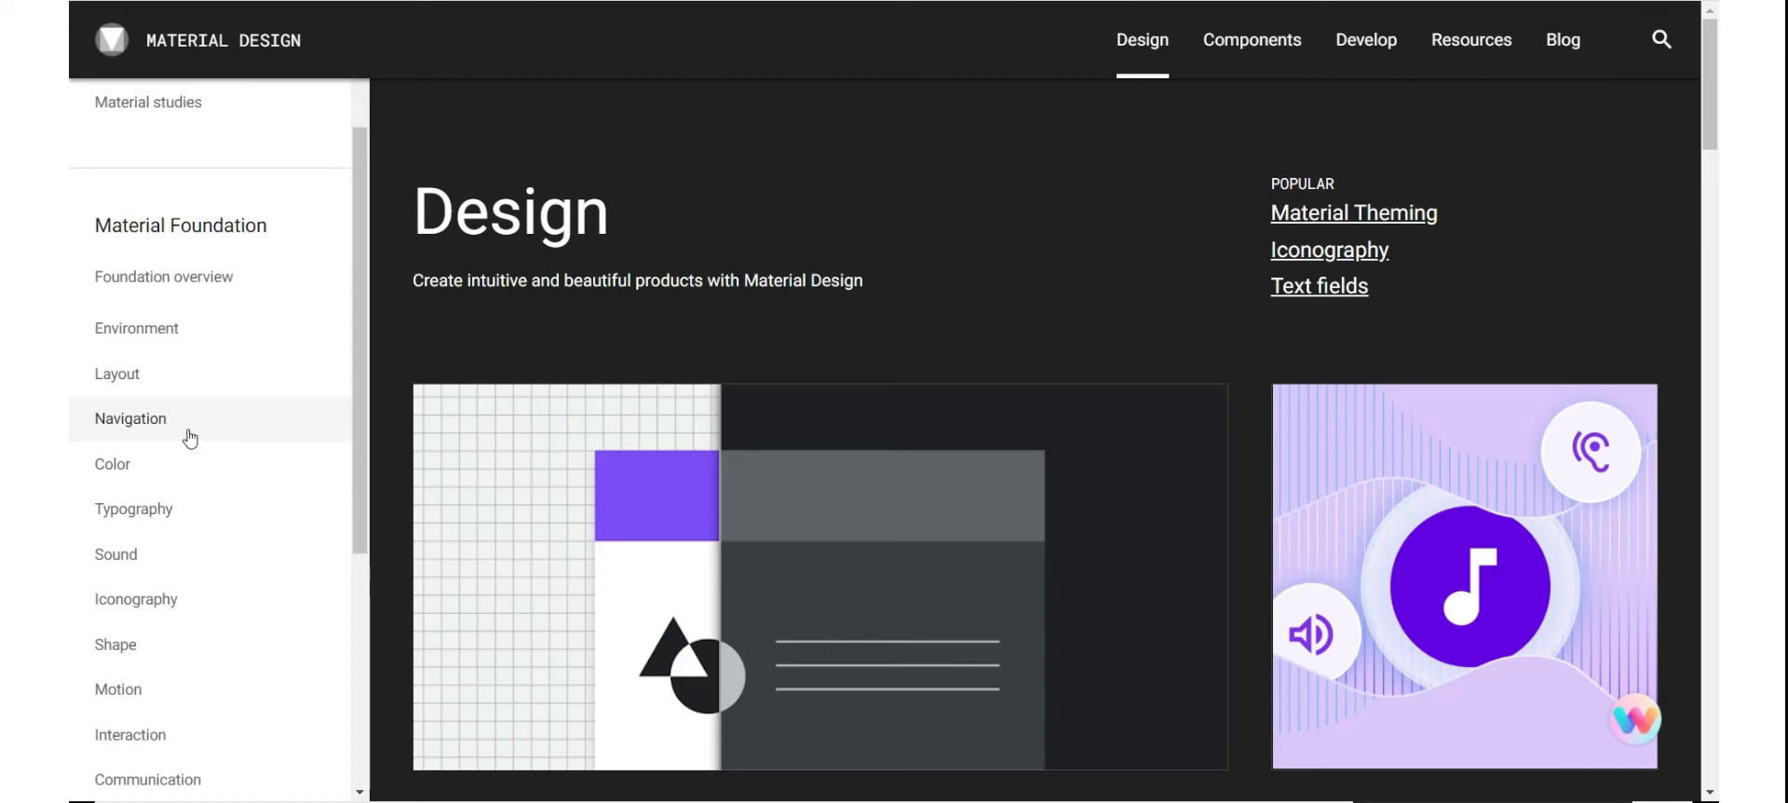
mouse_move(208, 376)
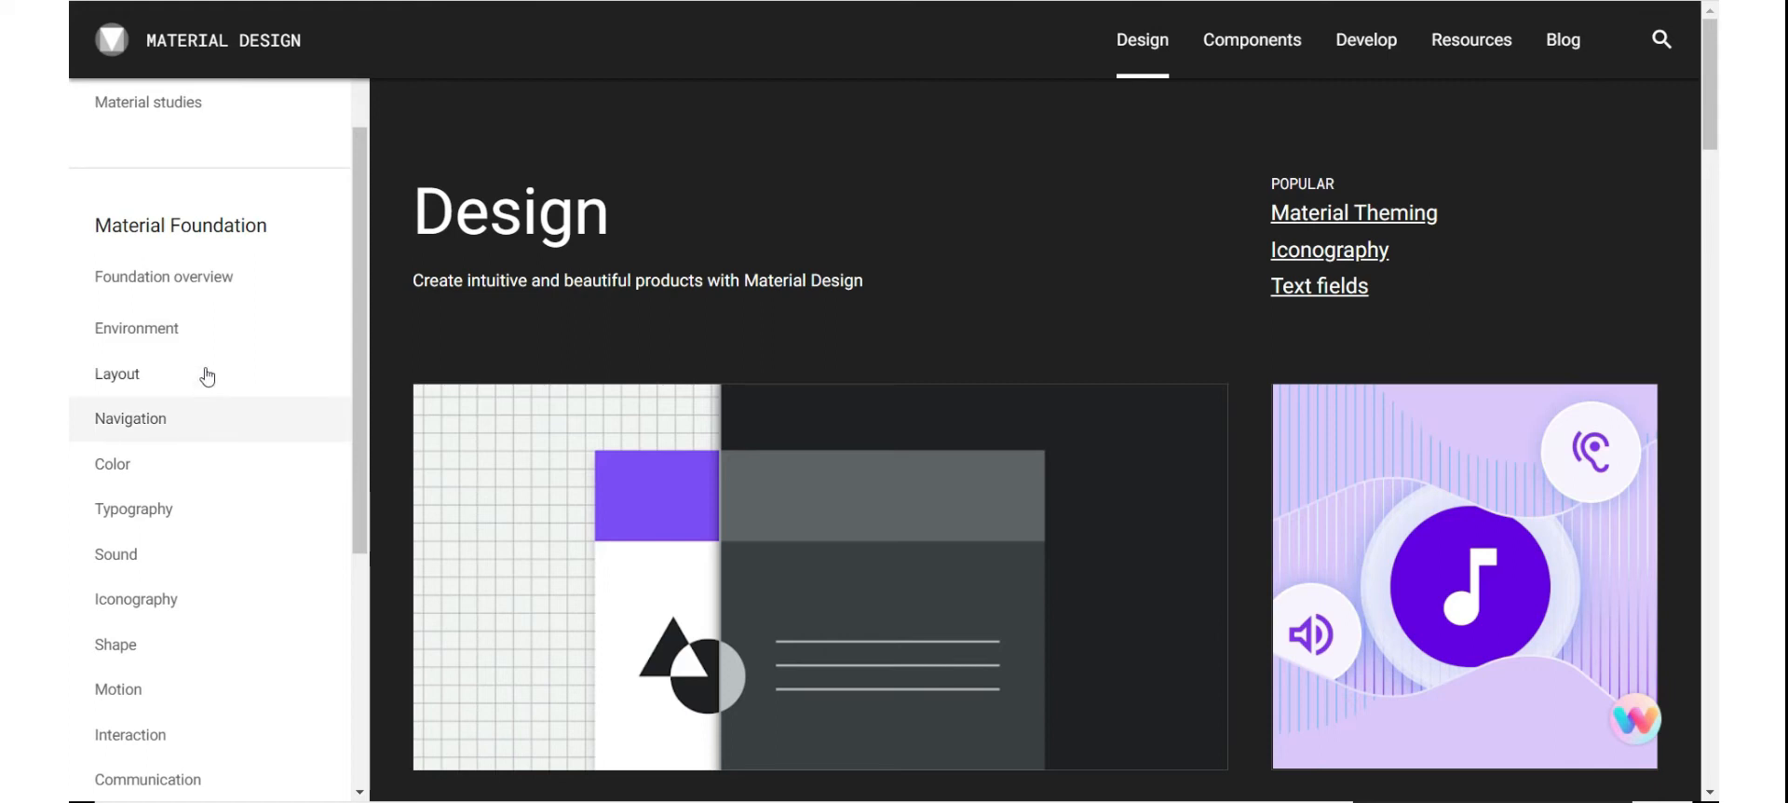
mouse_move(206, 354)
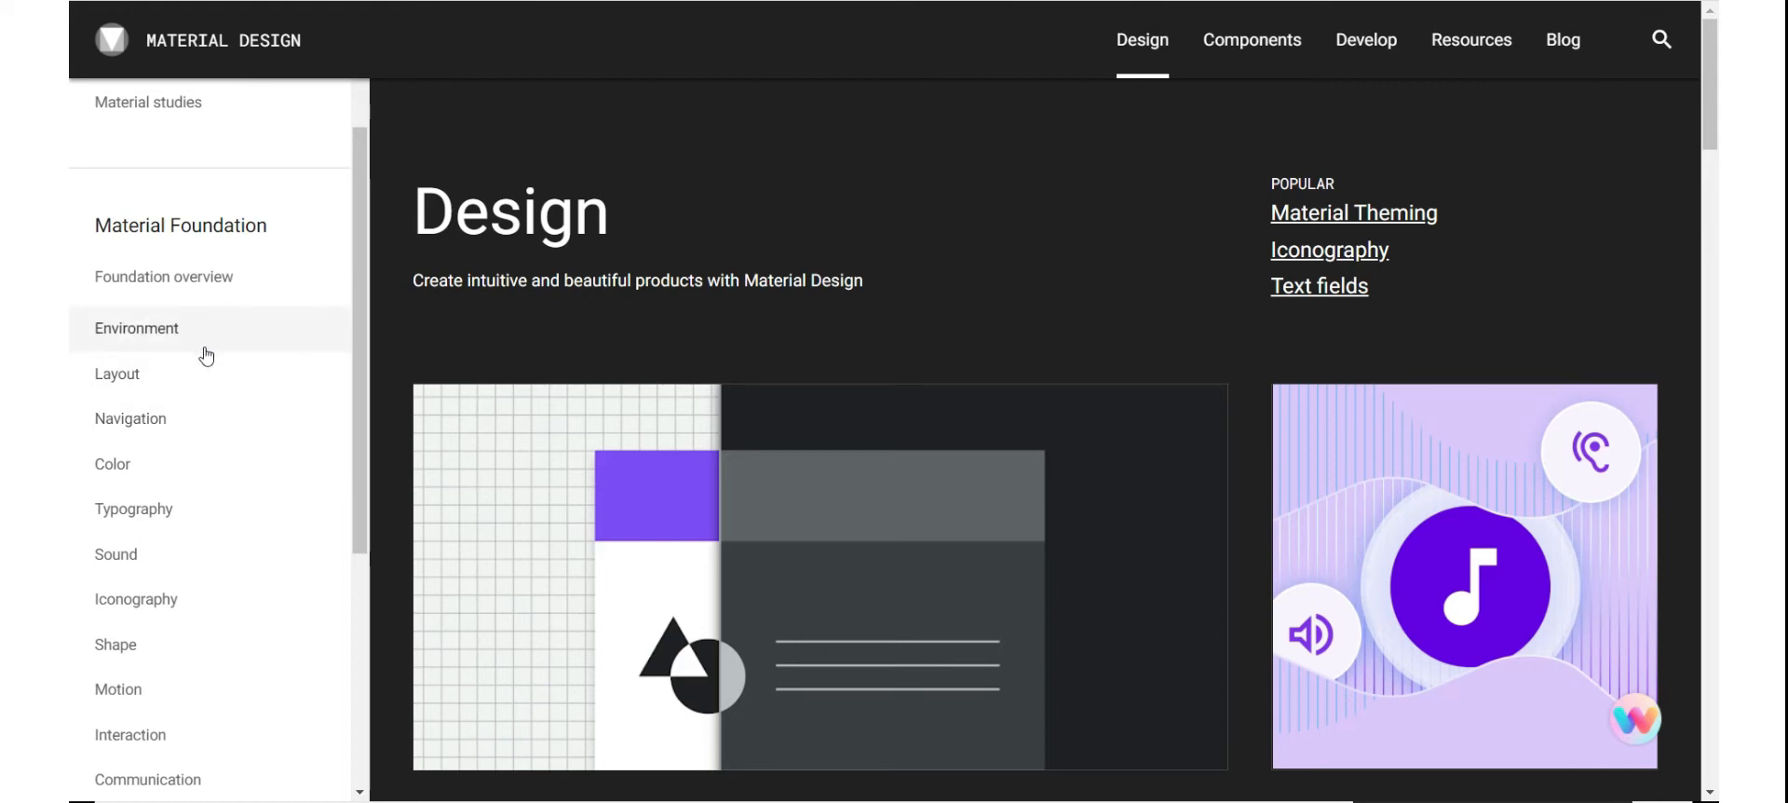
Open Layout > Understanding layout and read down to the Body region.
left_click(116, 373)
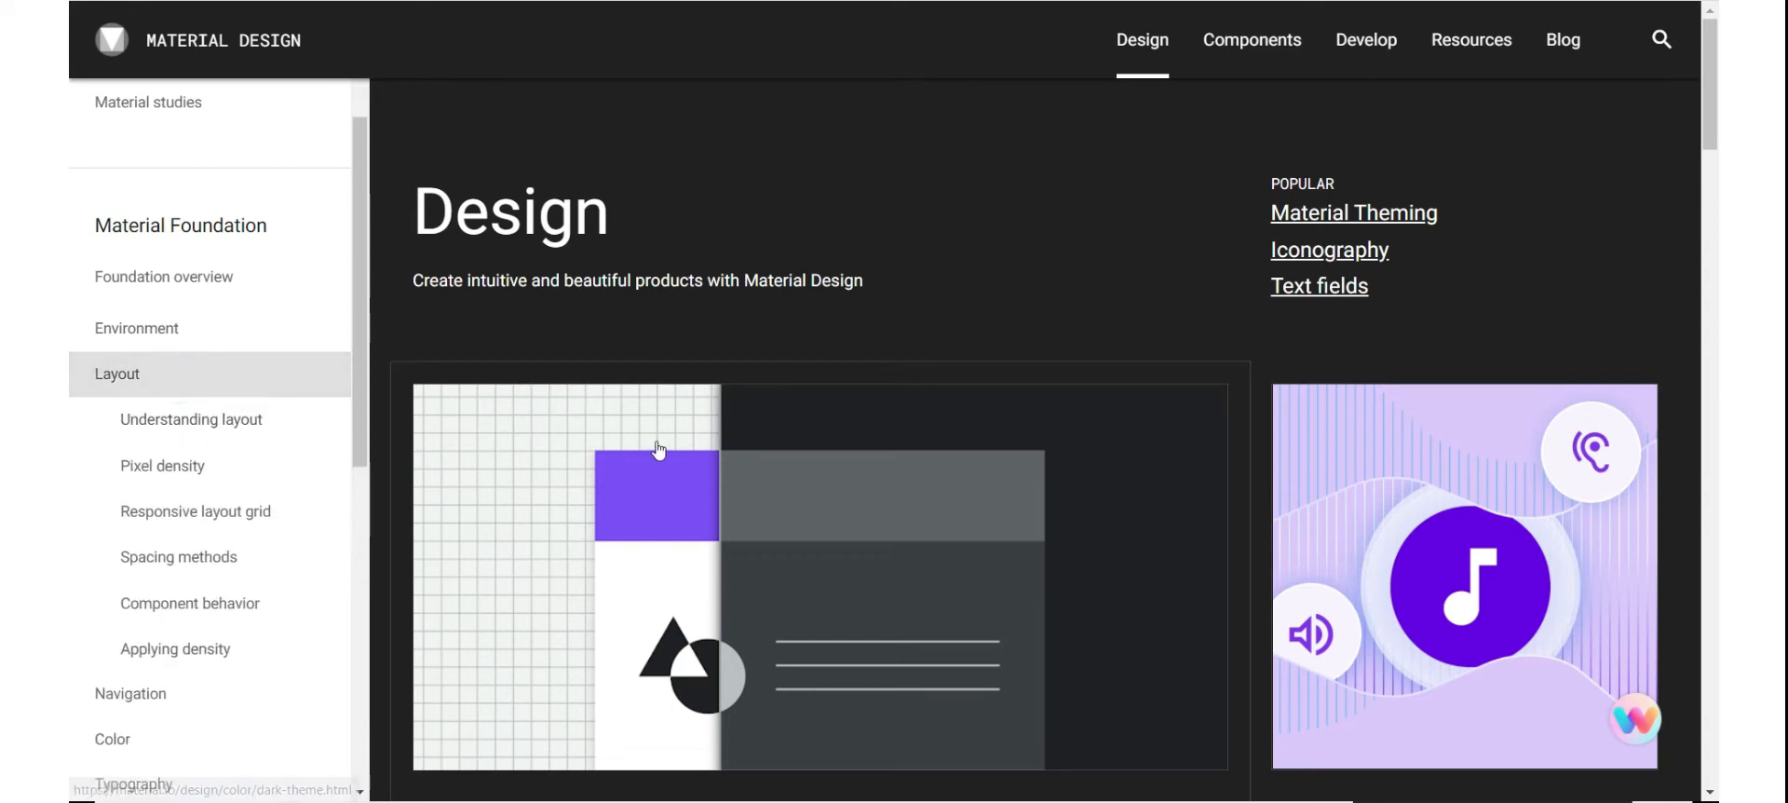
left_click(190, 418)
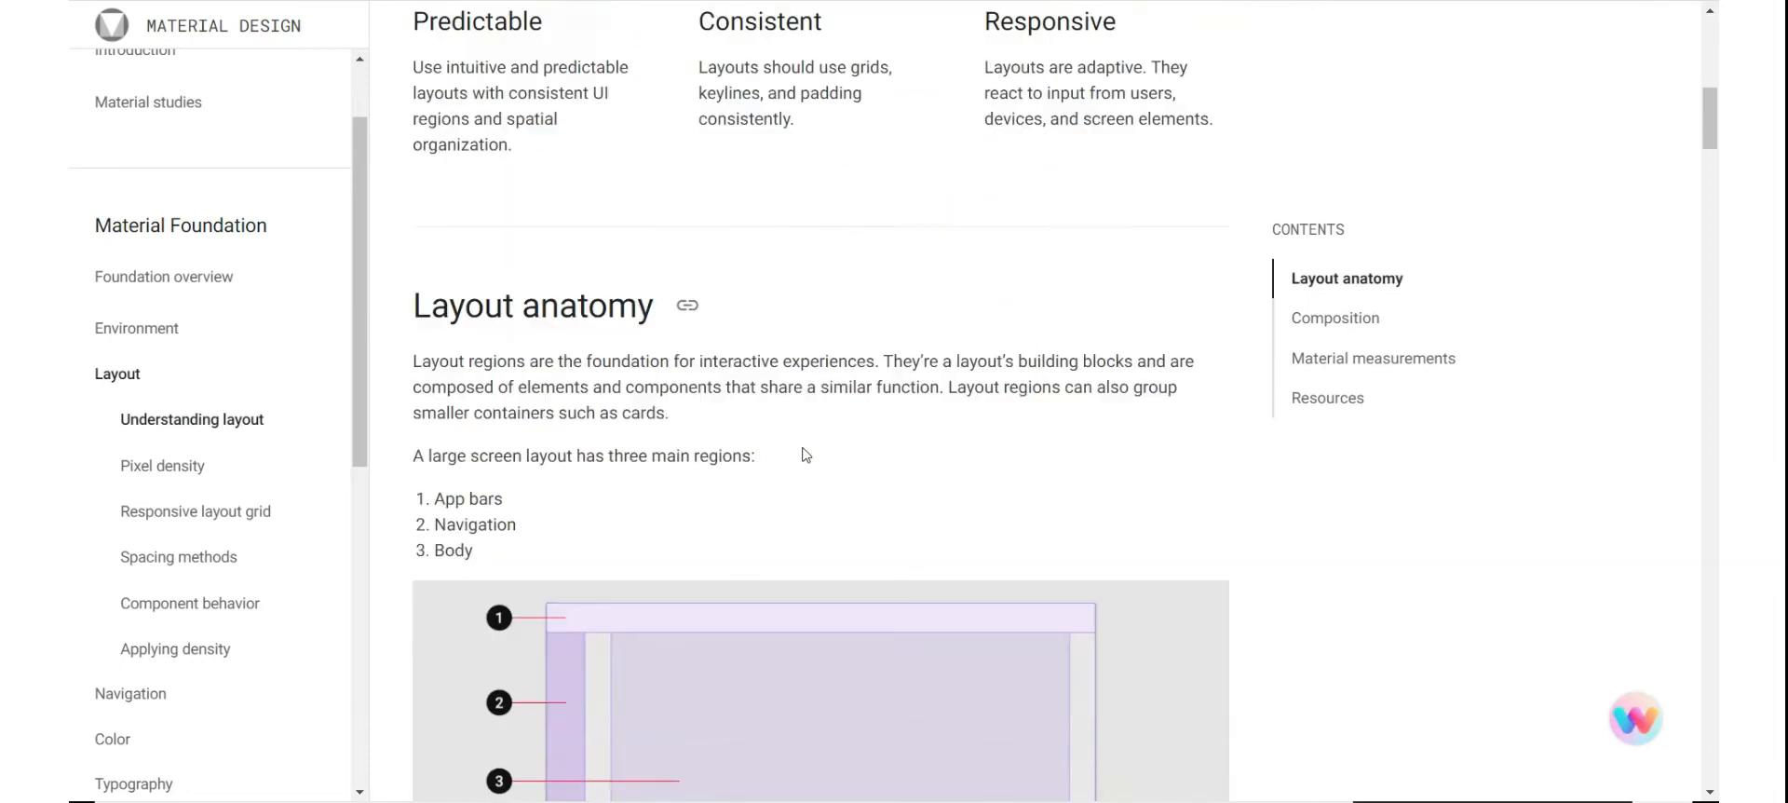
scroll("down", 3)
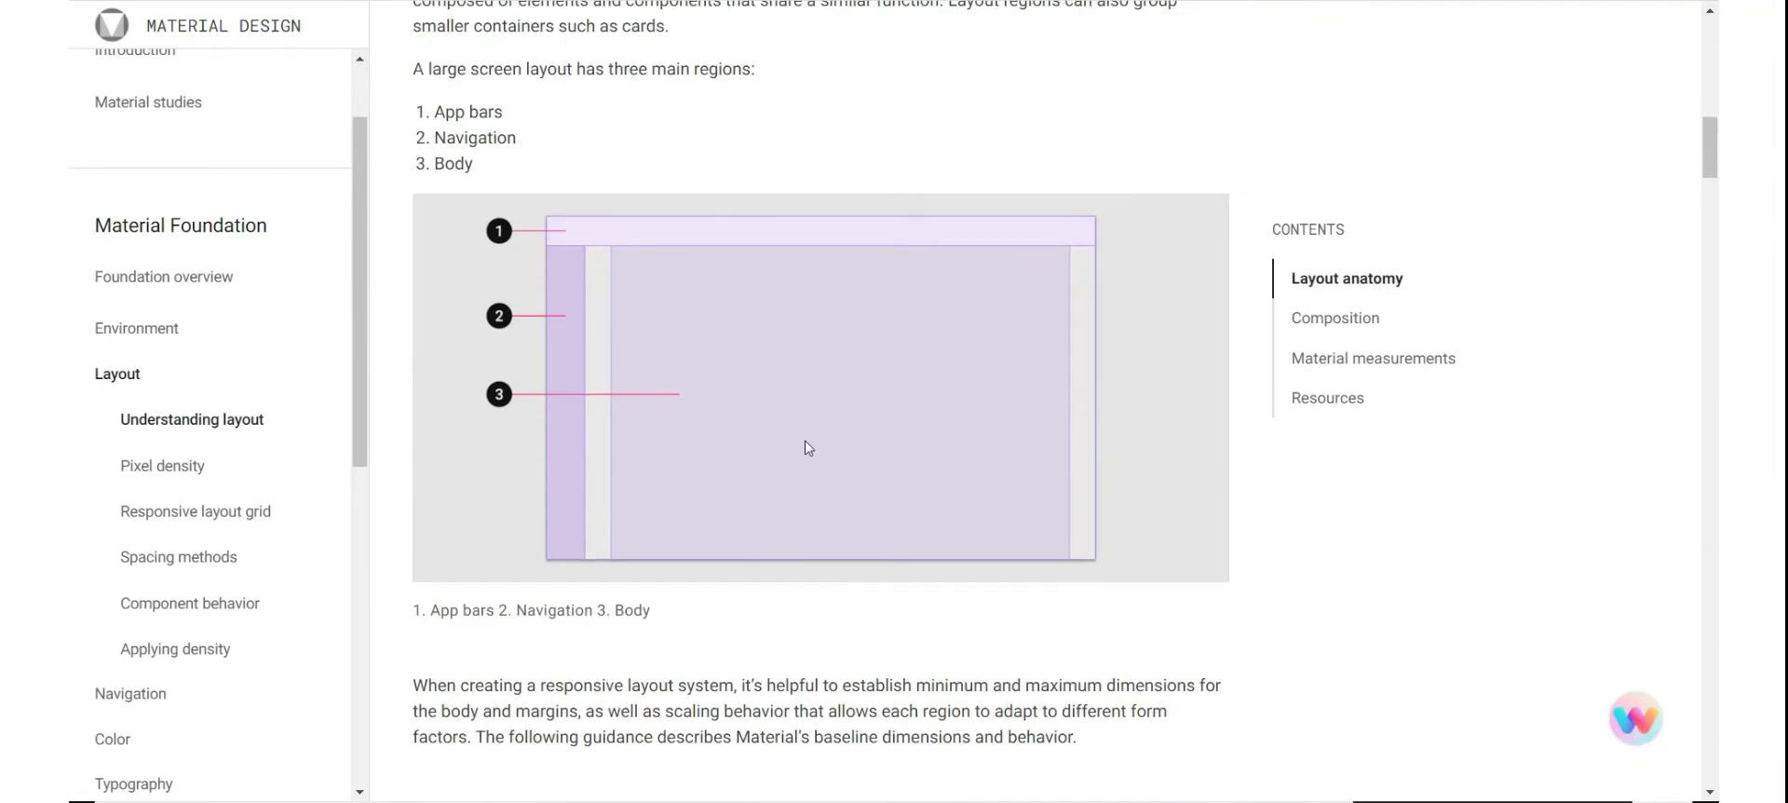
scroll("down", 3)
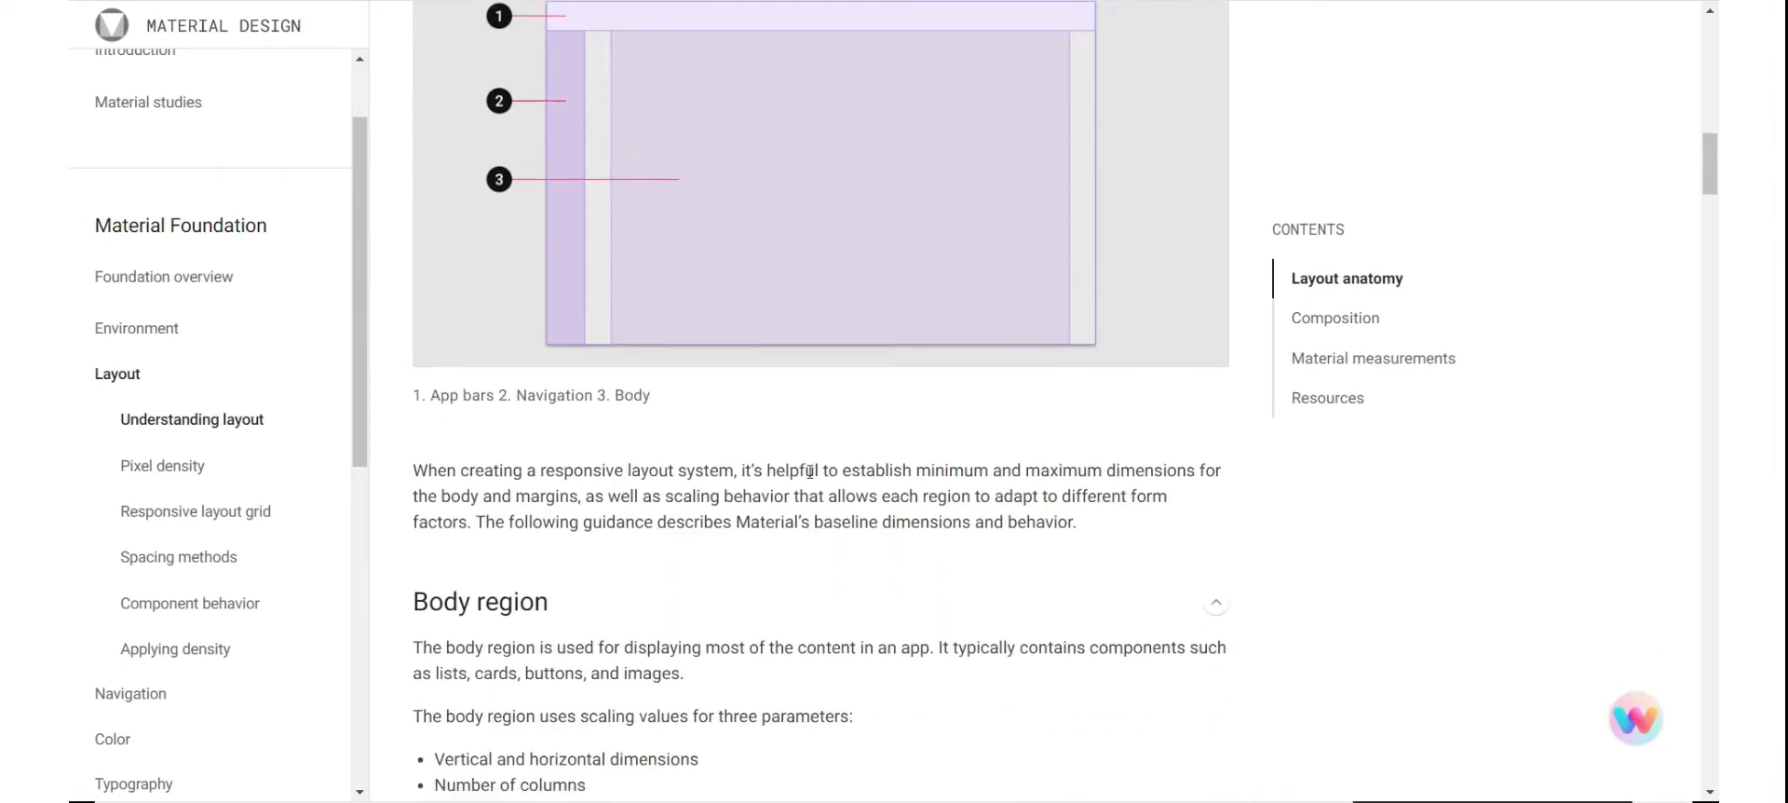
scroll("down", 3)
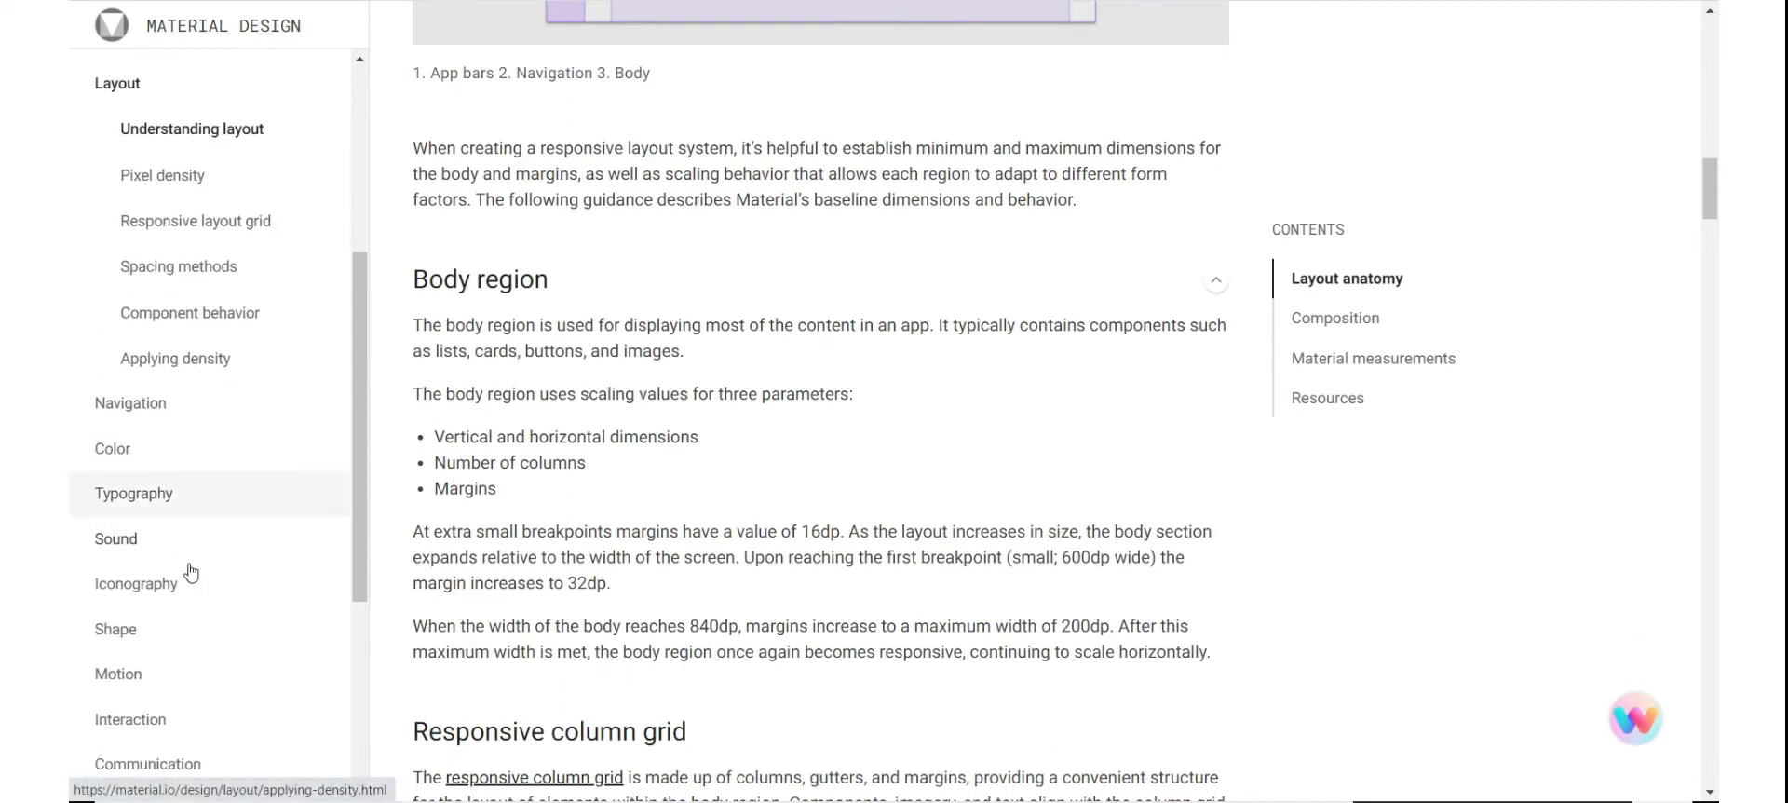
Open Navigation > Understanding navigation and read down to Lateral navigation.
left_click(131, 402)
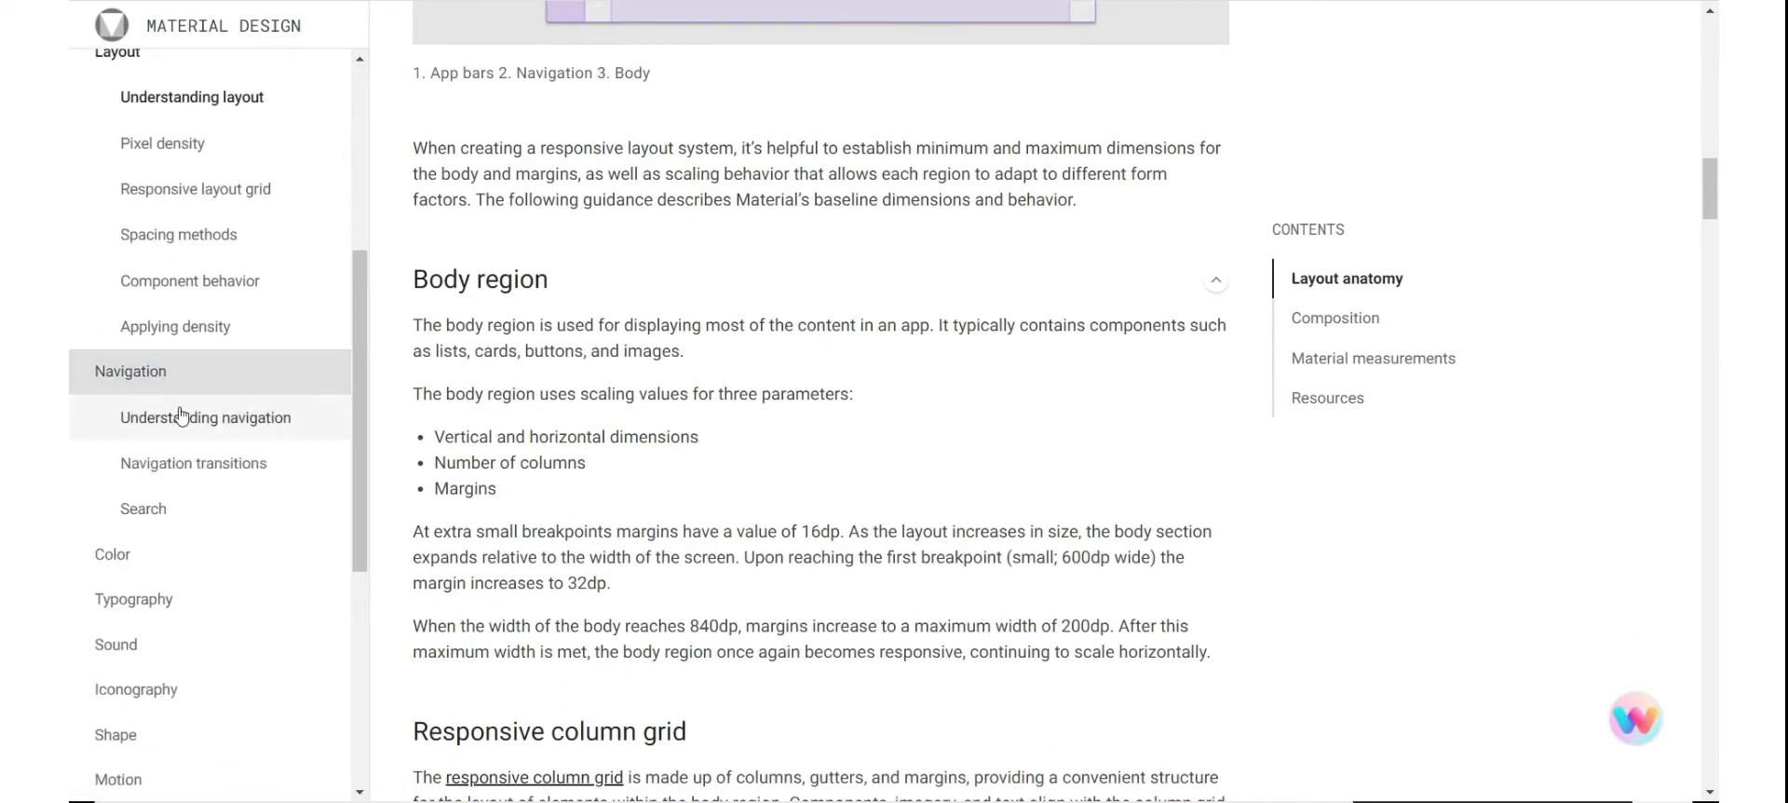
left_click(205, 417)
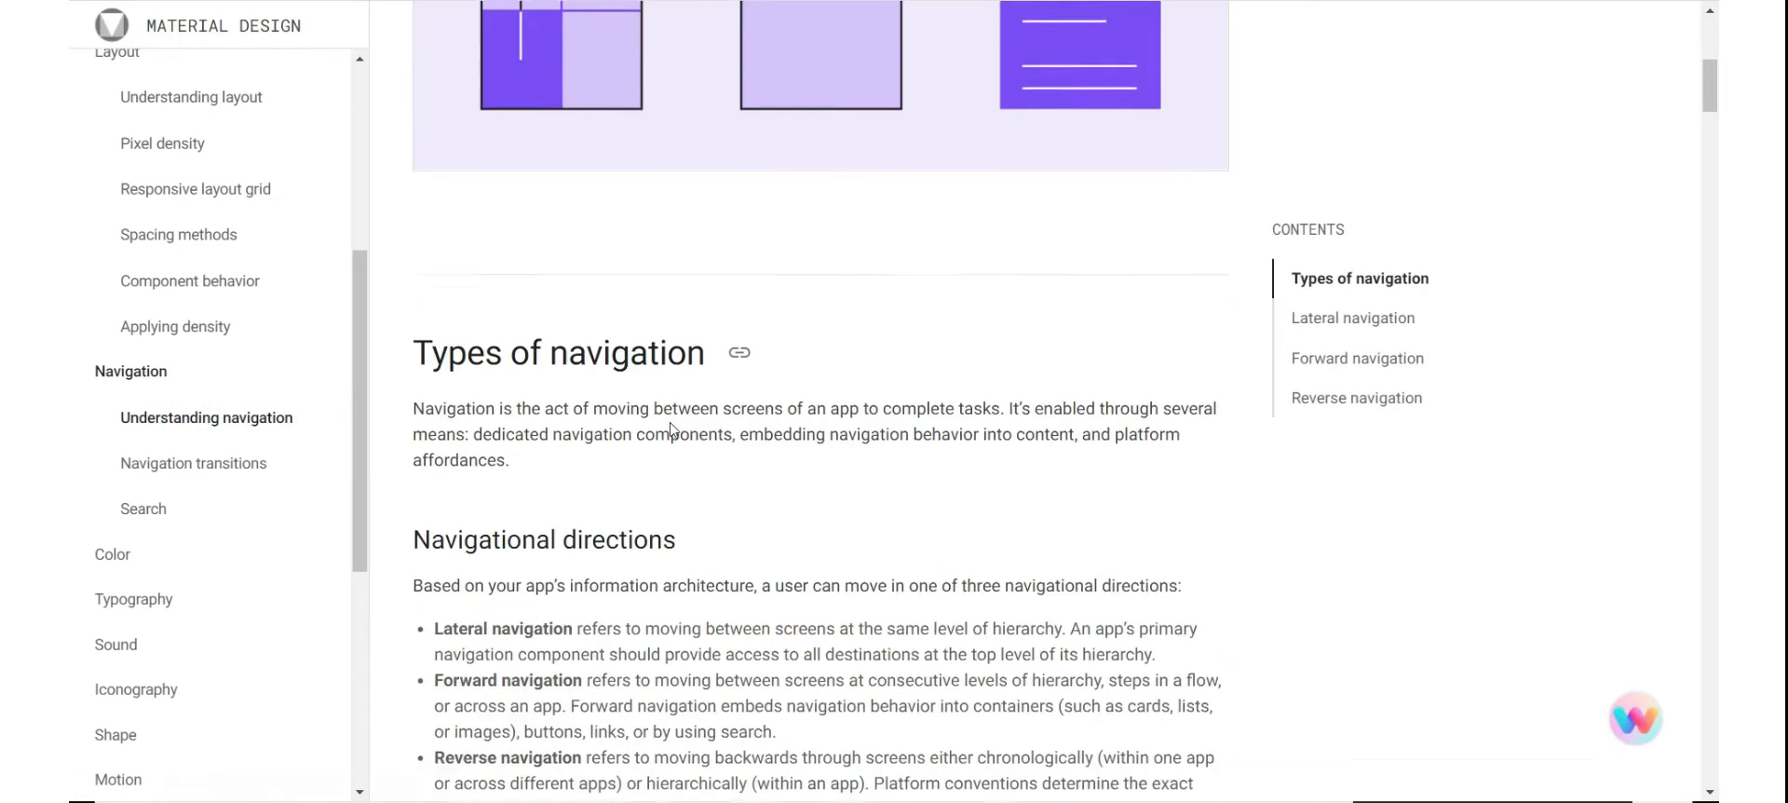
scroll("down", 3)
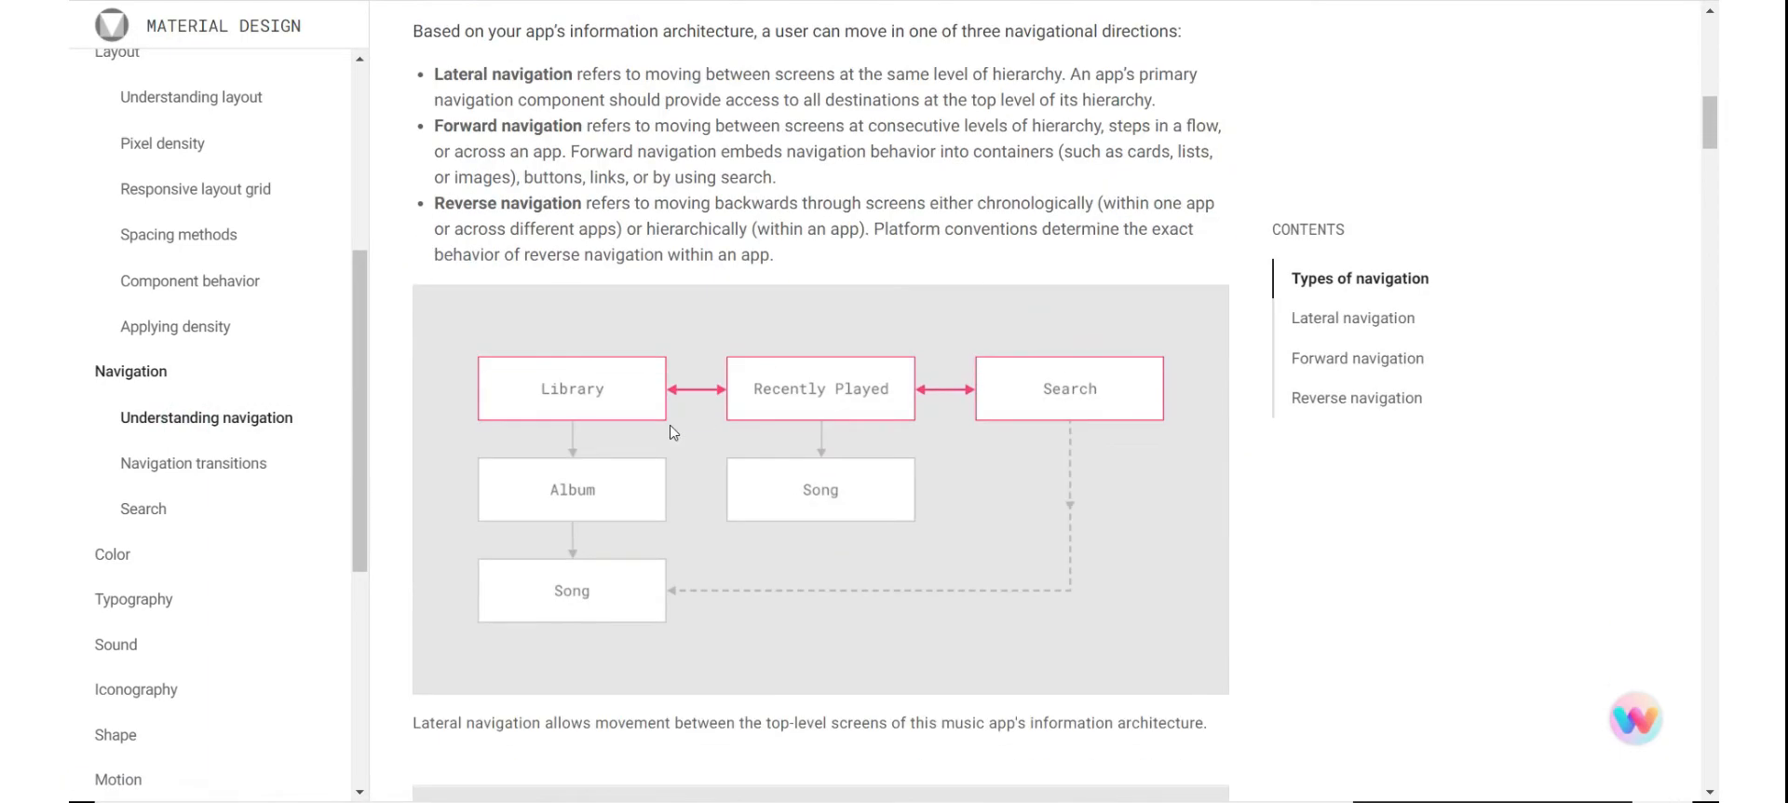
scroll("down", 3)
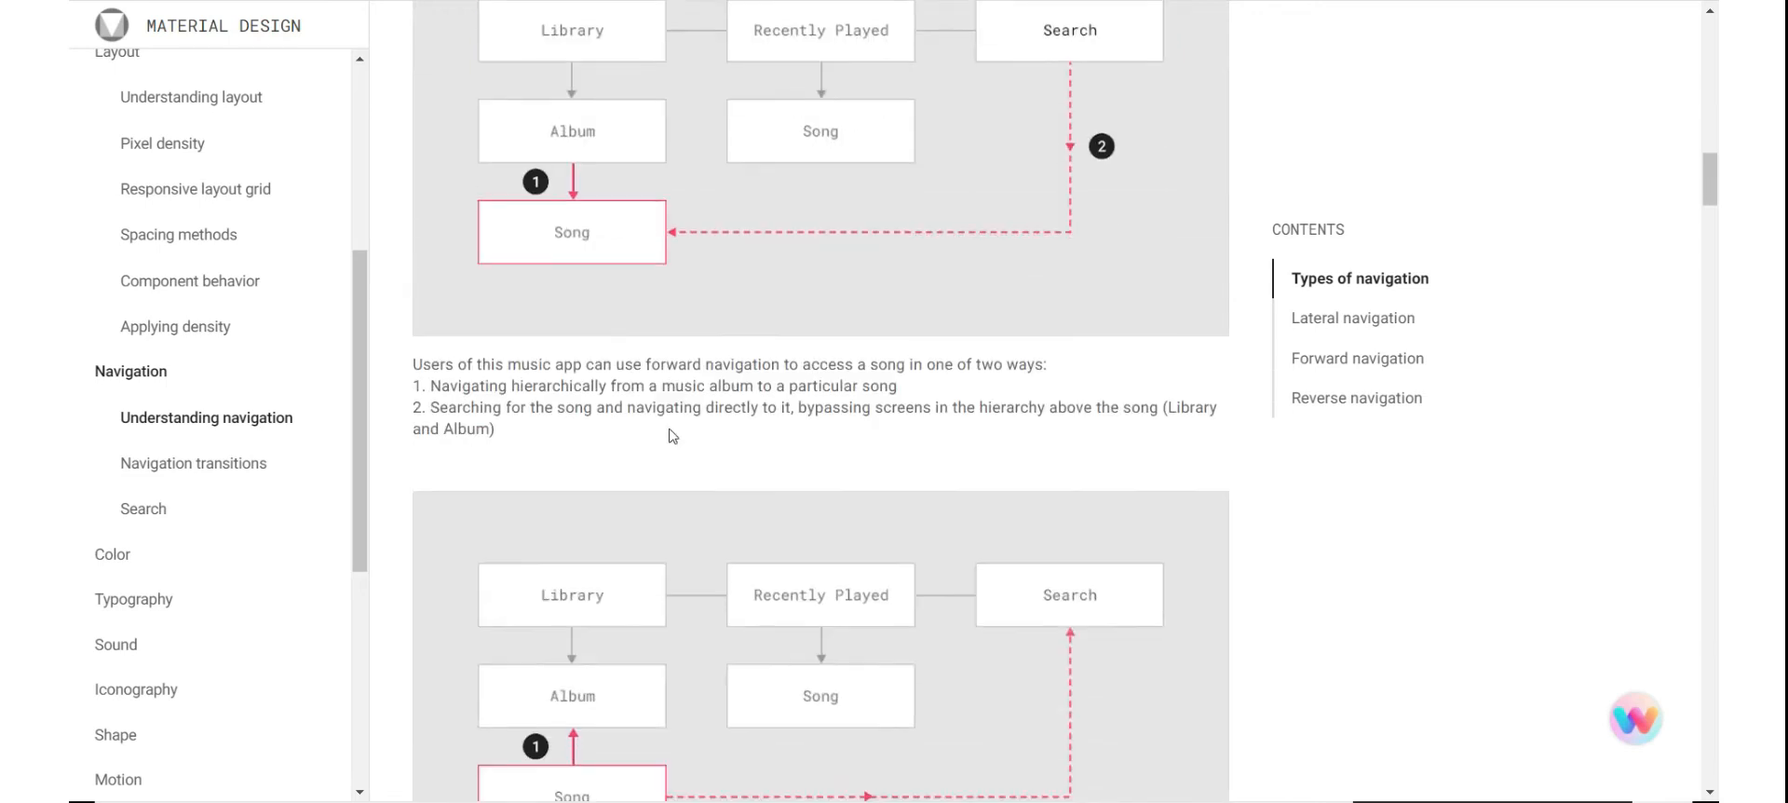
scroll("down", 3)
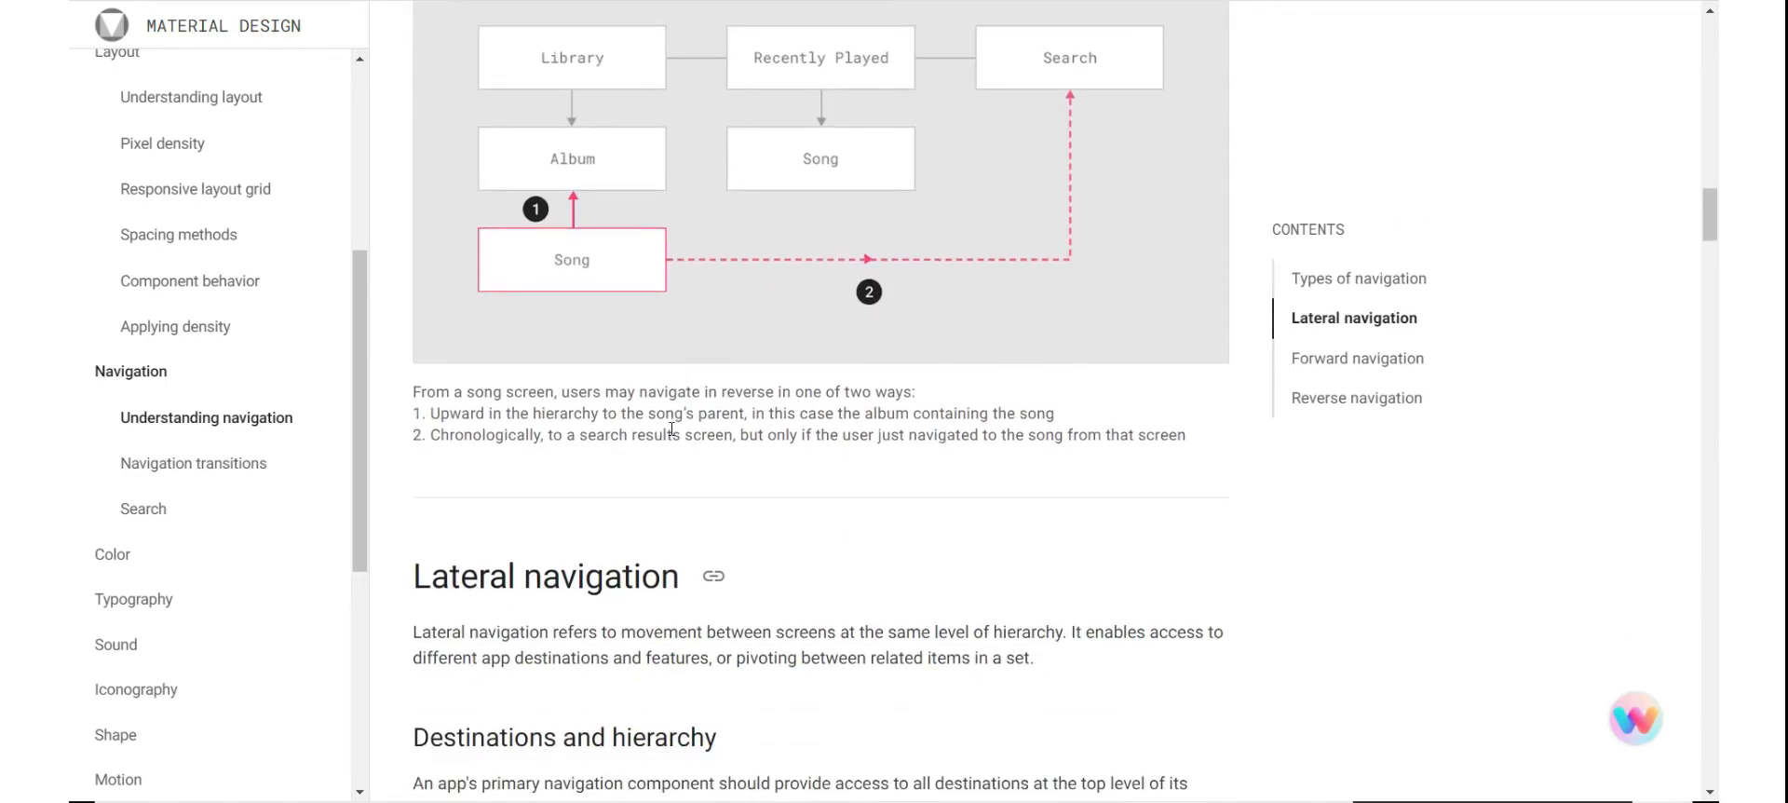
scroll("down", 3)
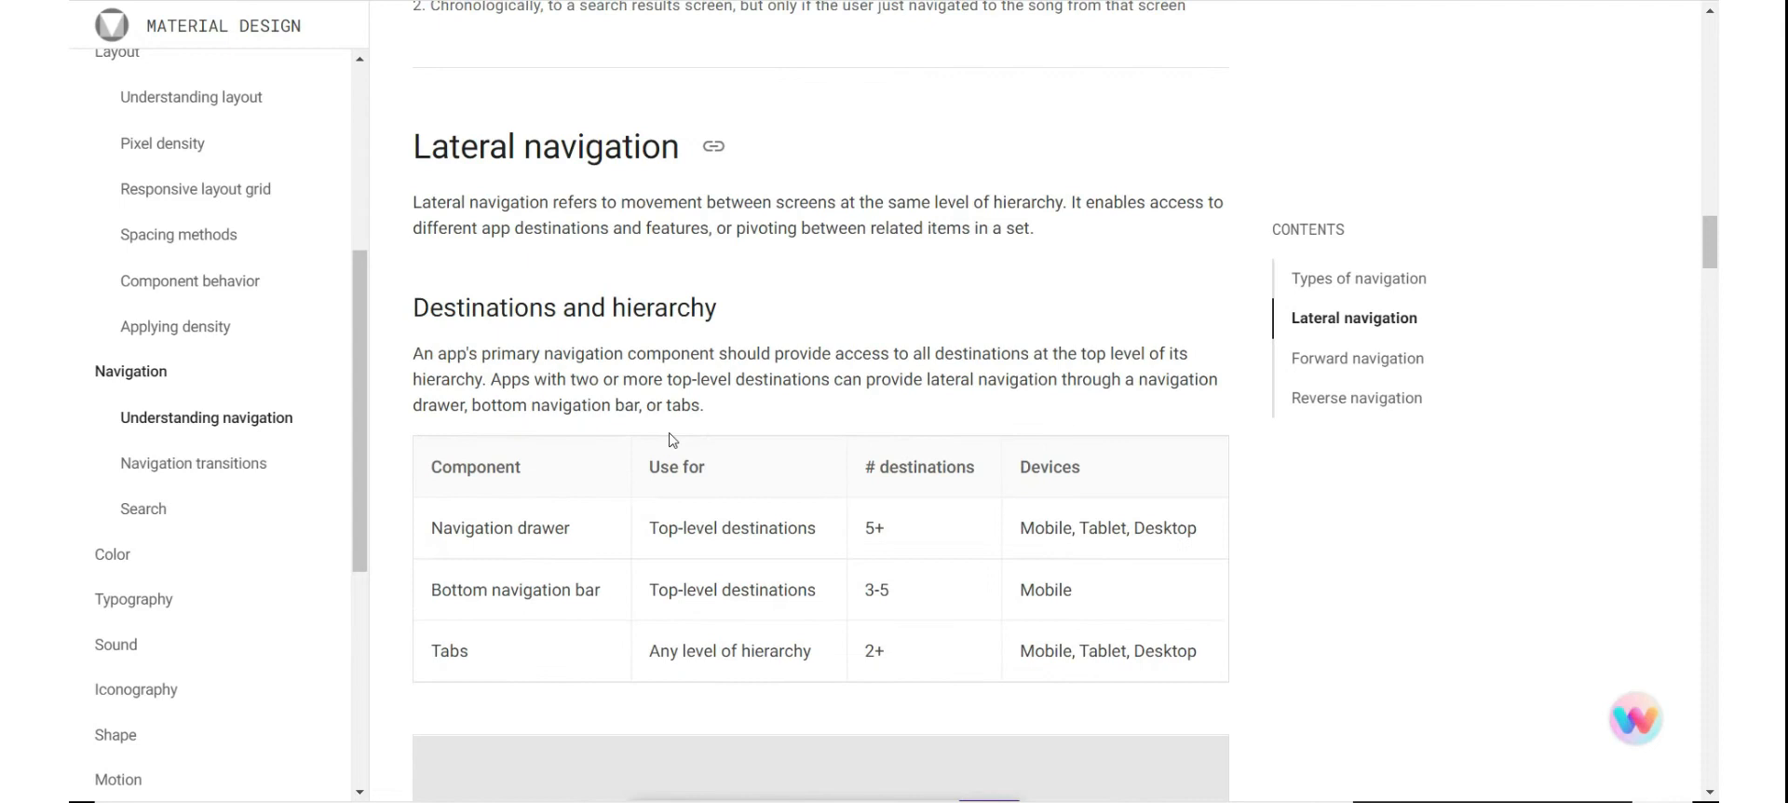
scroll("down", 3)
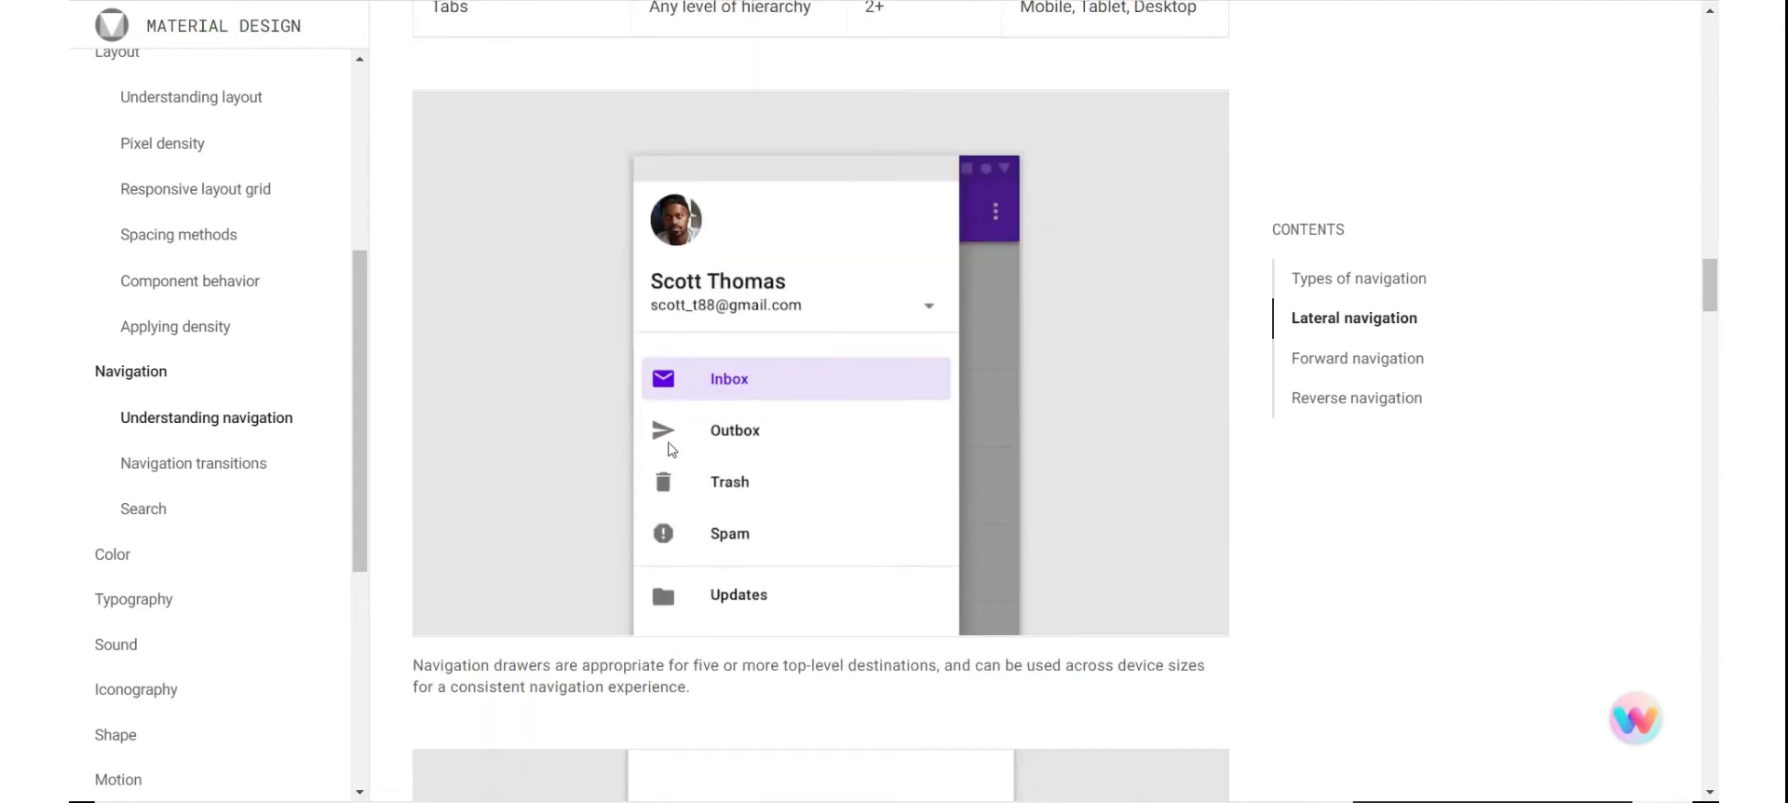
mouse_move(680, 491)
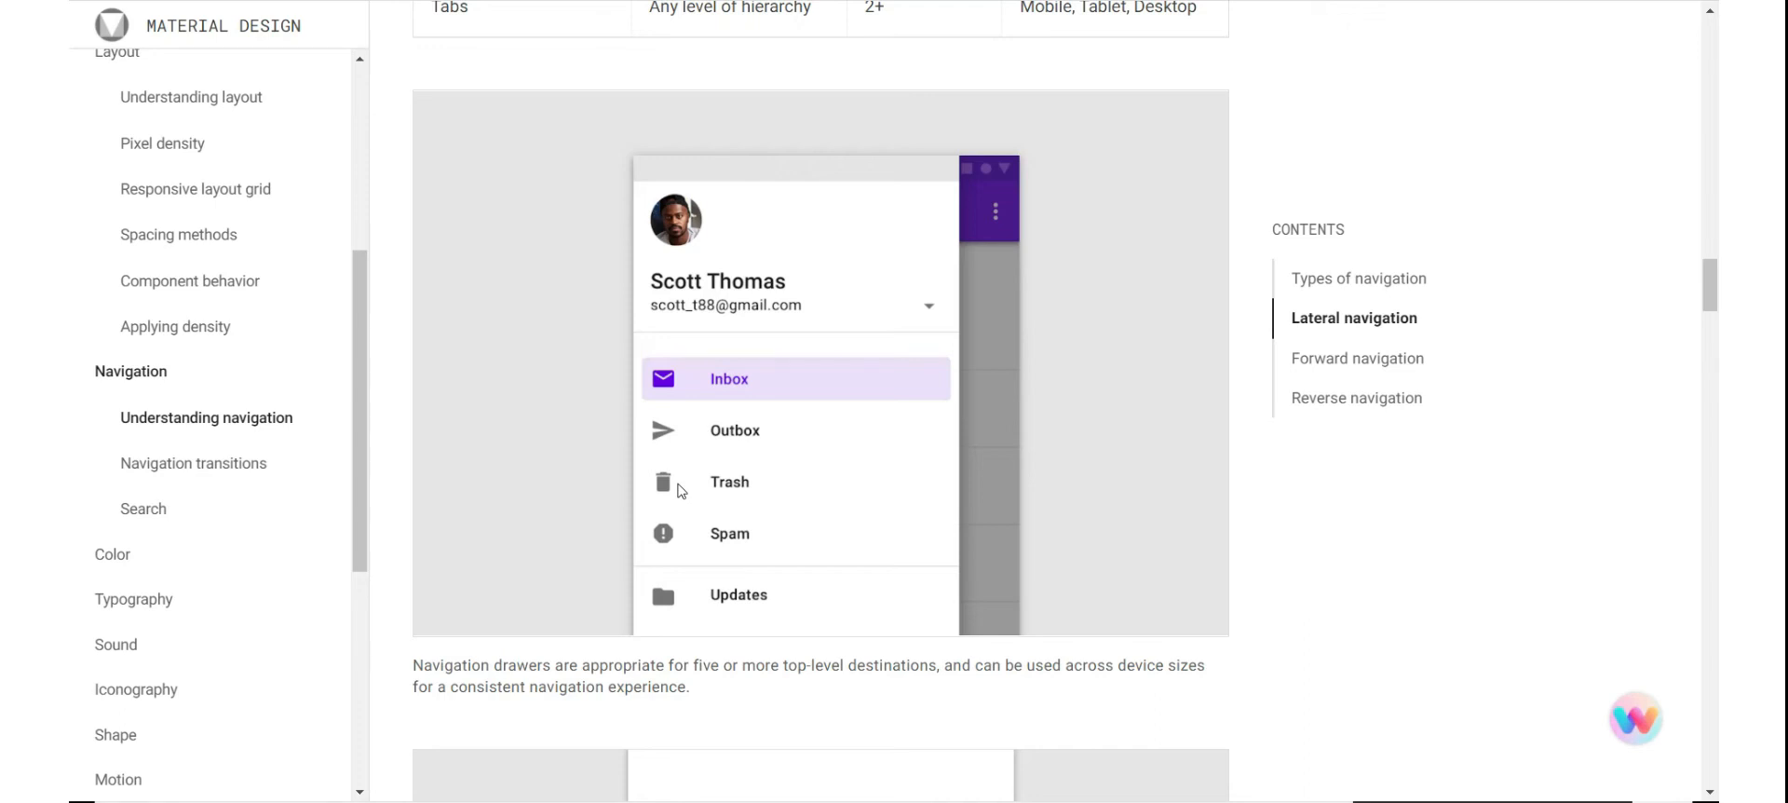
mouse_move(787, 524)
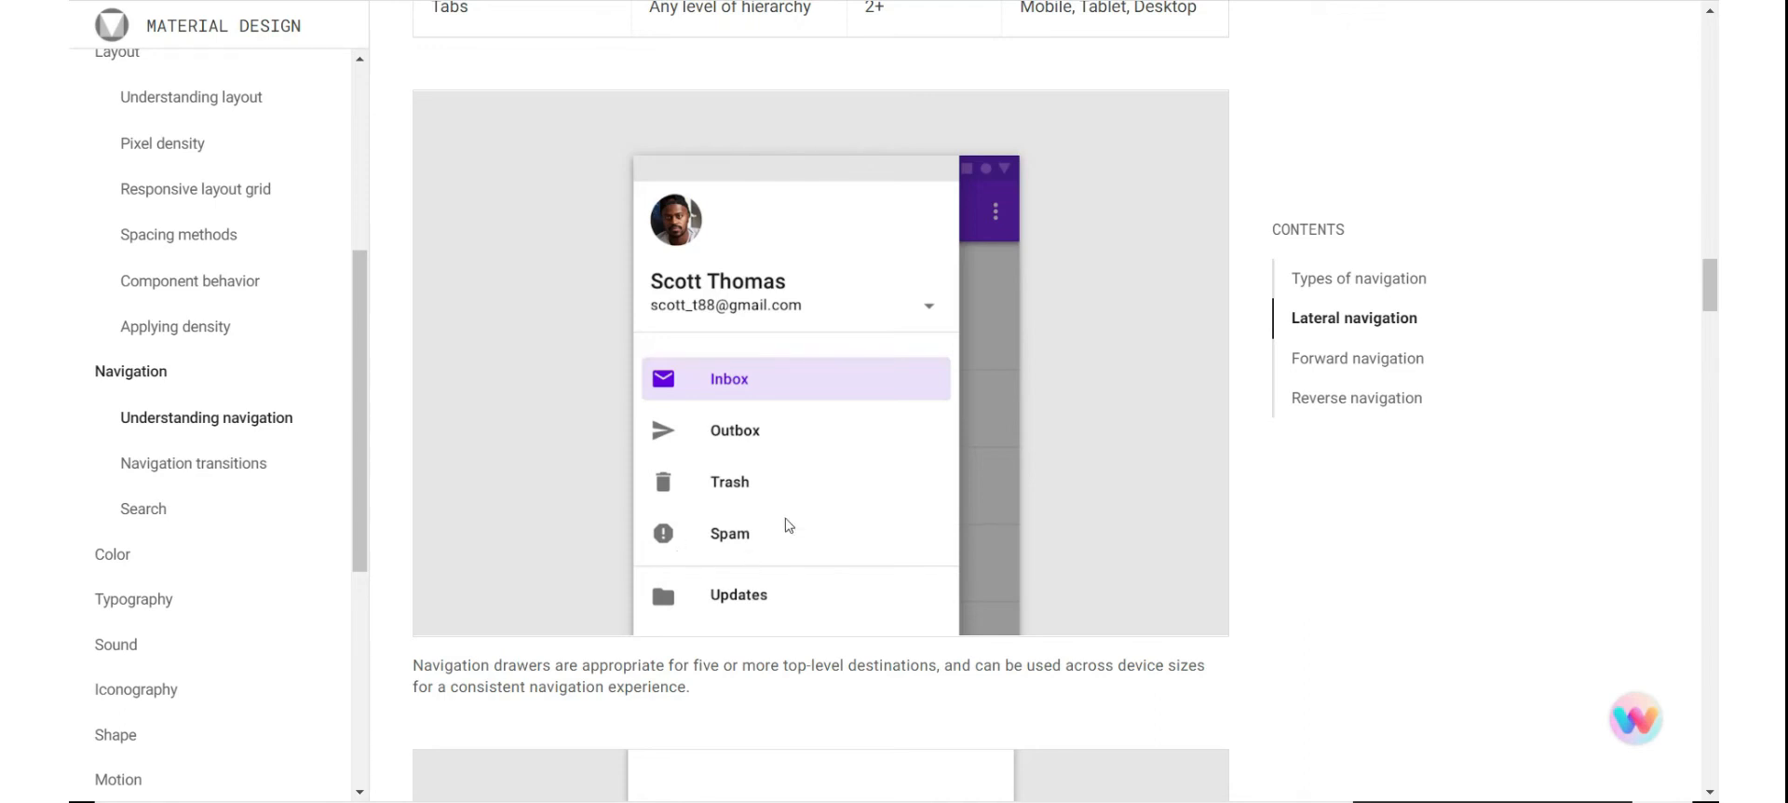
mouse_move(798, 487)
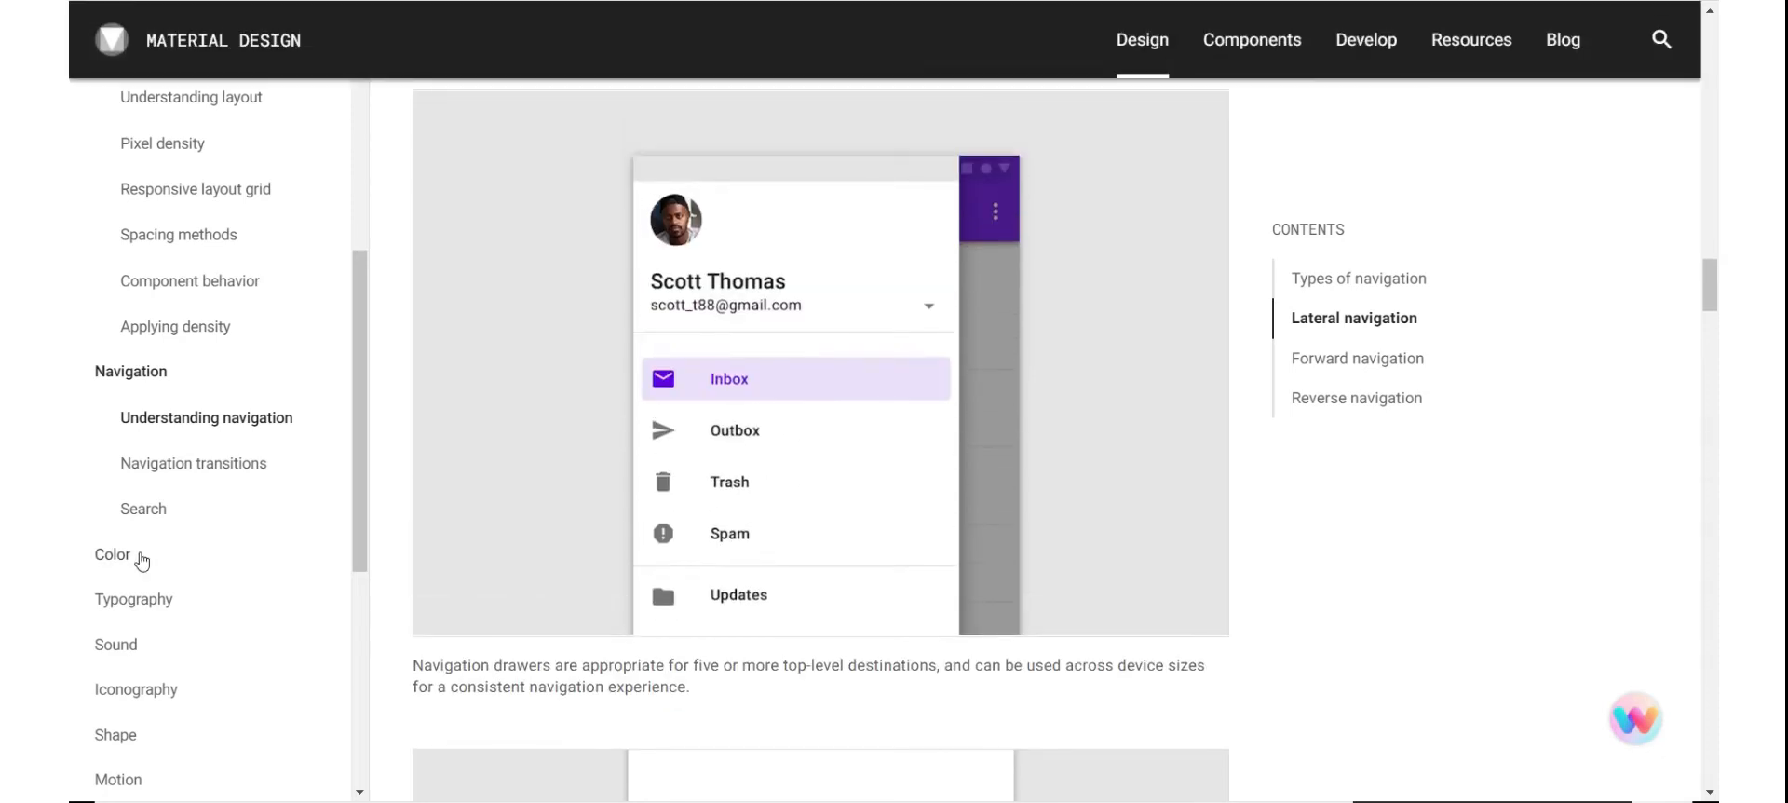
Open the Buttons page from the Material components catalogue.
left_click(1269, 40)
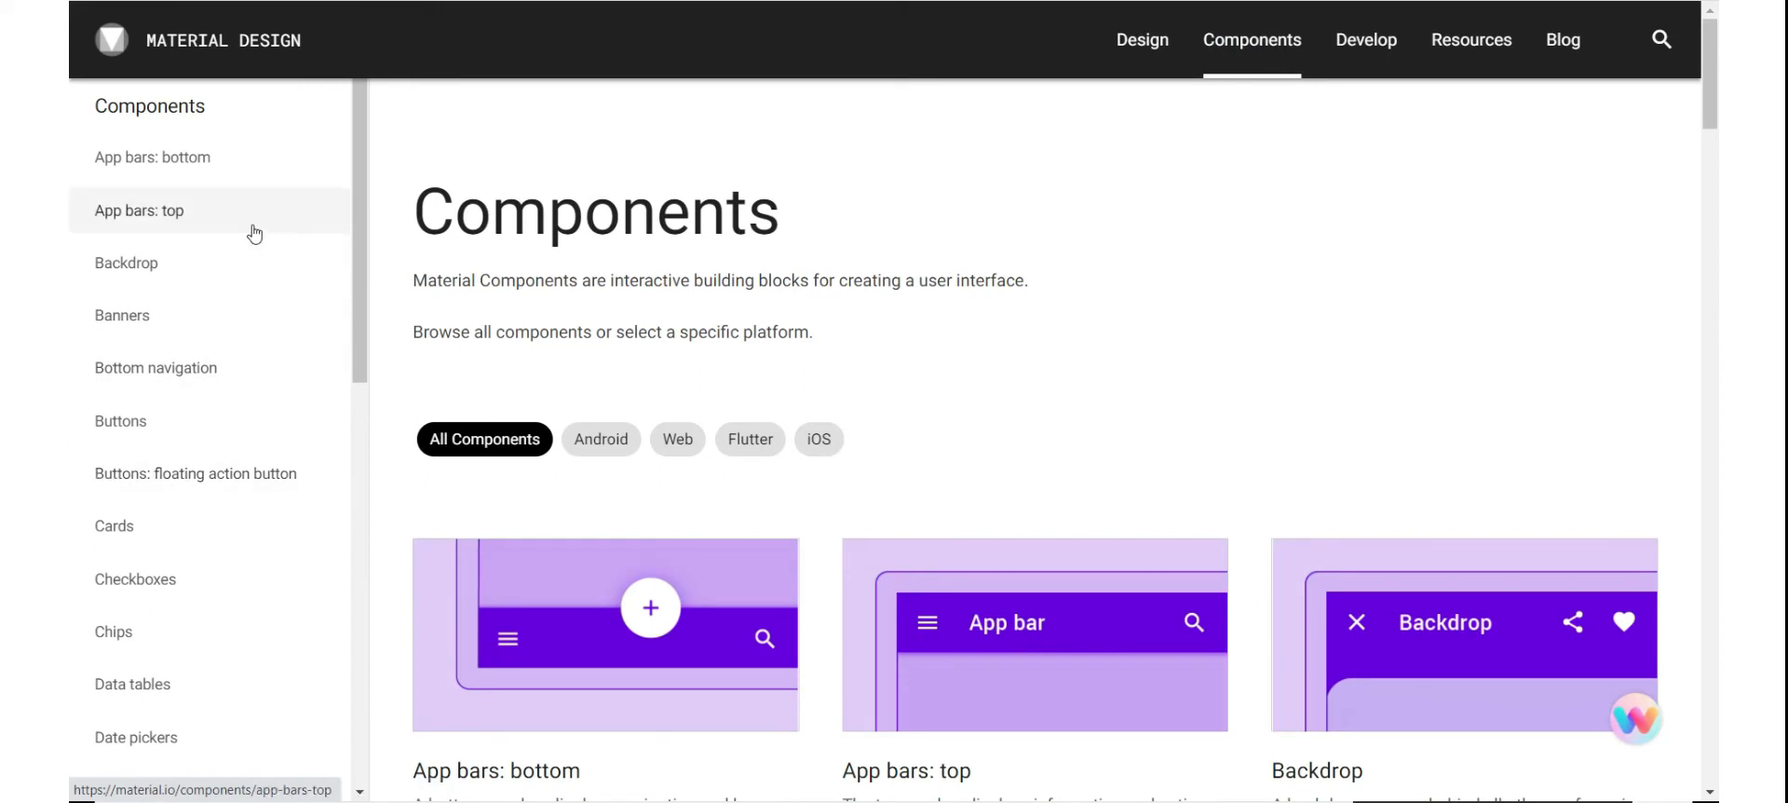
scroll("down", 3)
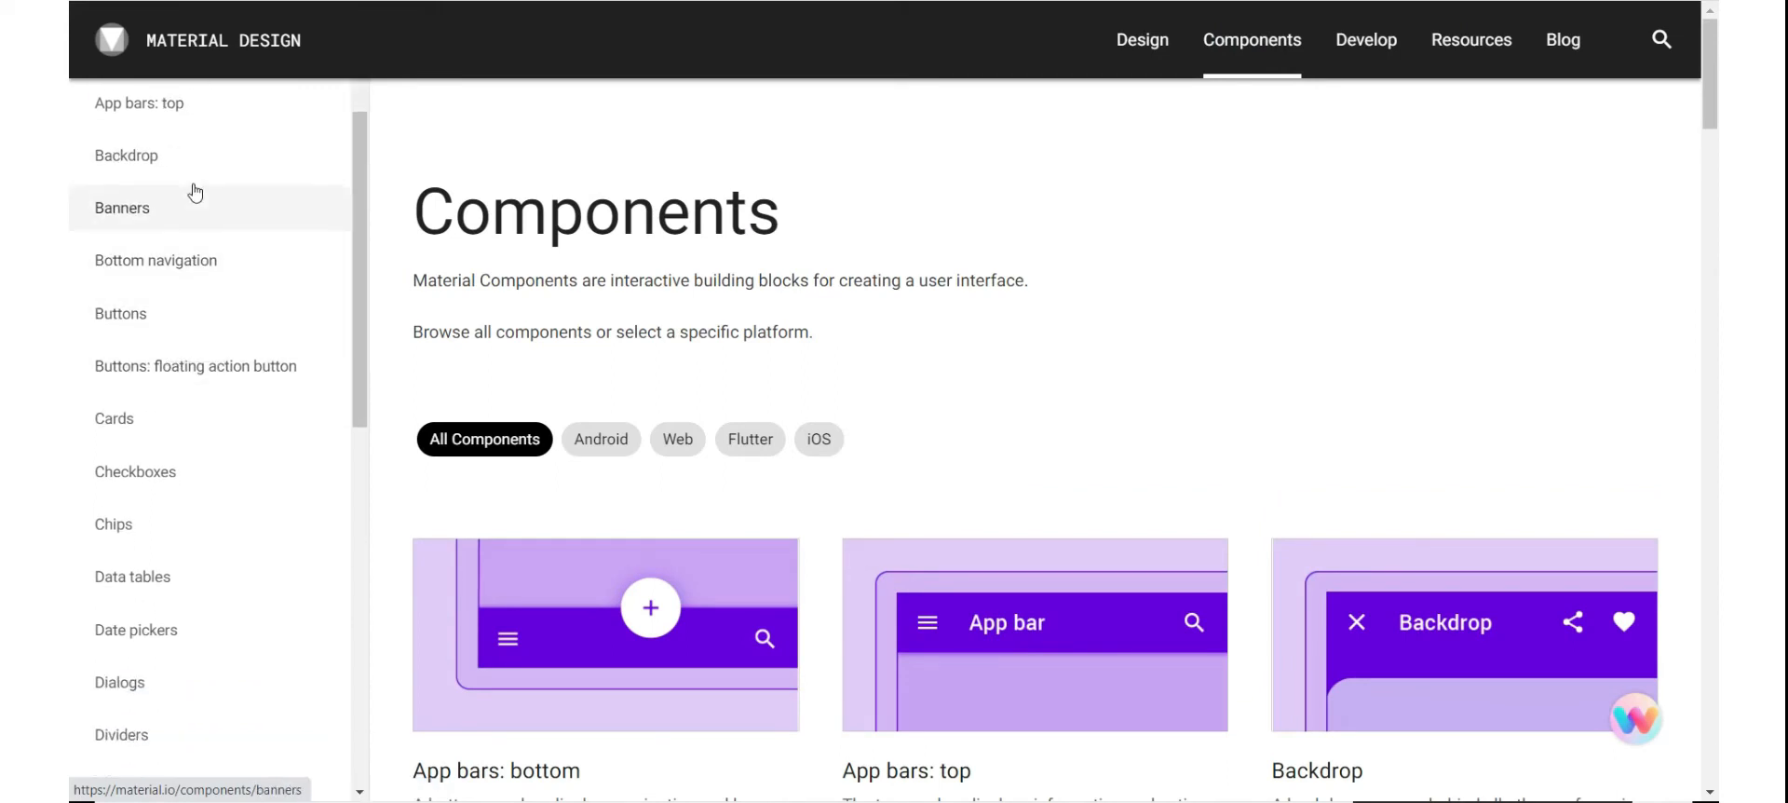
mouse_move(194, 527)
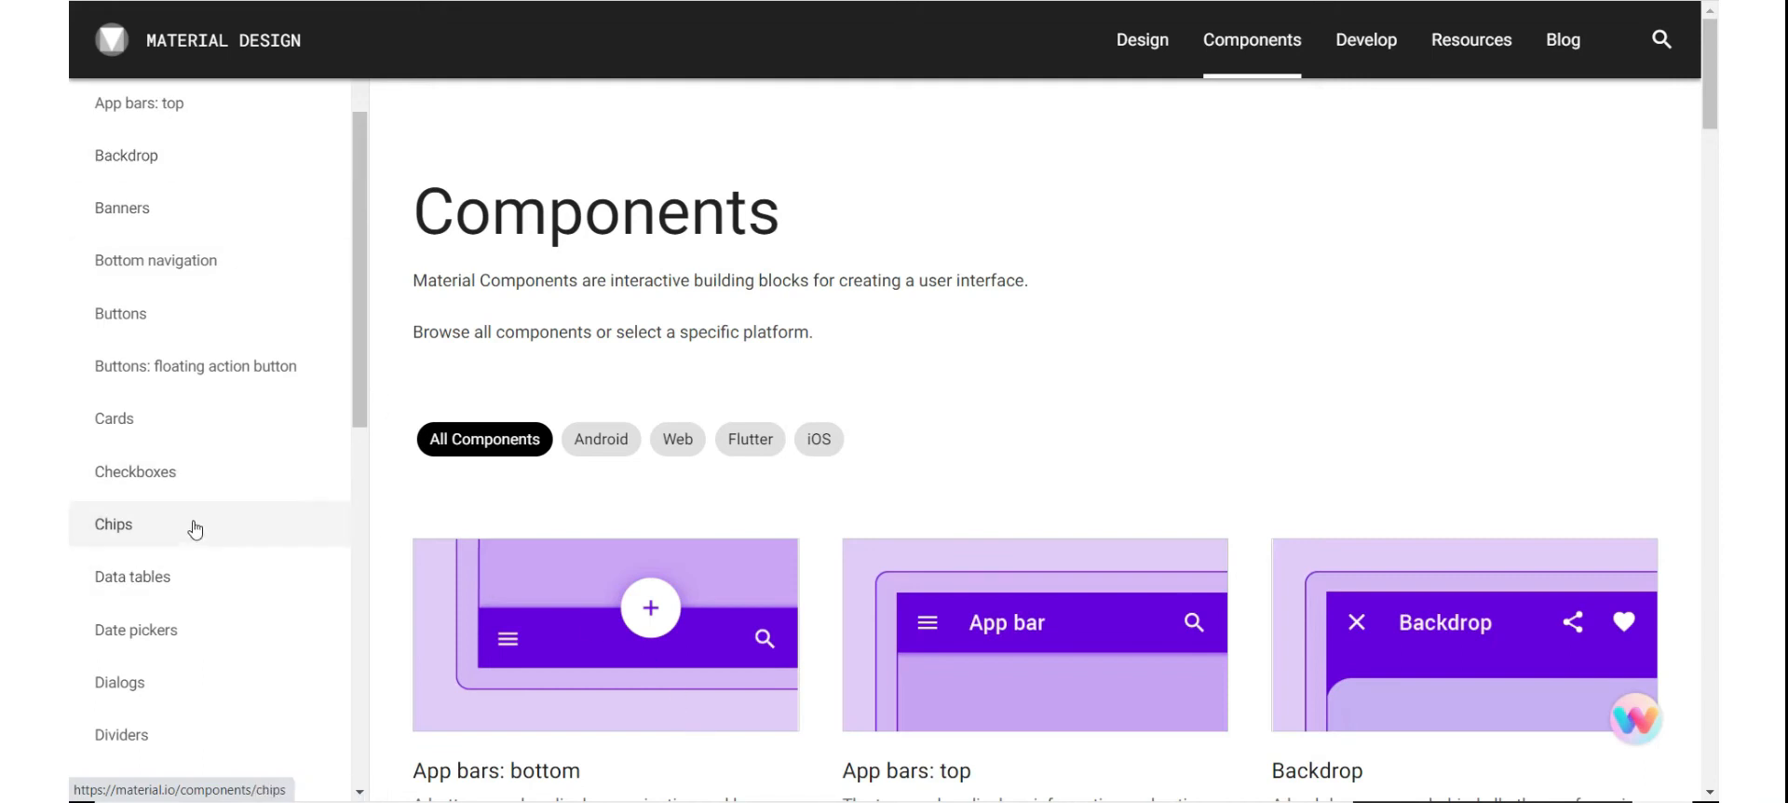
left_click(120, 314)
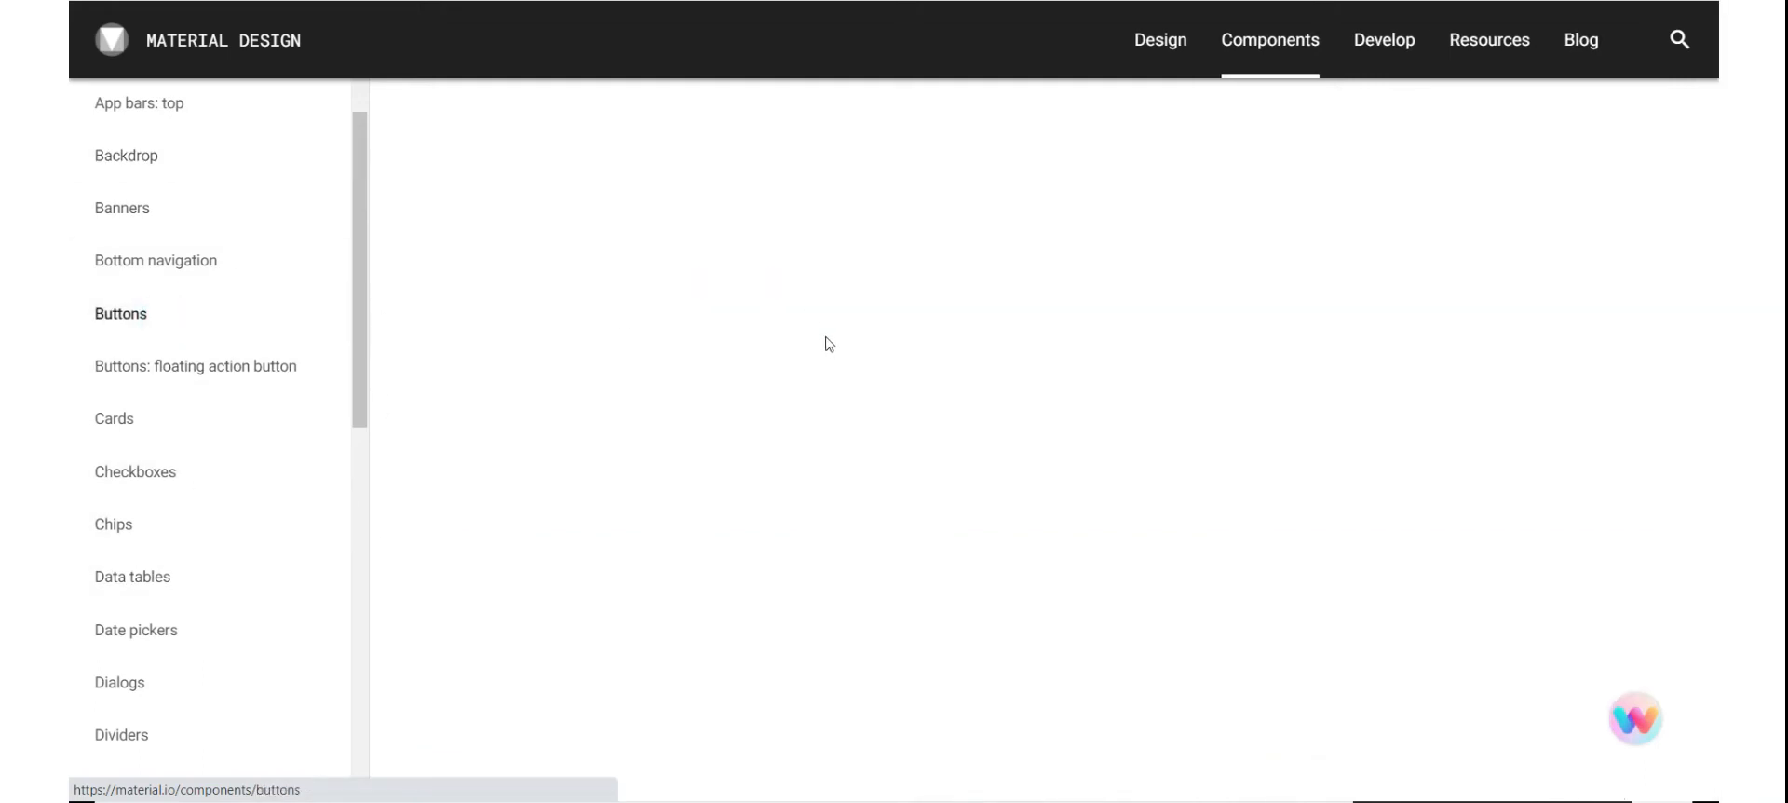
left_click(120, 313)
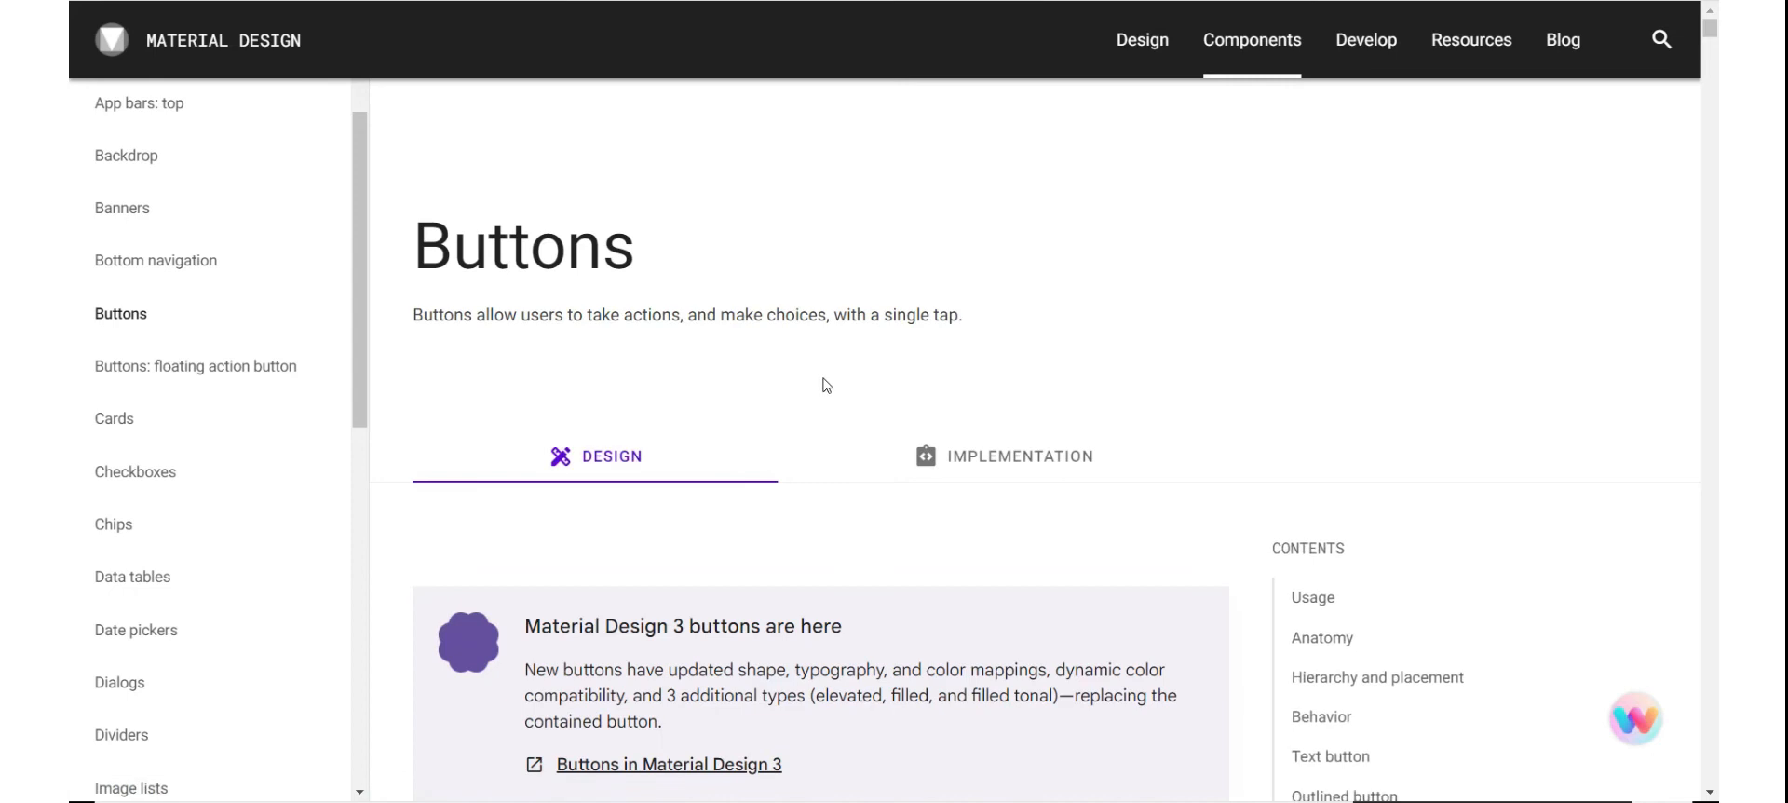
Read through Usage, Types, Anatomy and Text label to Hierarchy and placement.
scroll("down", 3)
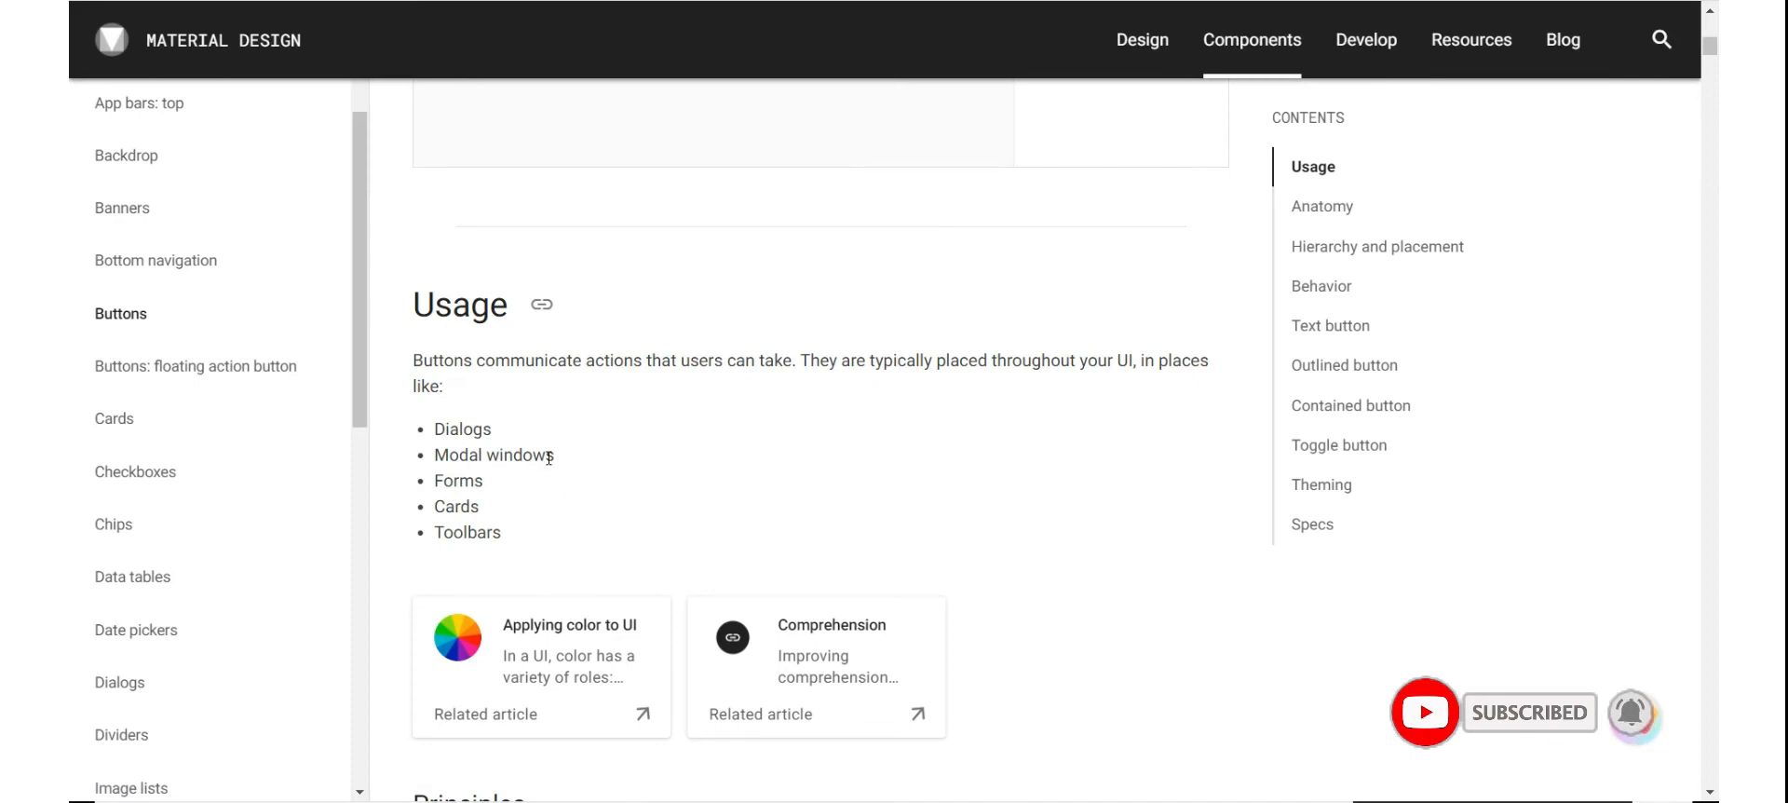
scroll("down", 3)
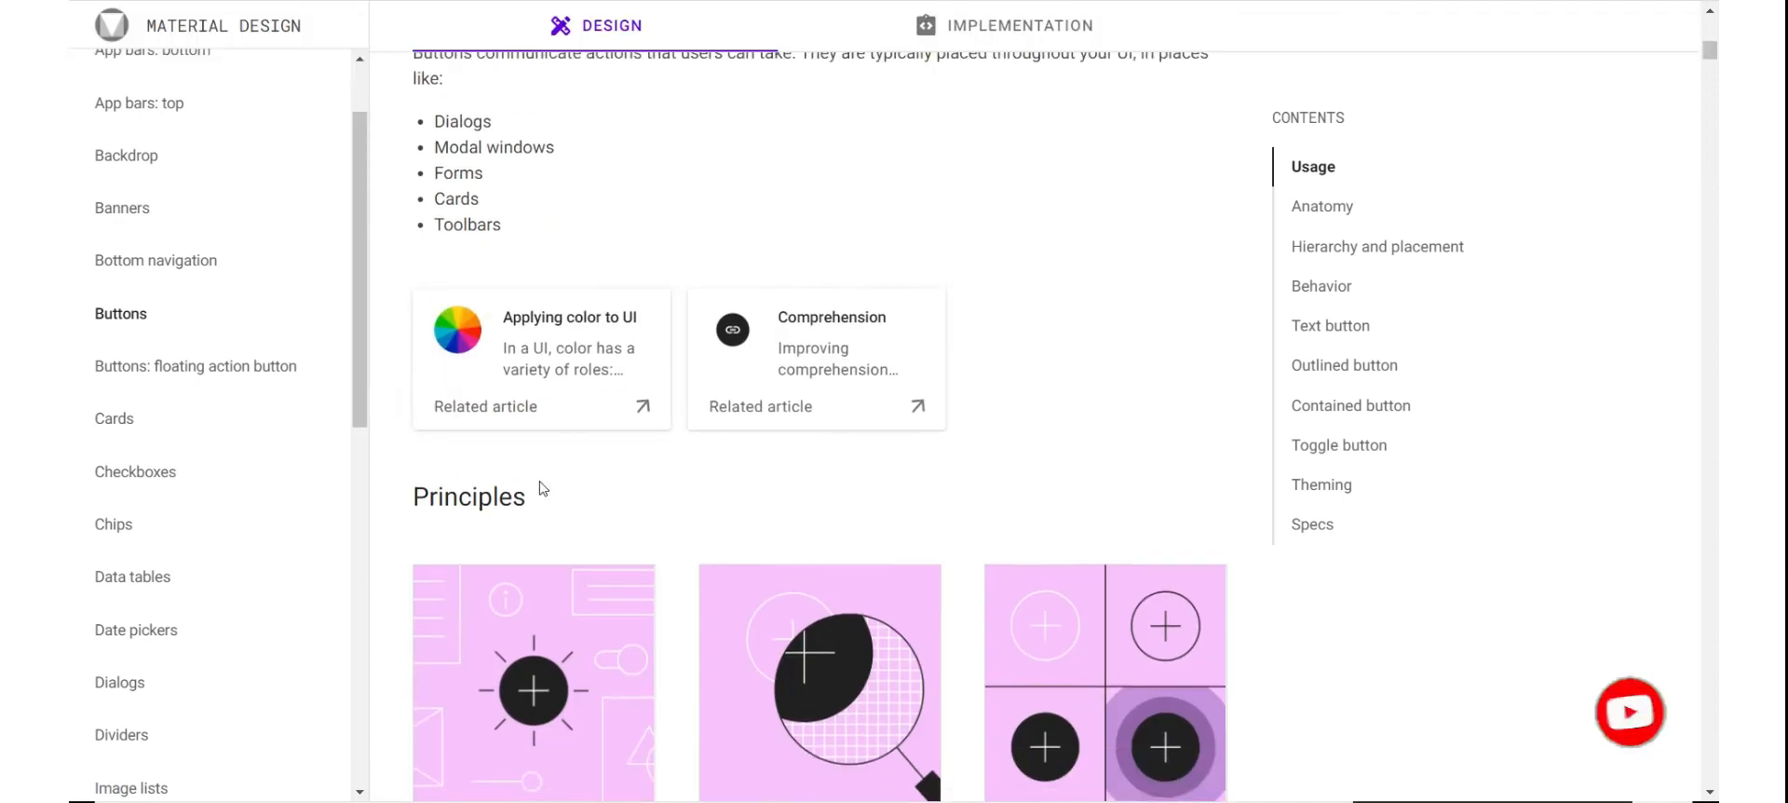
scroll("up", 3)
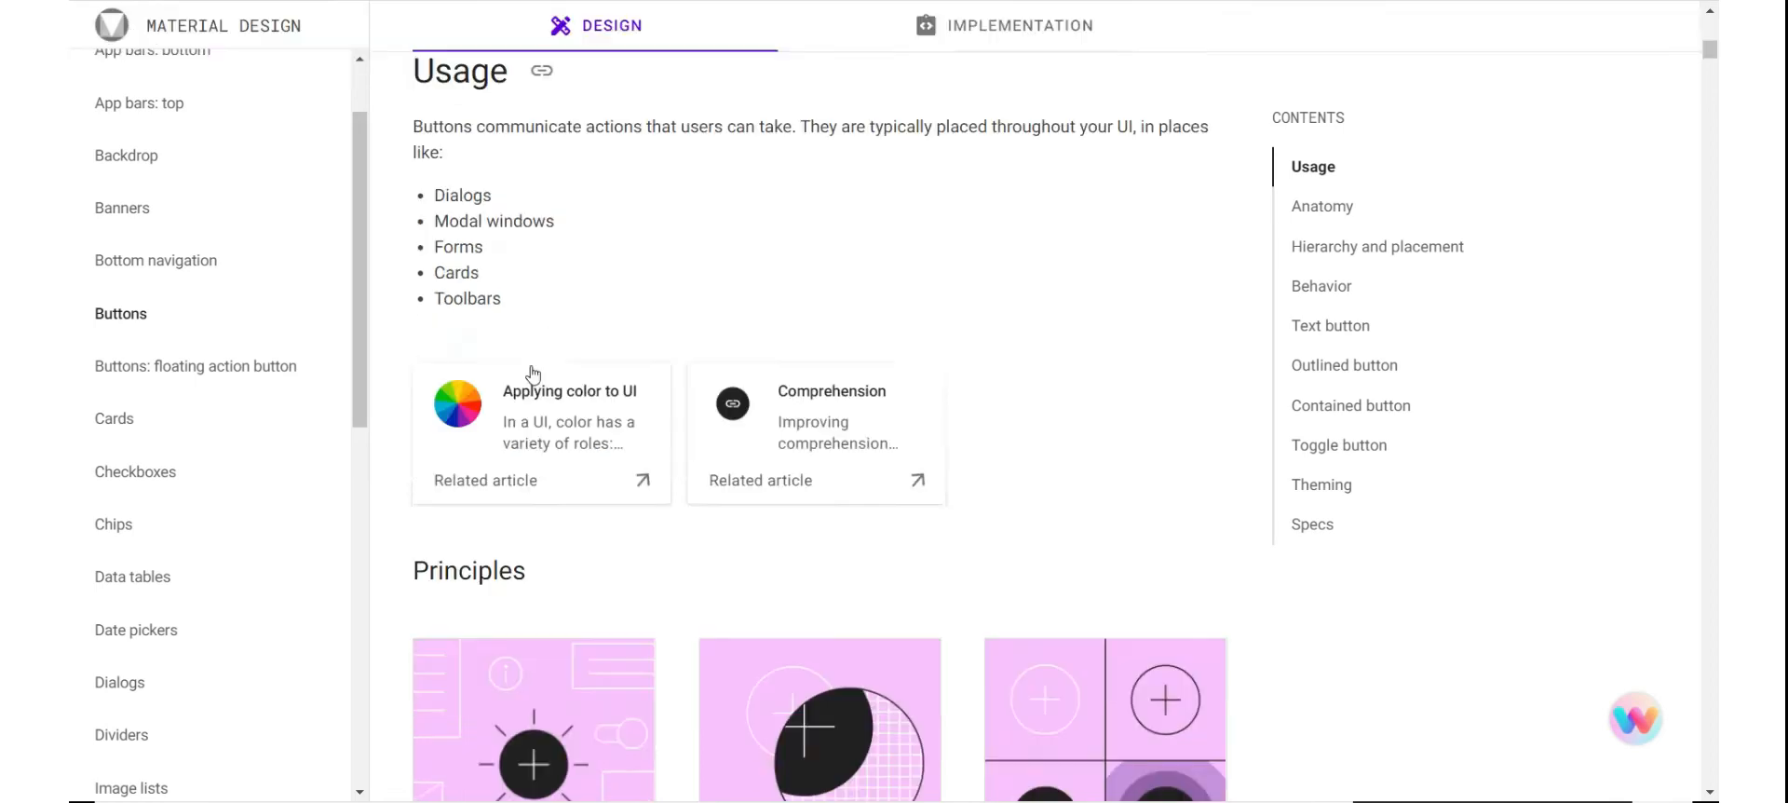
scroll("down", 3)
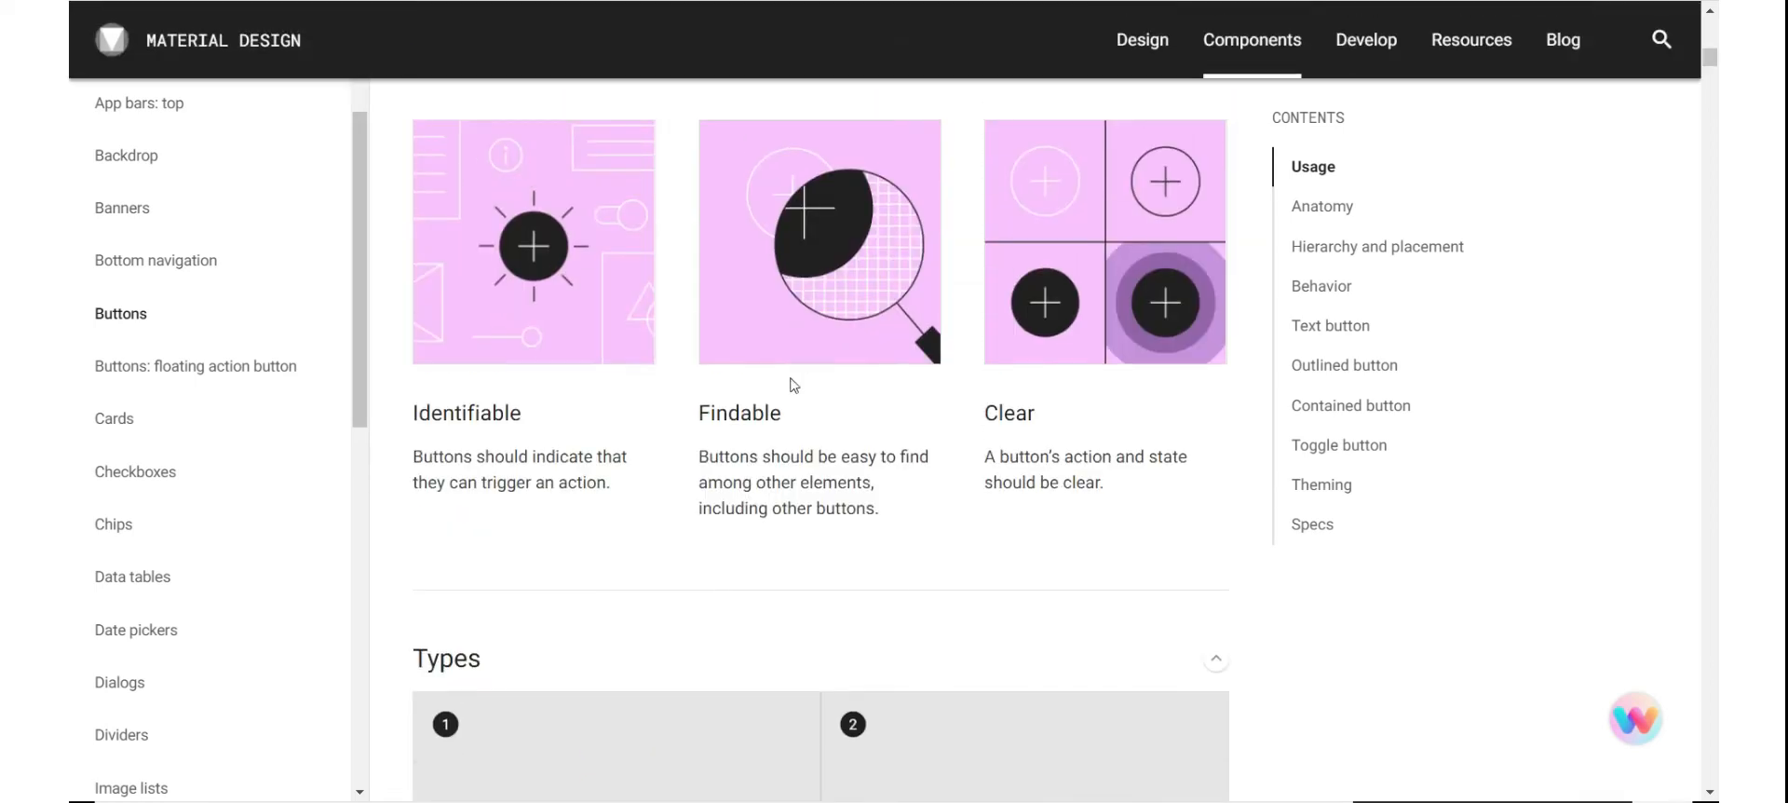
scroll("down", 3)
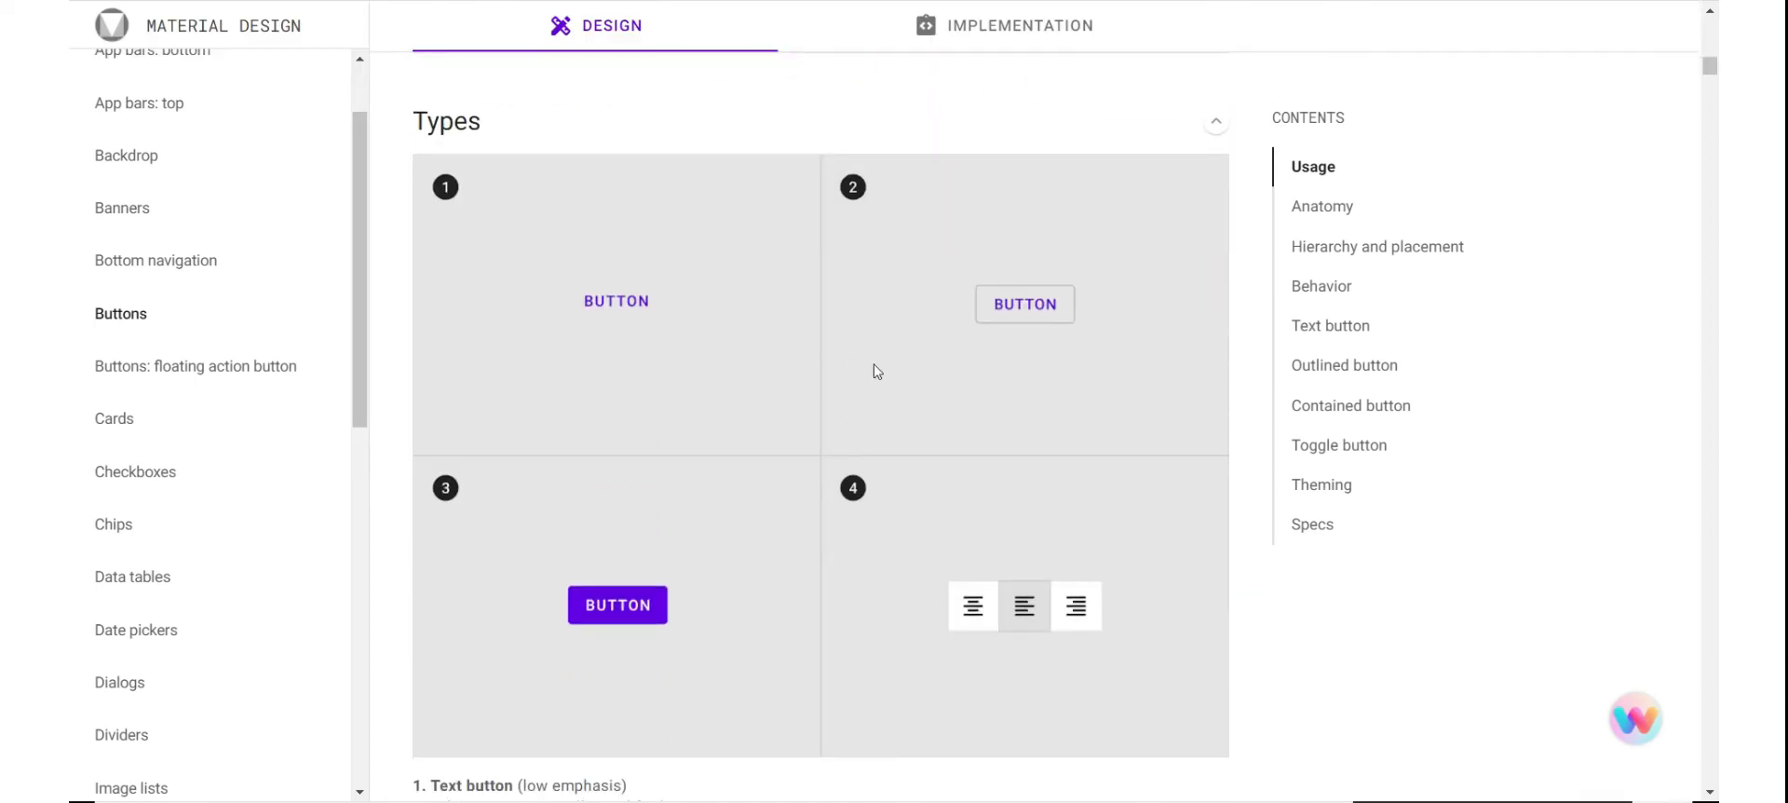
scroll("down", 3)
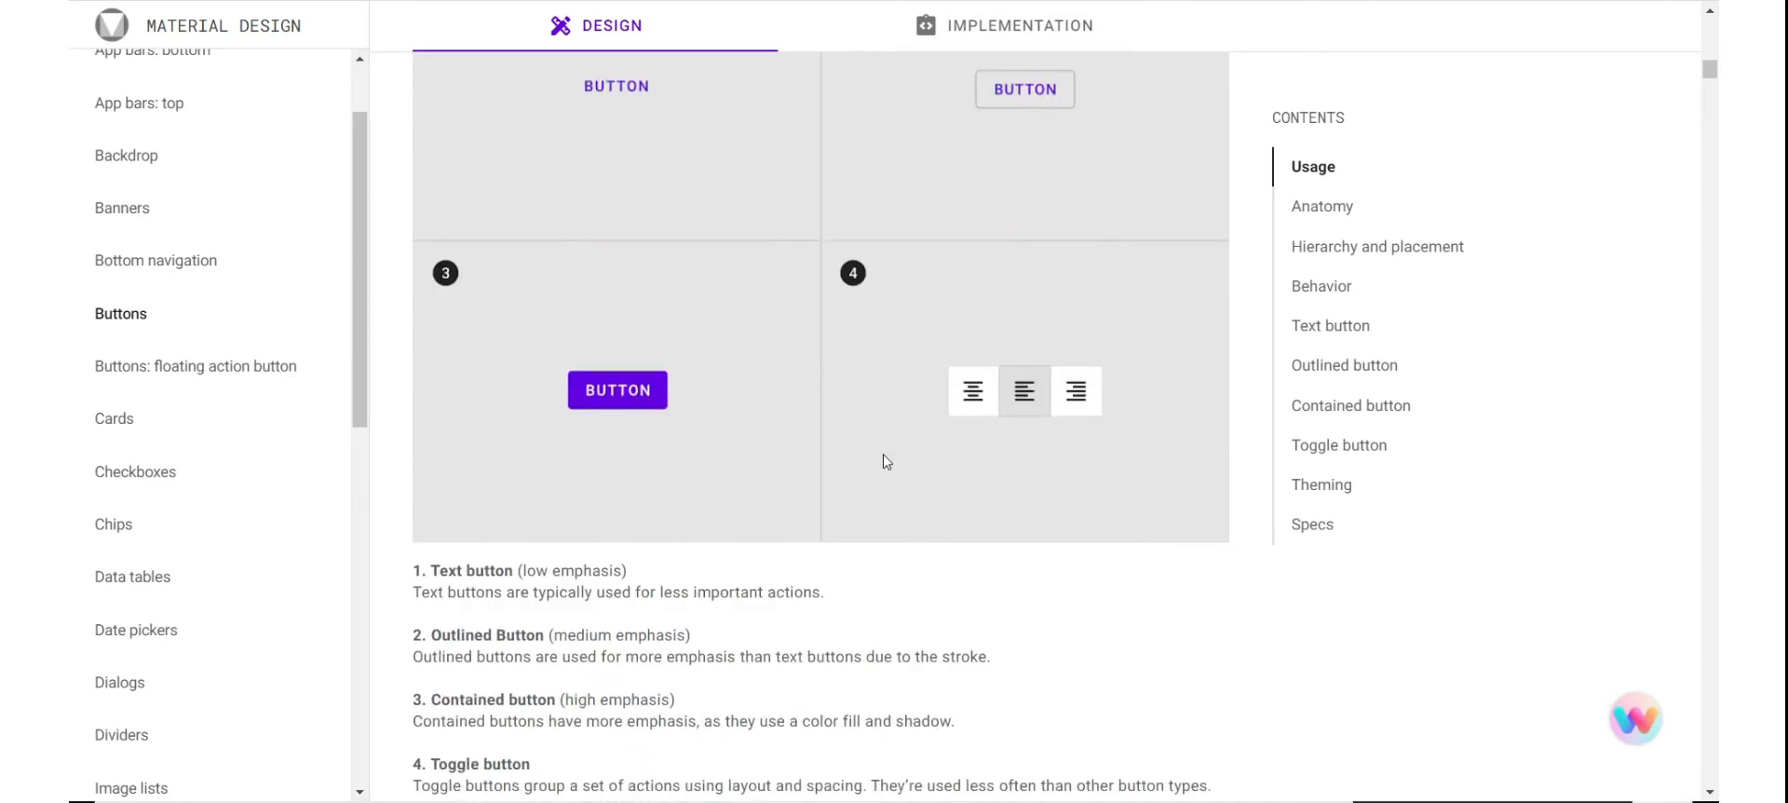
mouse_move(813, 451)
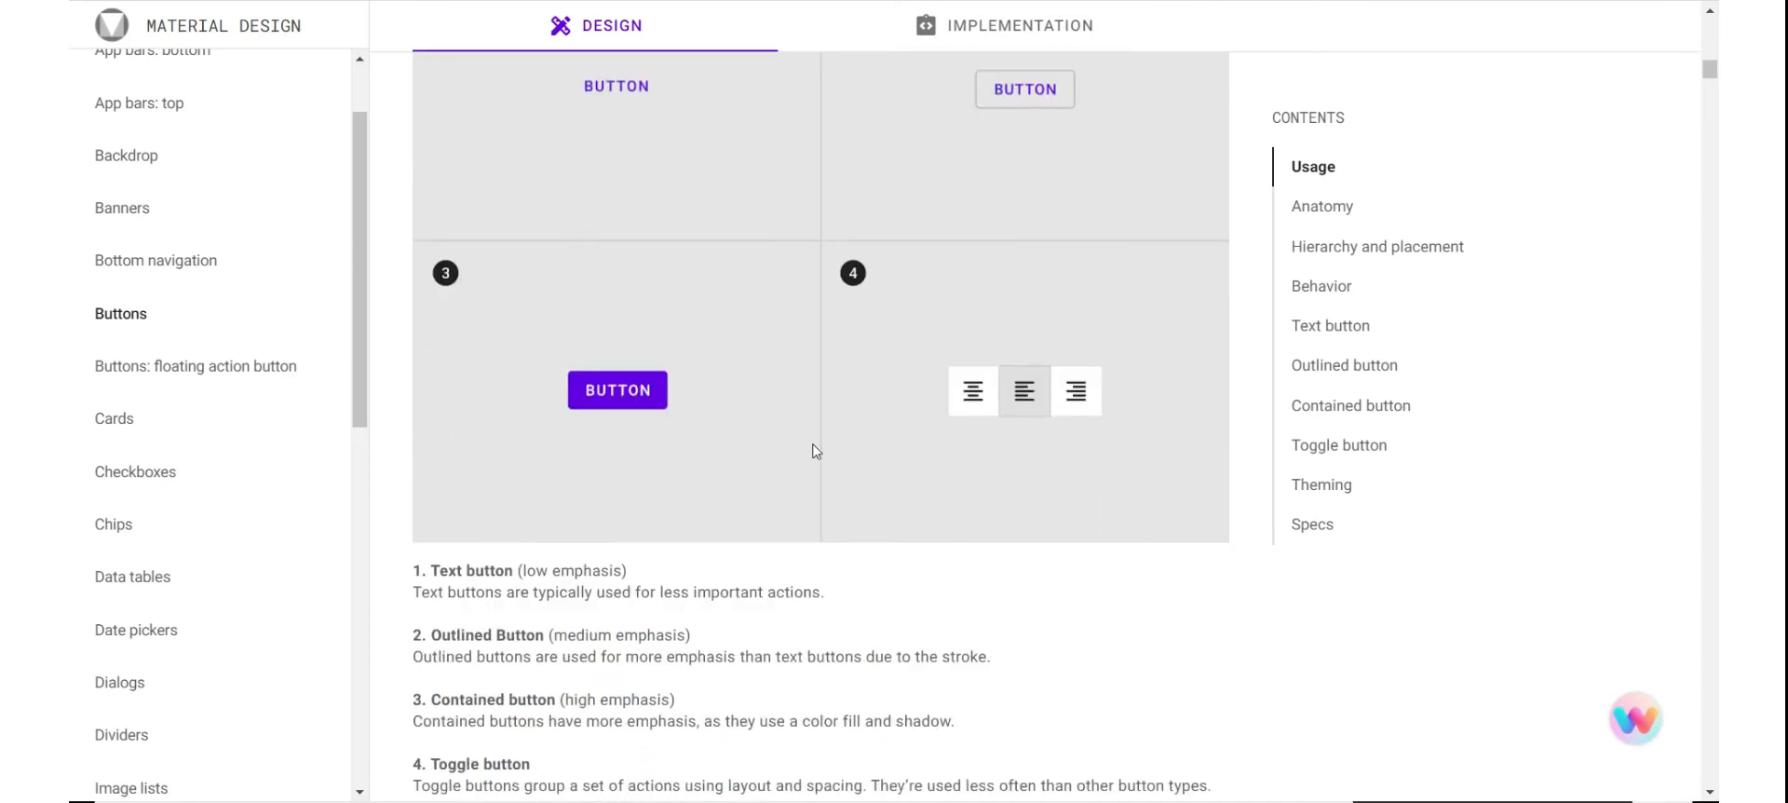
scroll("down", 3)
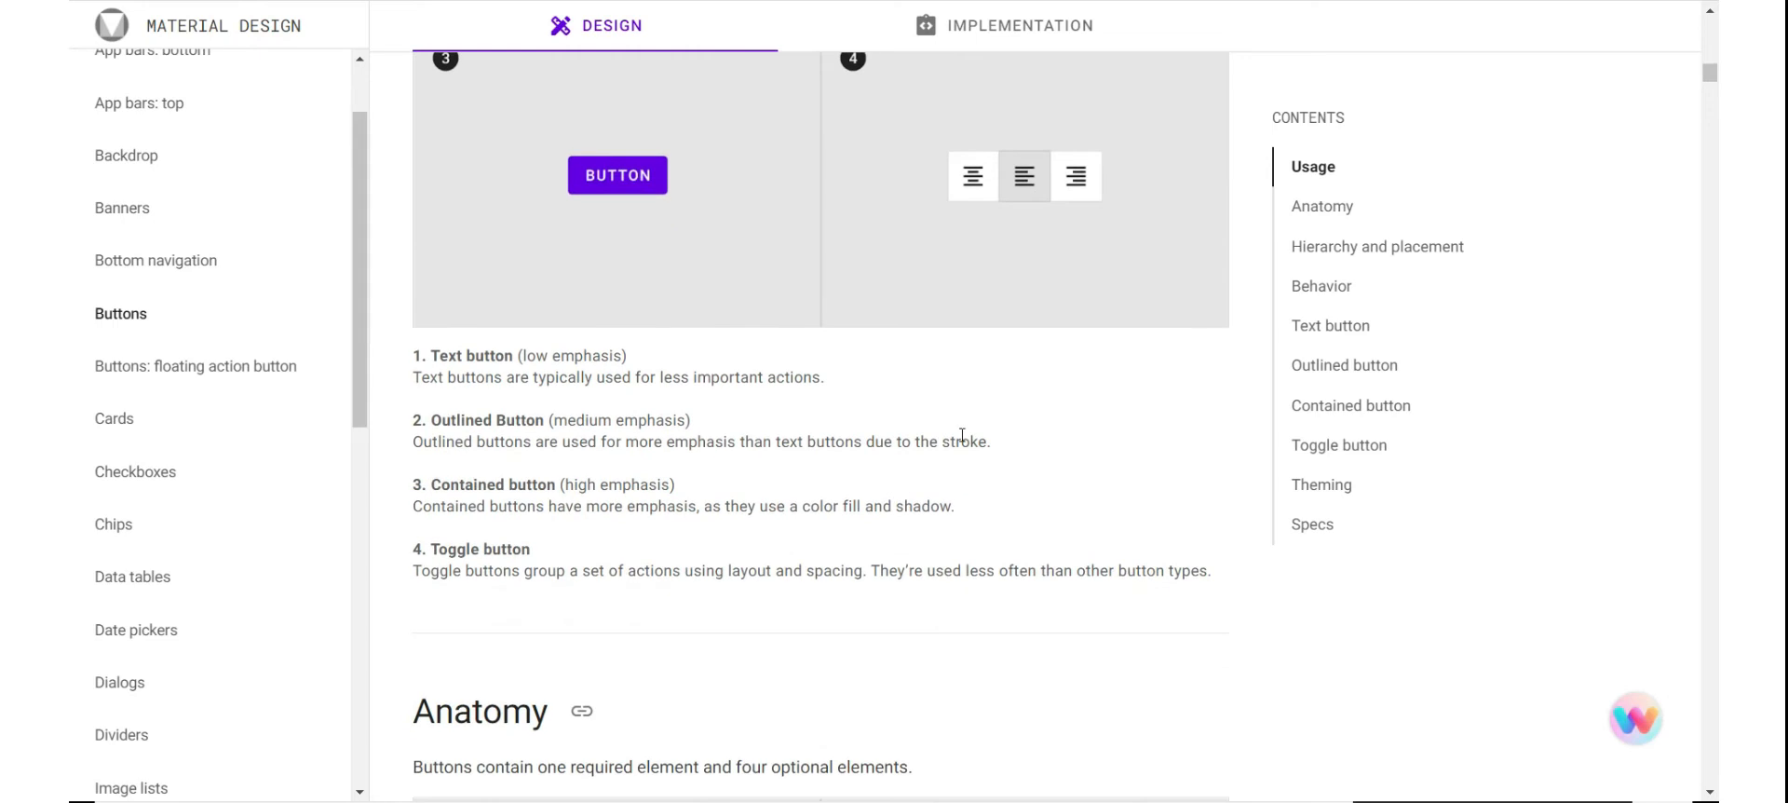
scroll("down", 3)
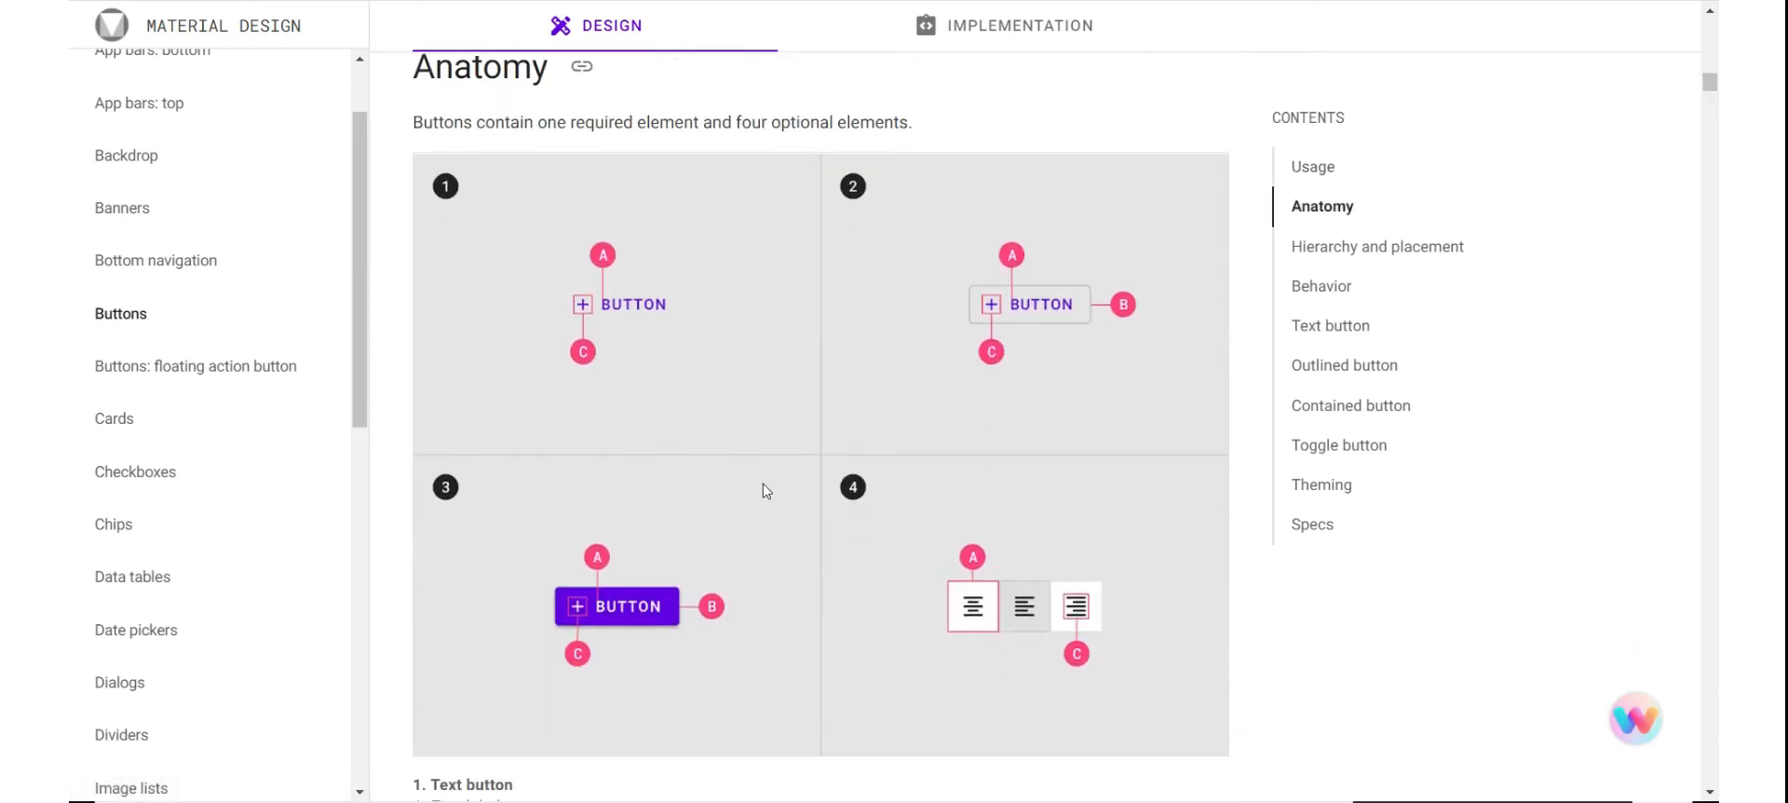
scroll("down", 3)
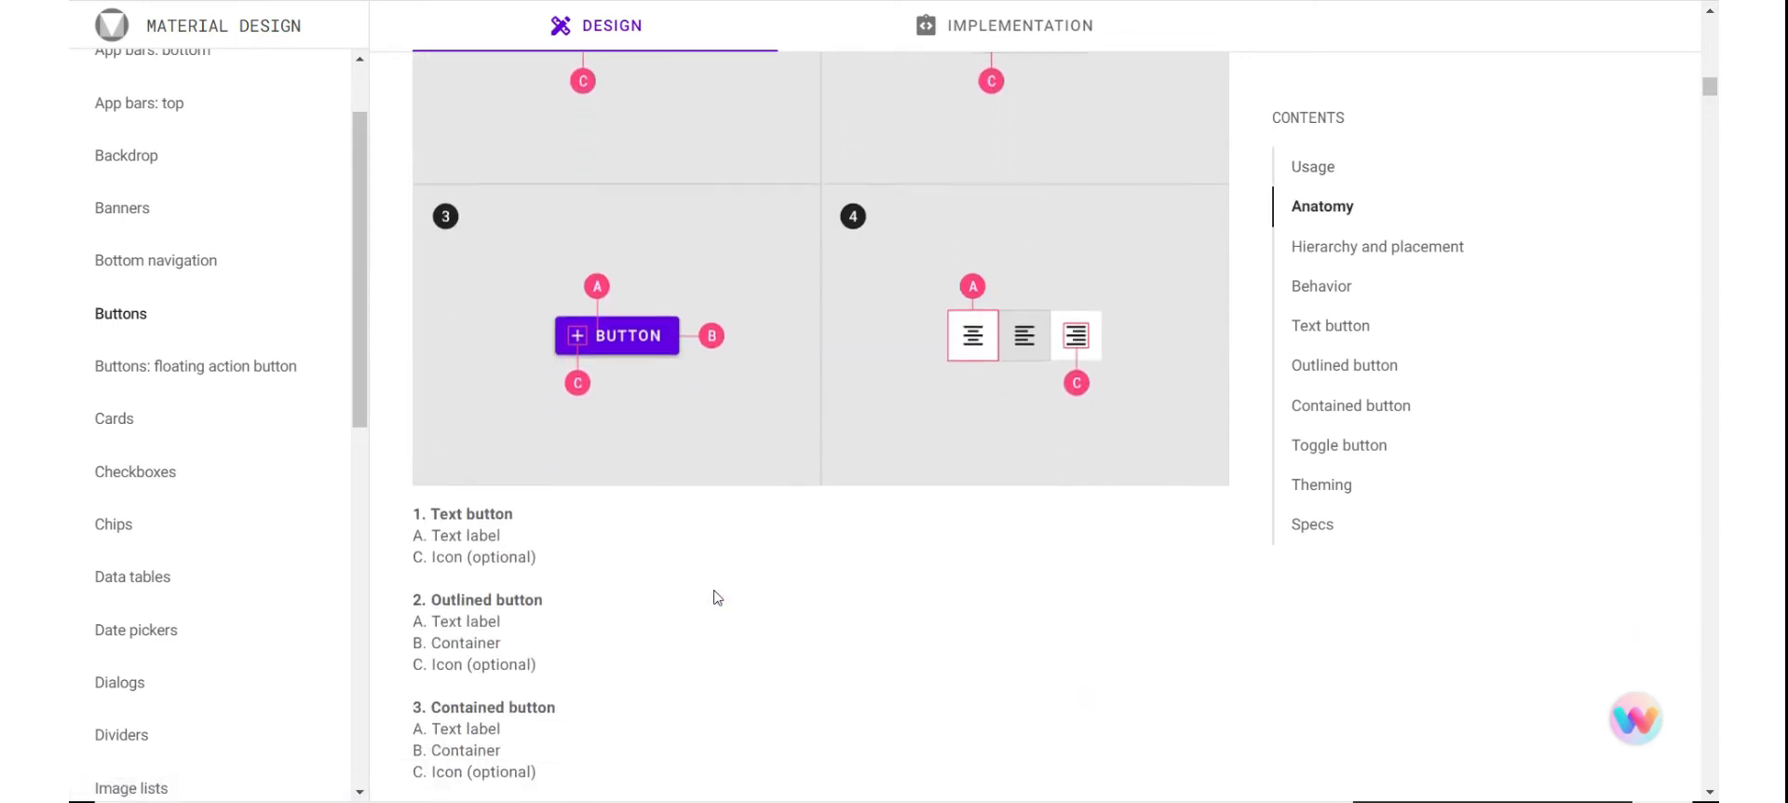
scroll("down", 3)
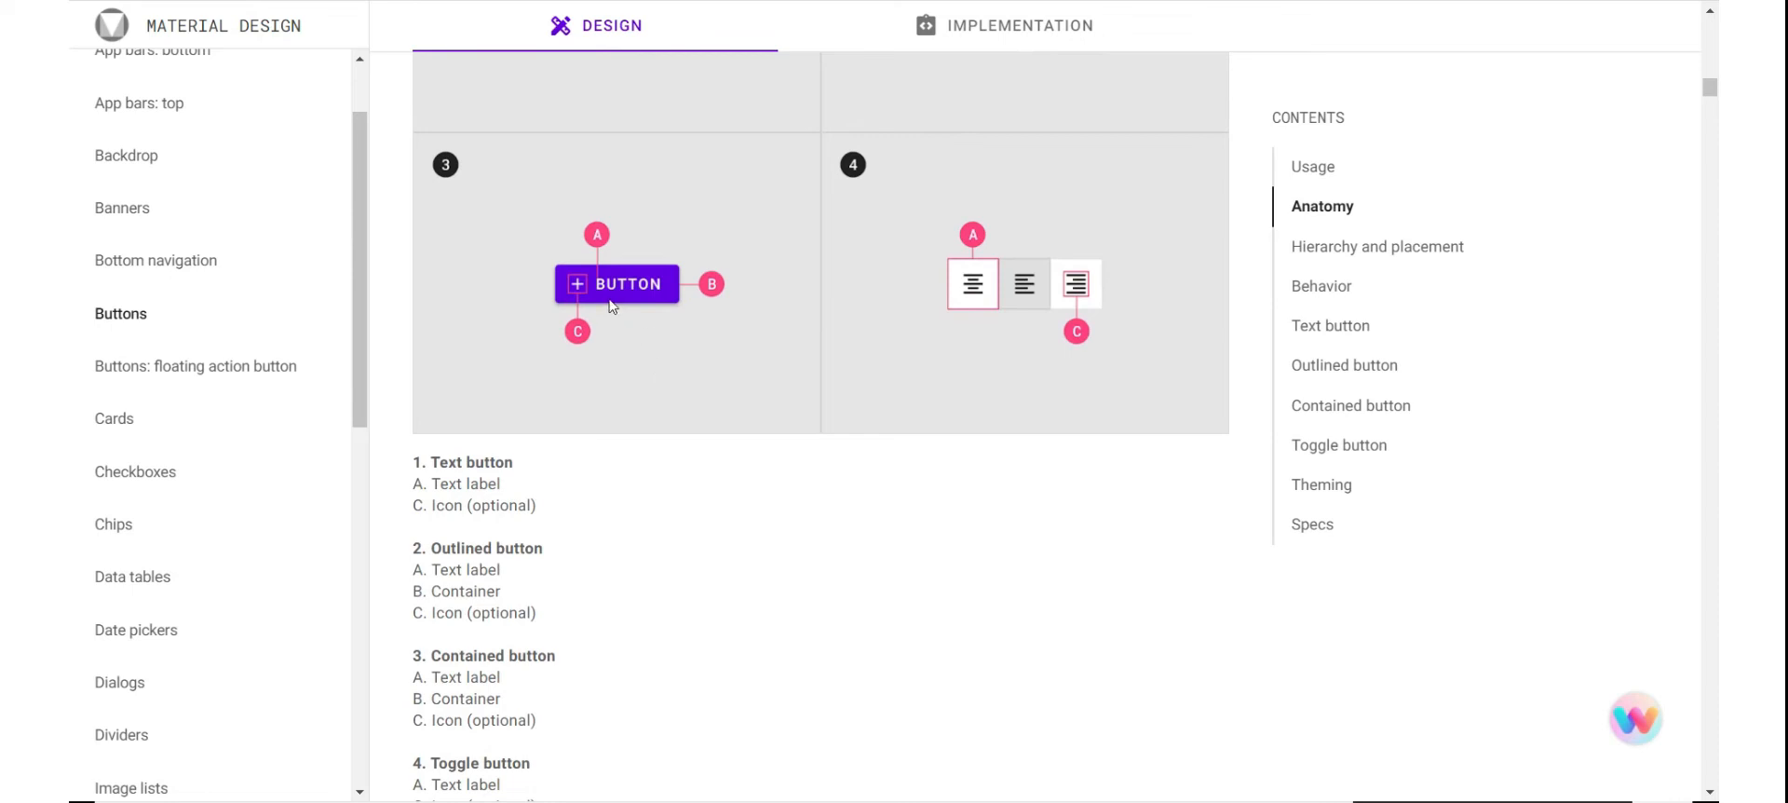
mouse_move(636, 299)
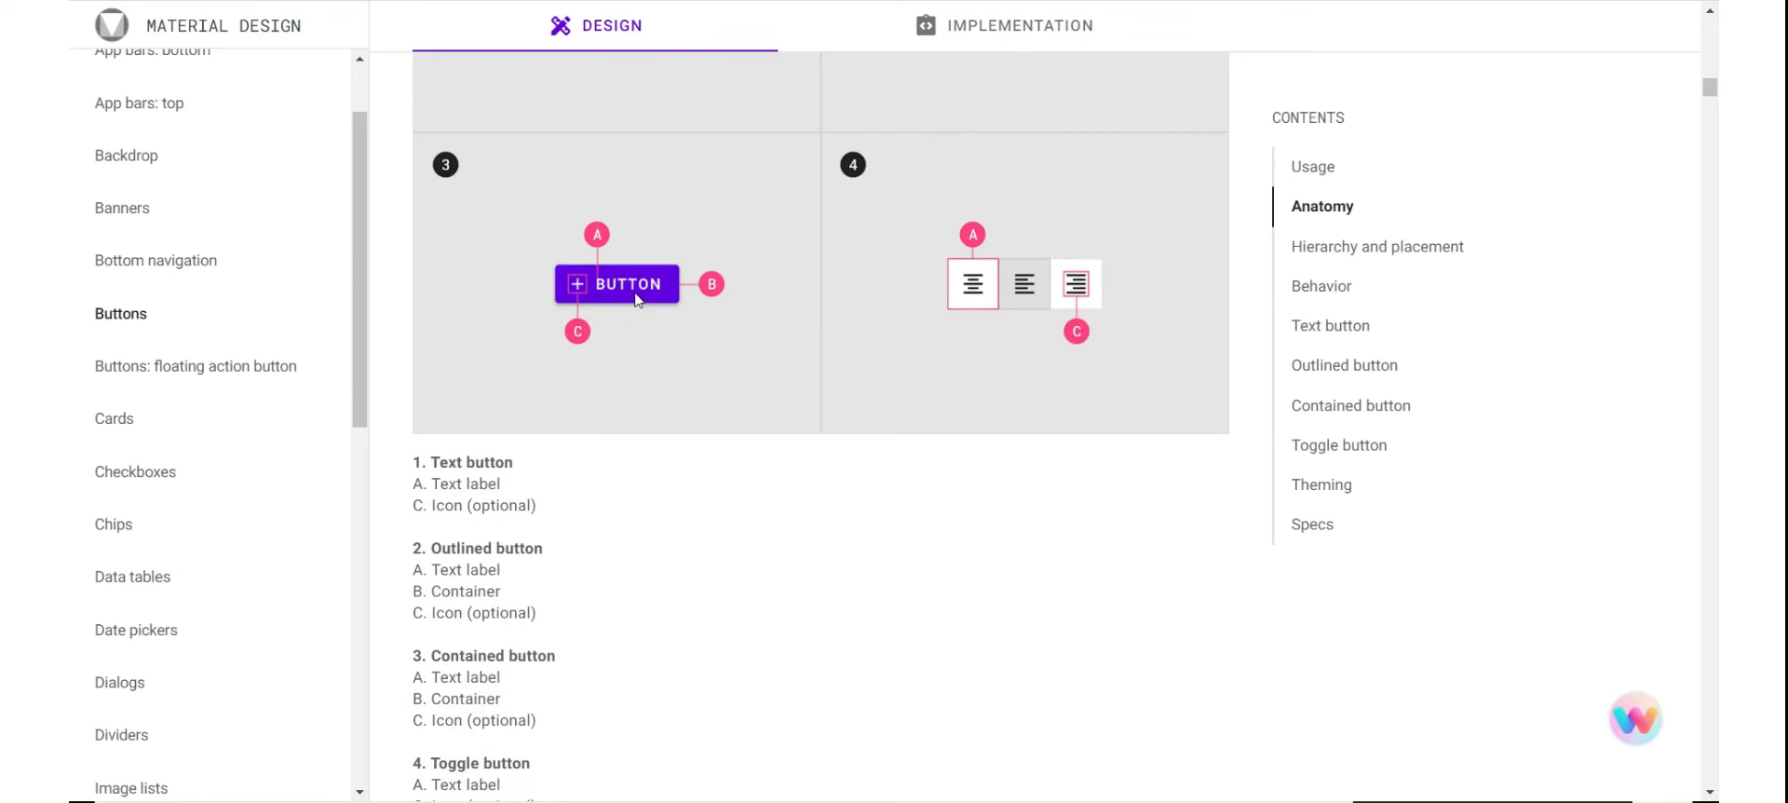
scroll("down", 3)
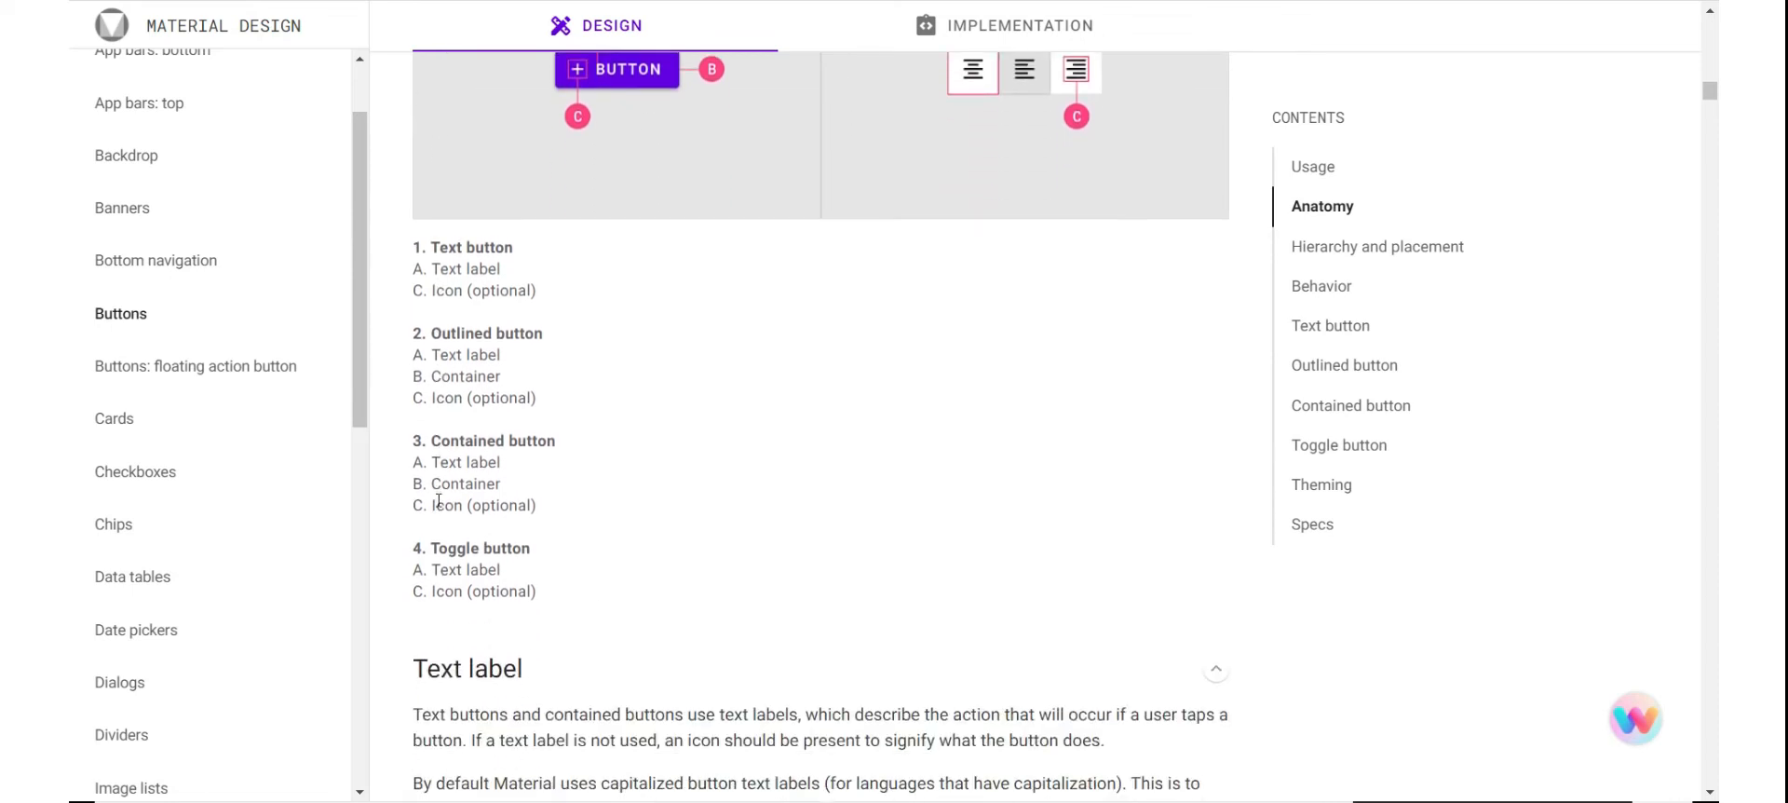
scroll("down", 3)
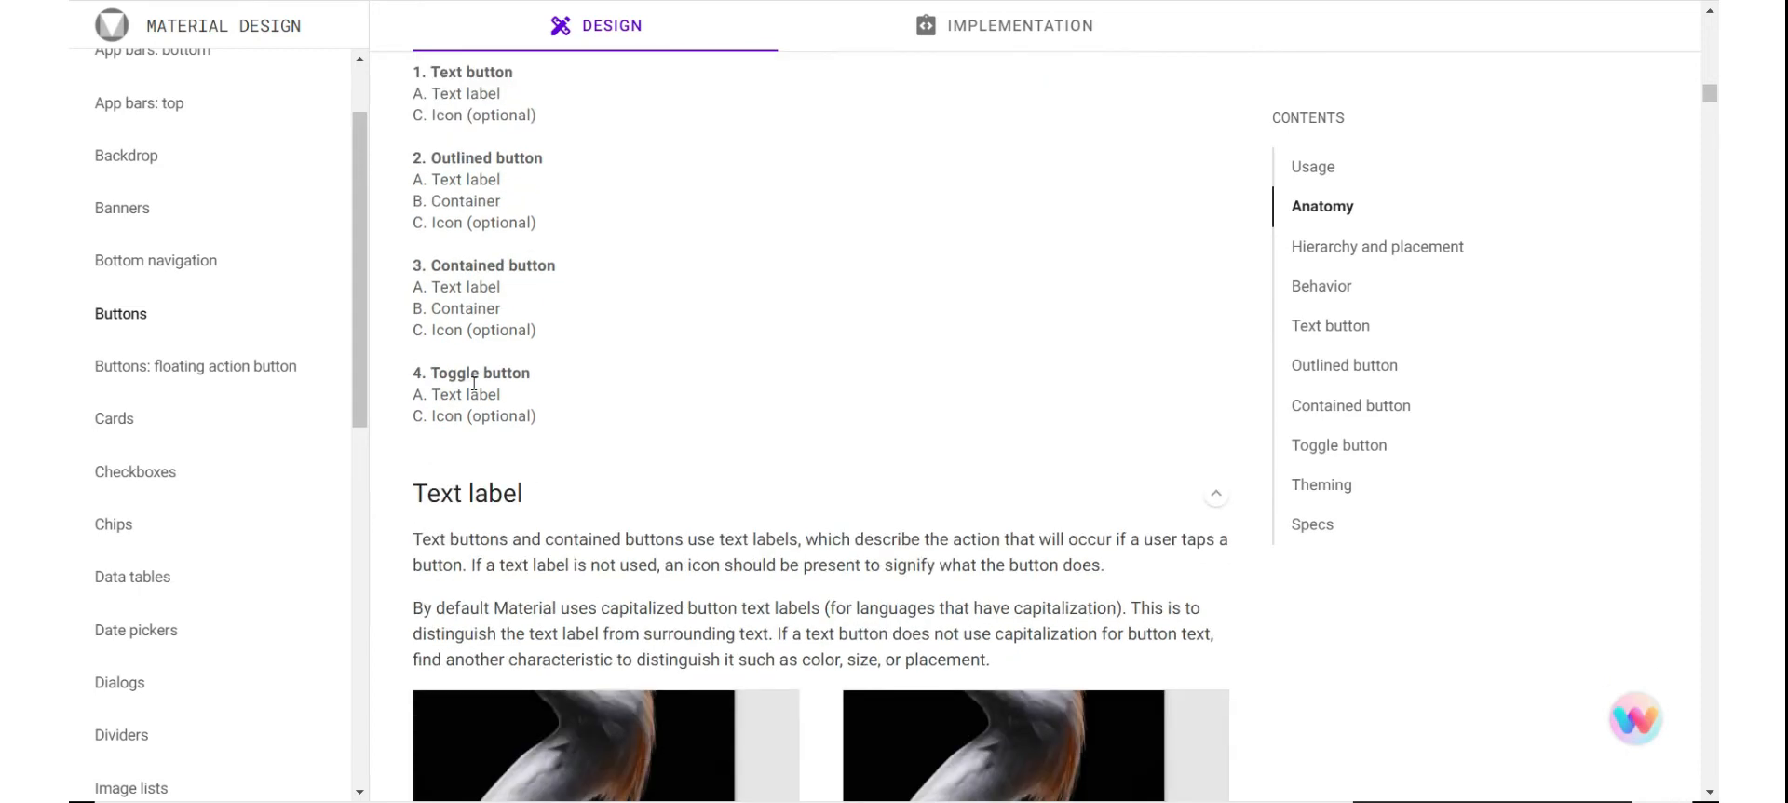
scroll("down", 3)
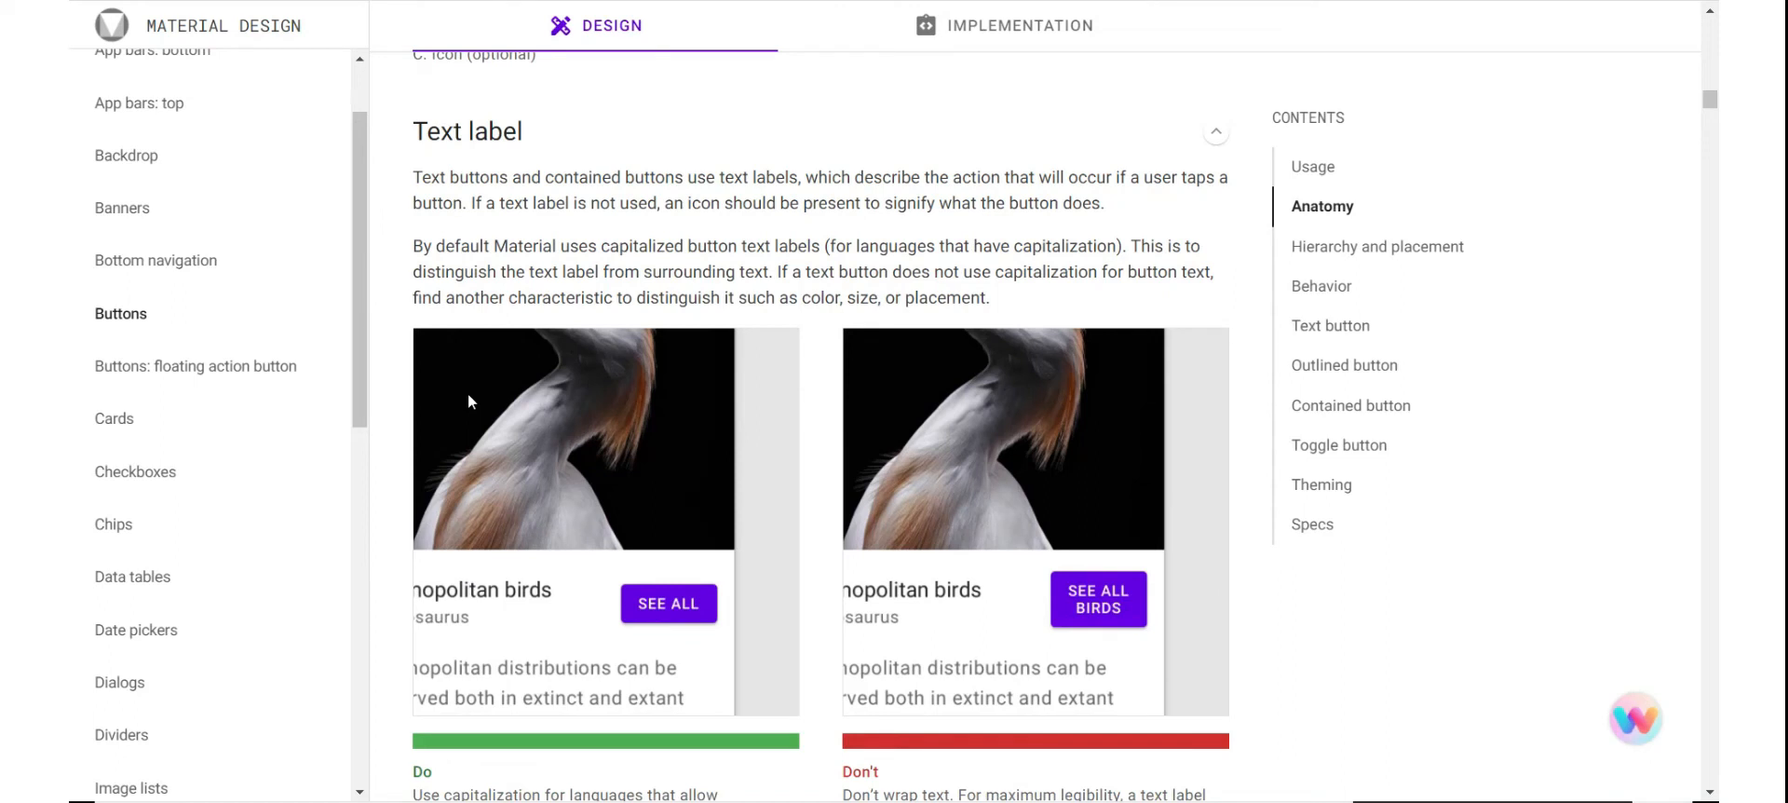
mouse_move(738, 436)
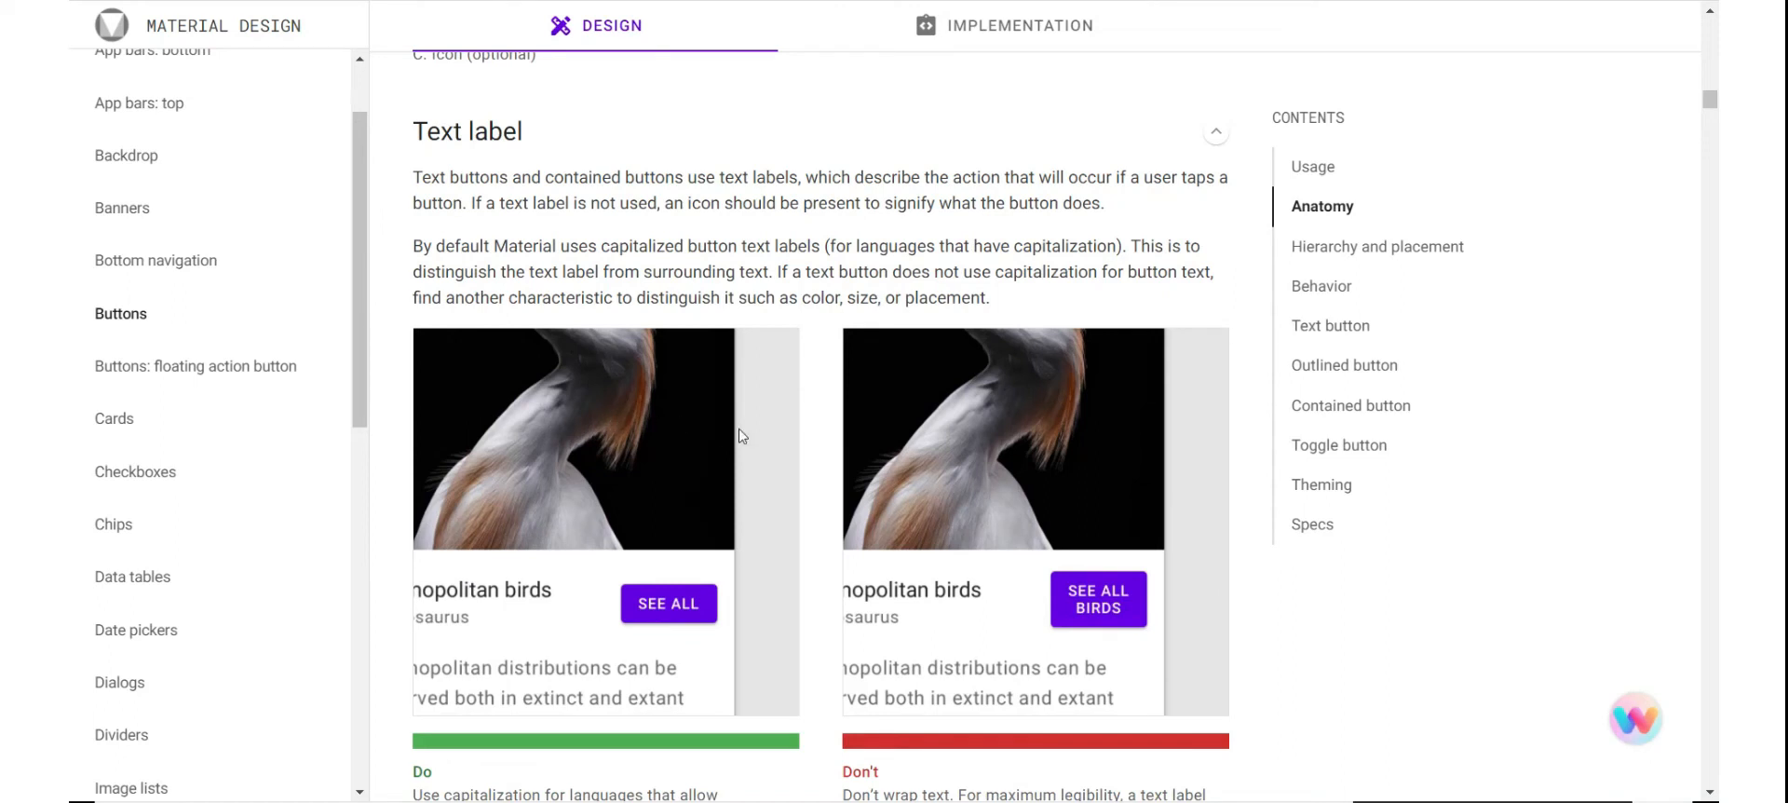
scroll("down", 3)
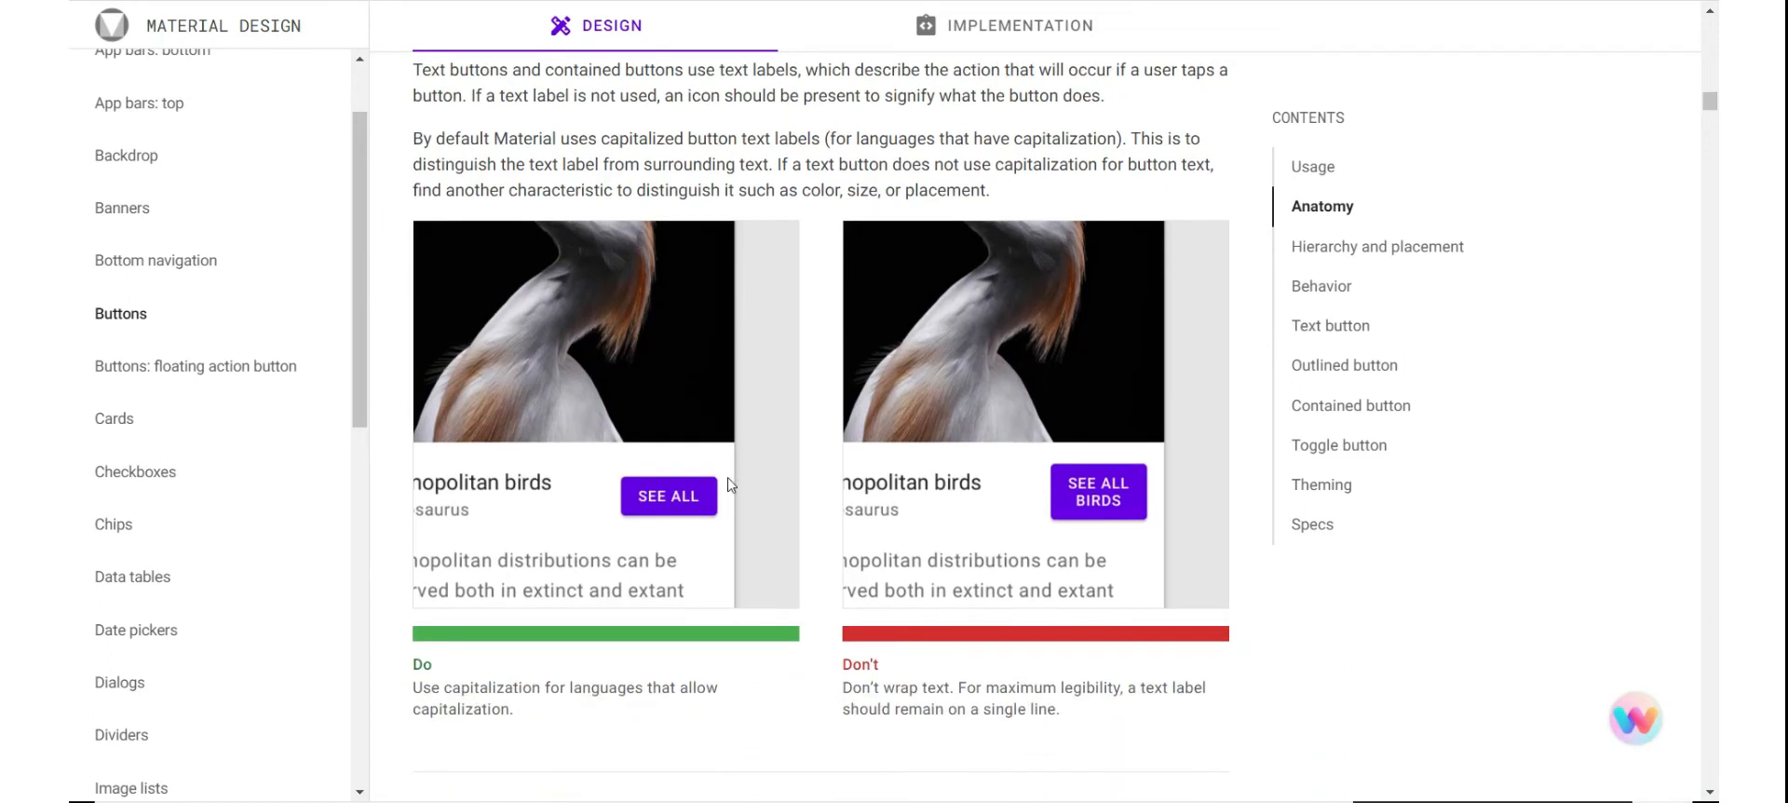
scroll("down", 3)
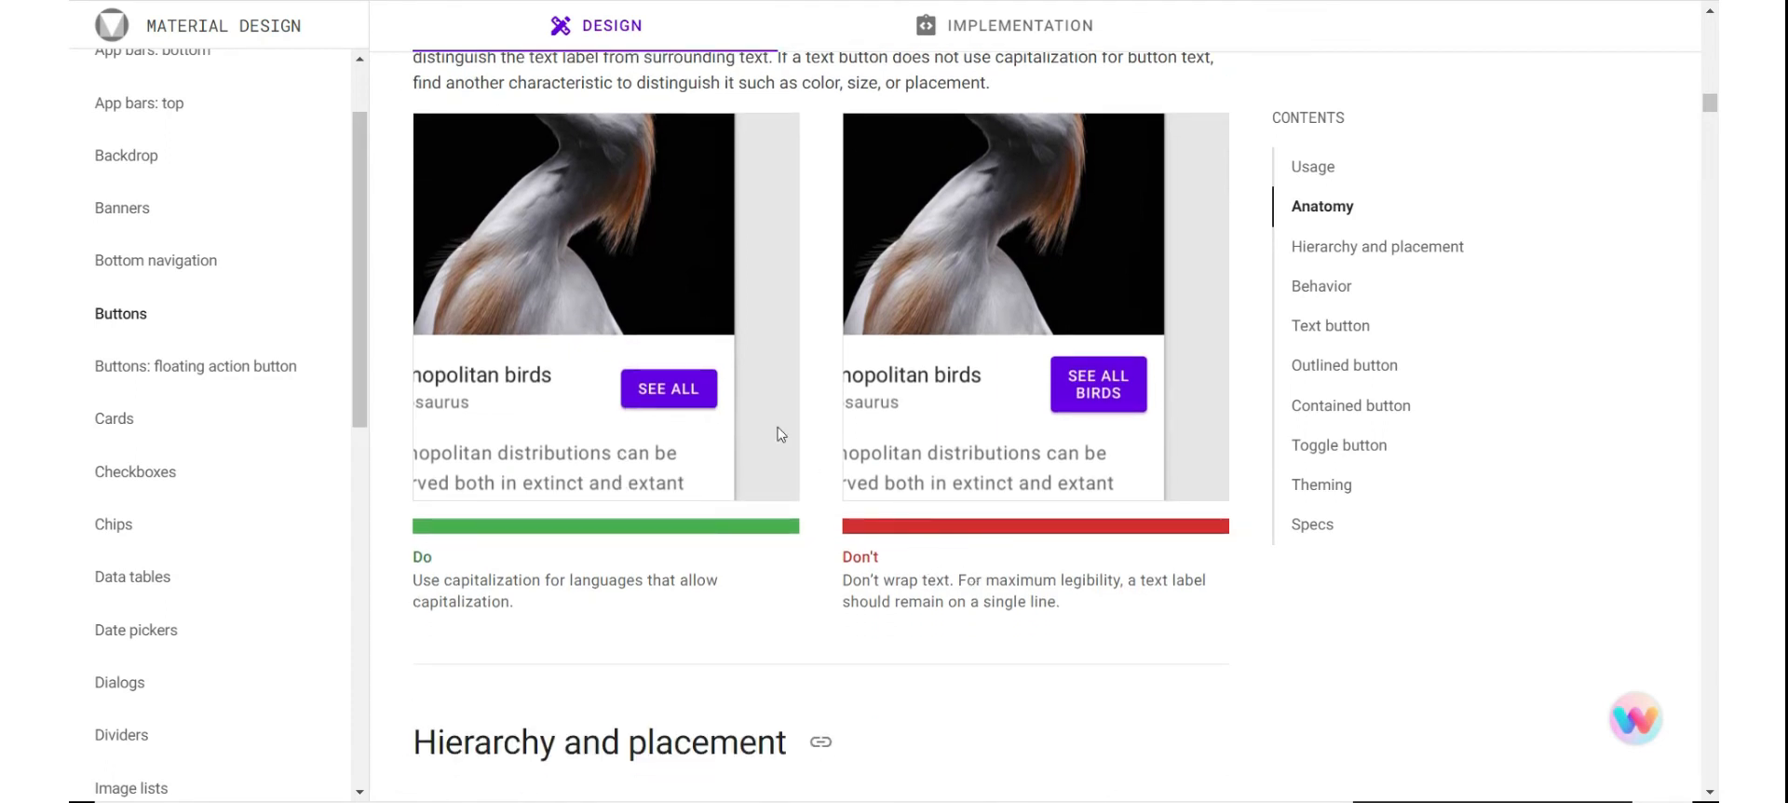
mouse_move(933, 402)
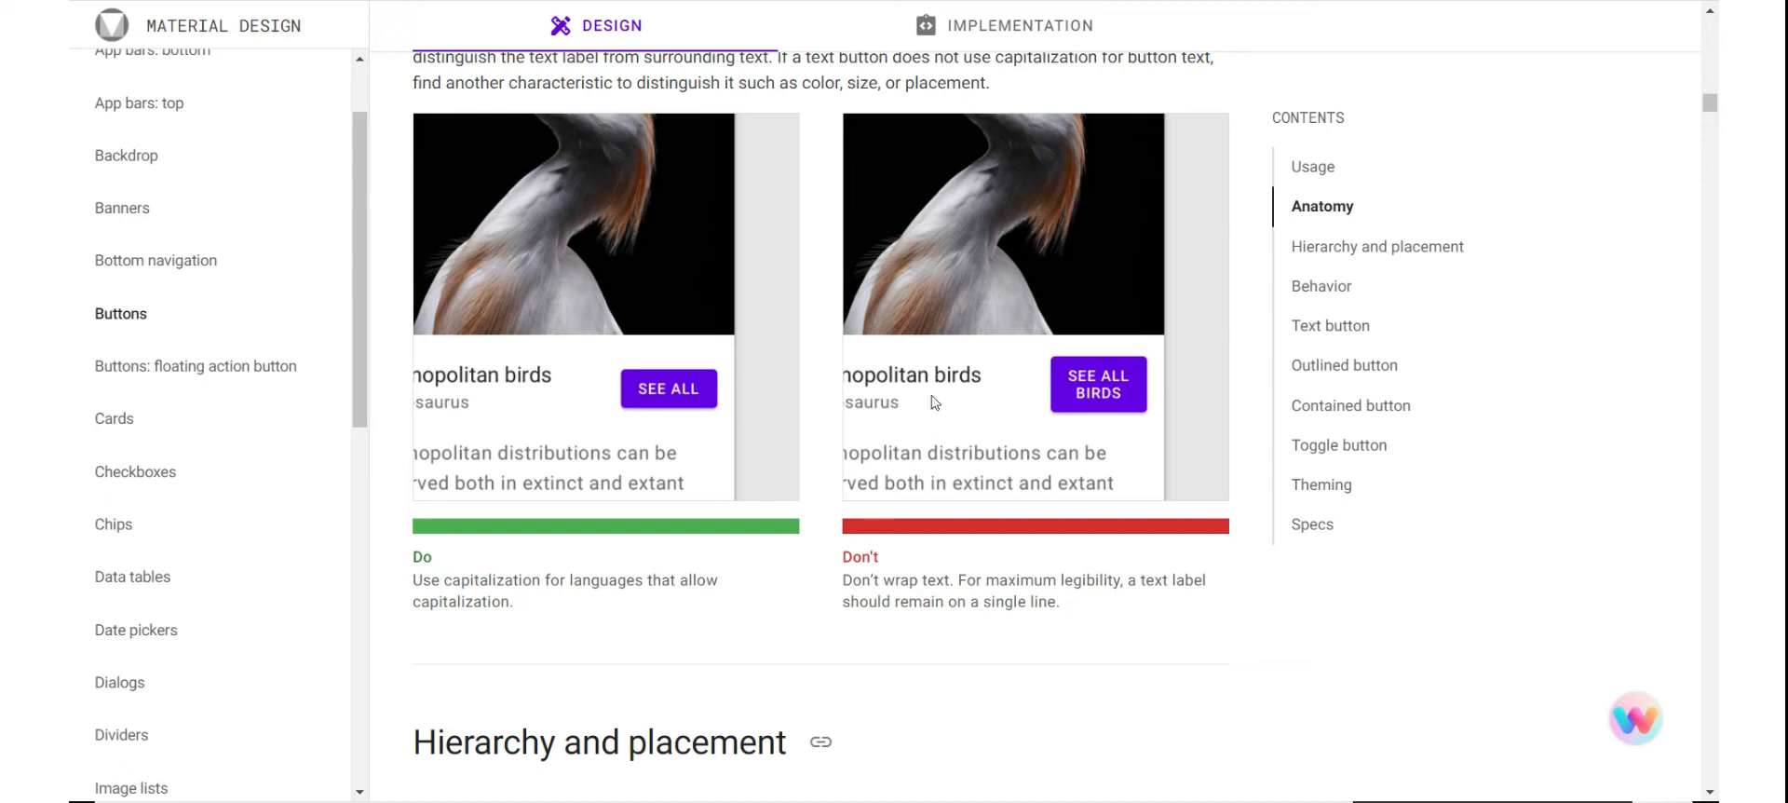
mouse_move(1104, 396)
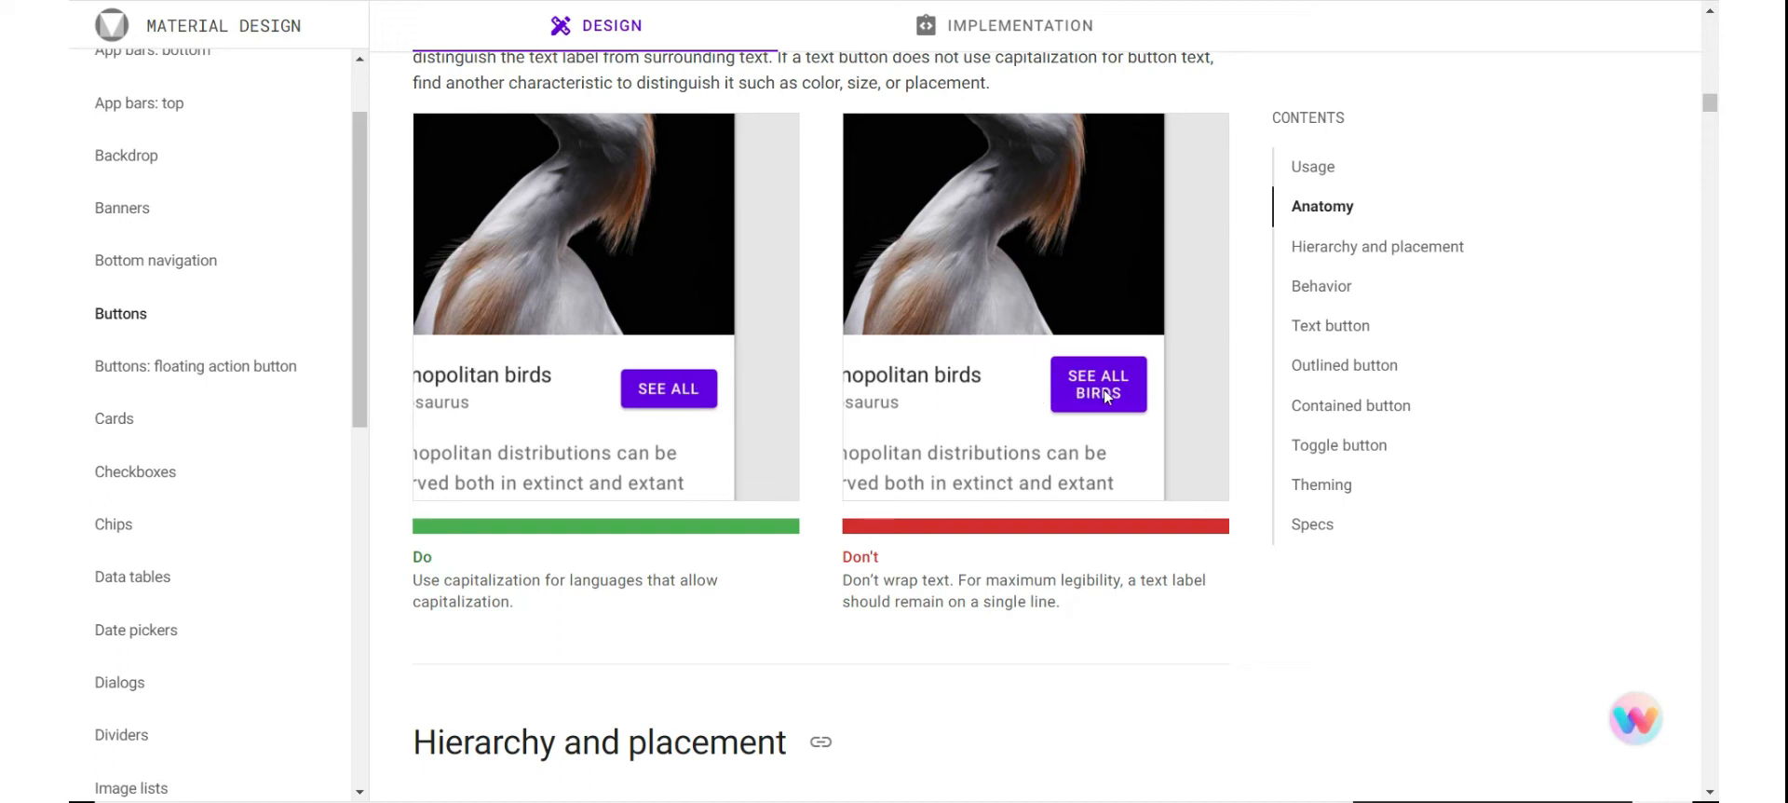
mouse_move(1099, 375)
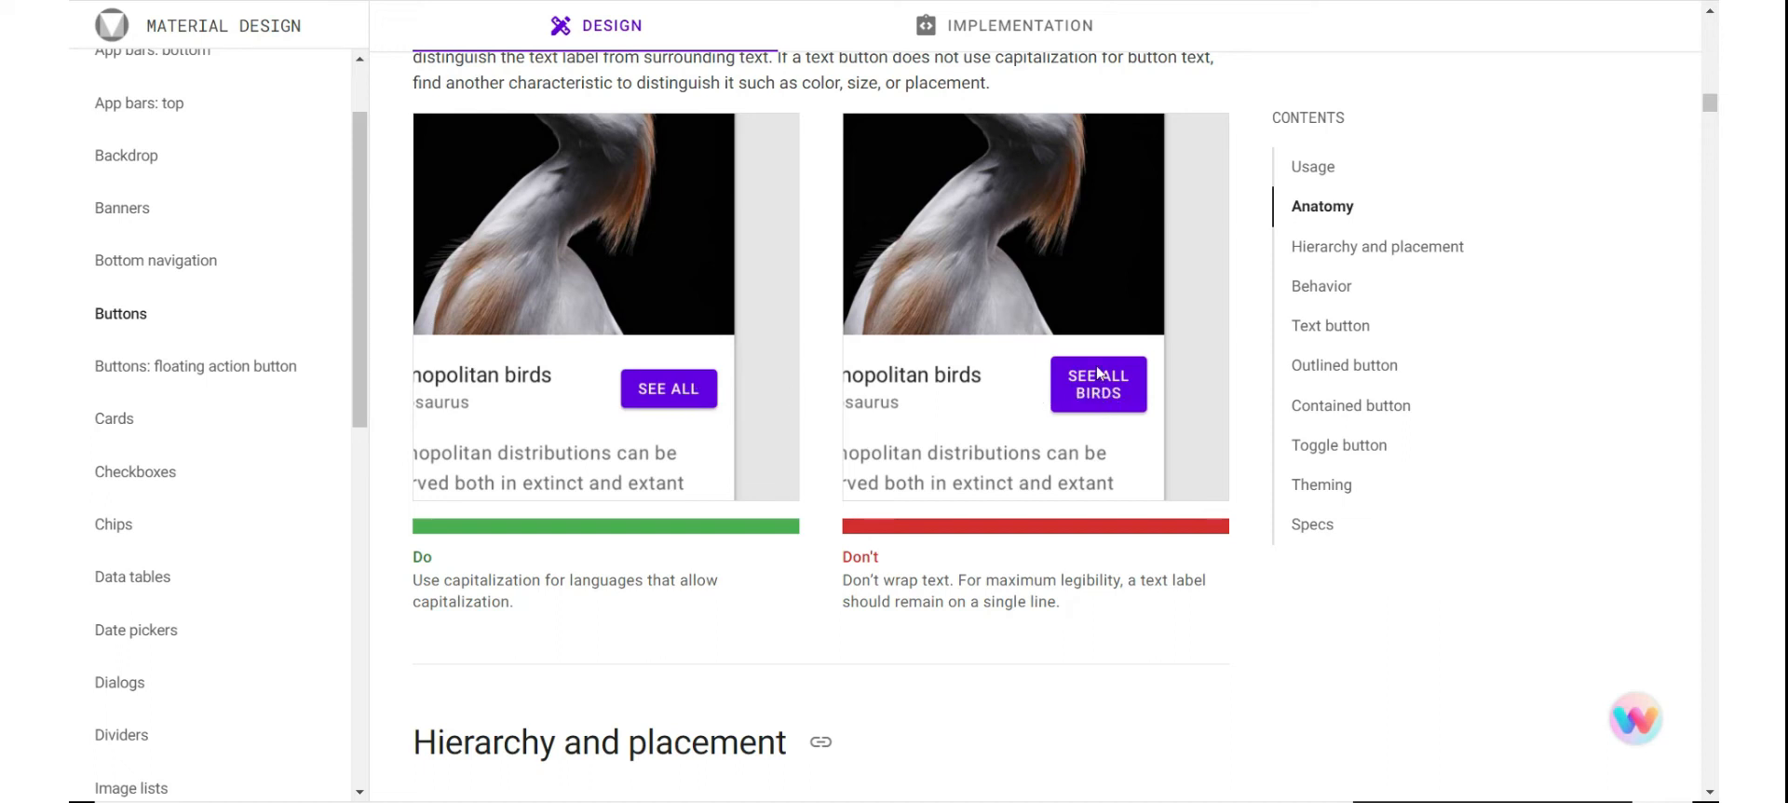
mouse_move(1134, 502)
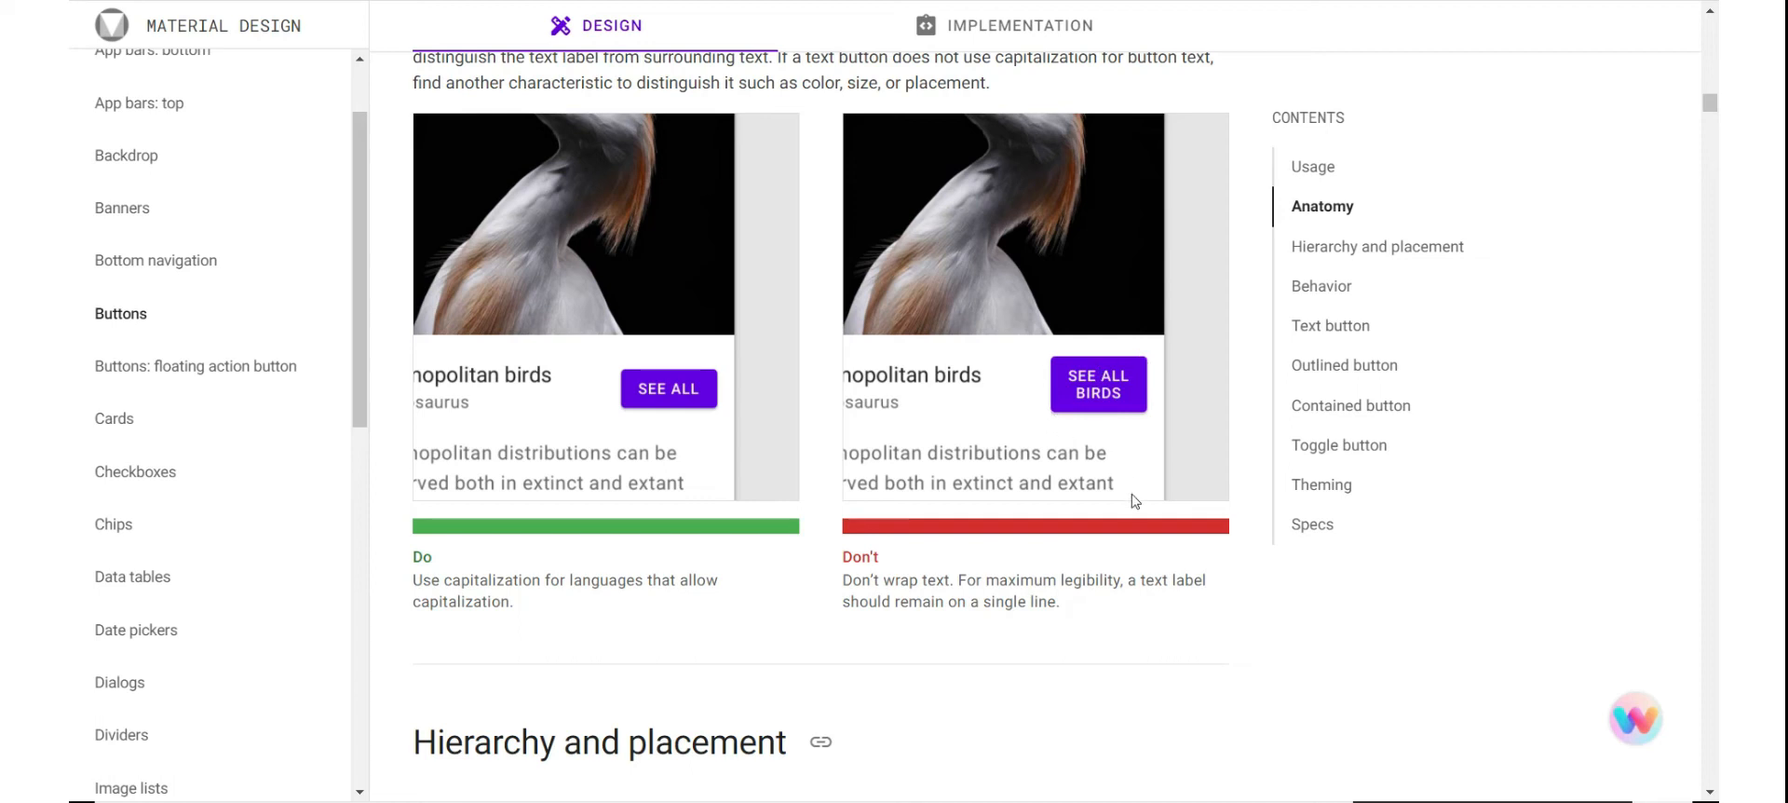
scroll("down", 3)
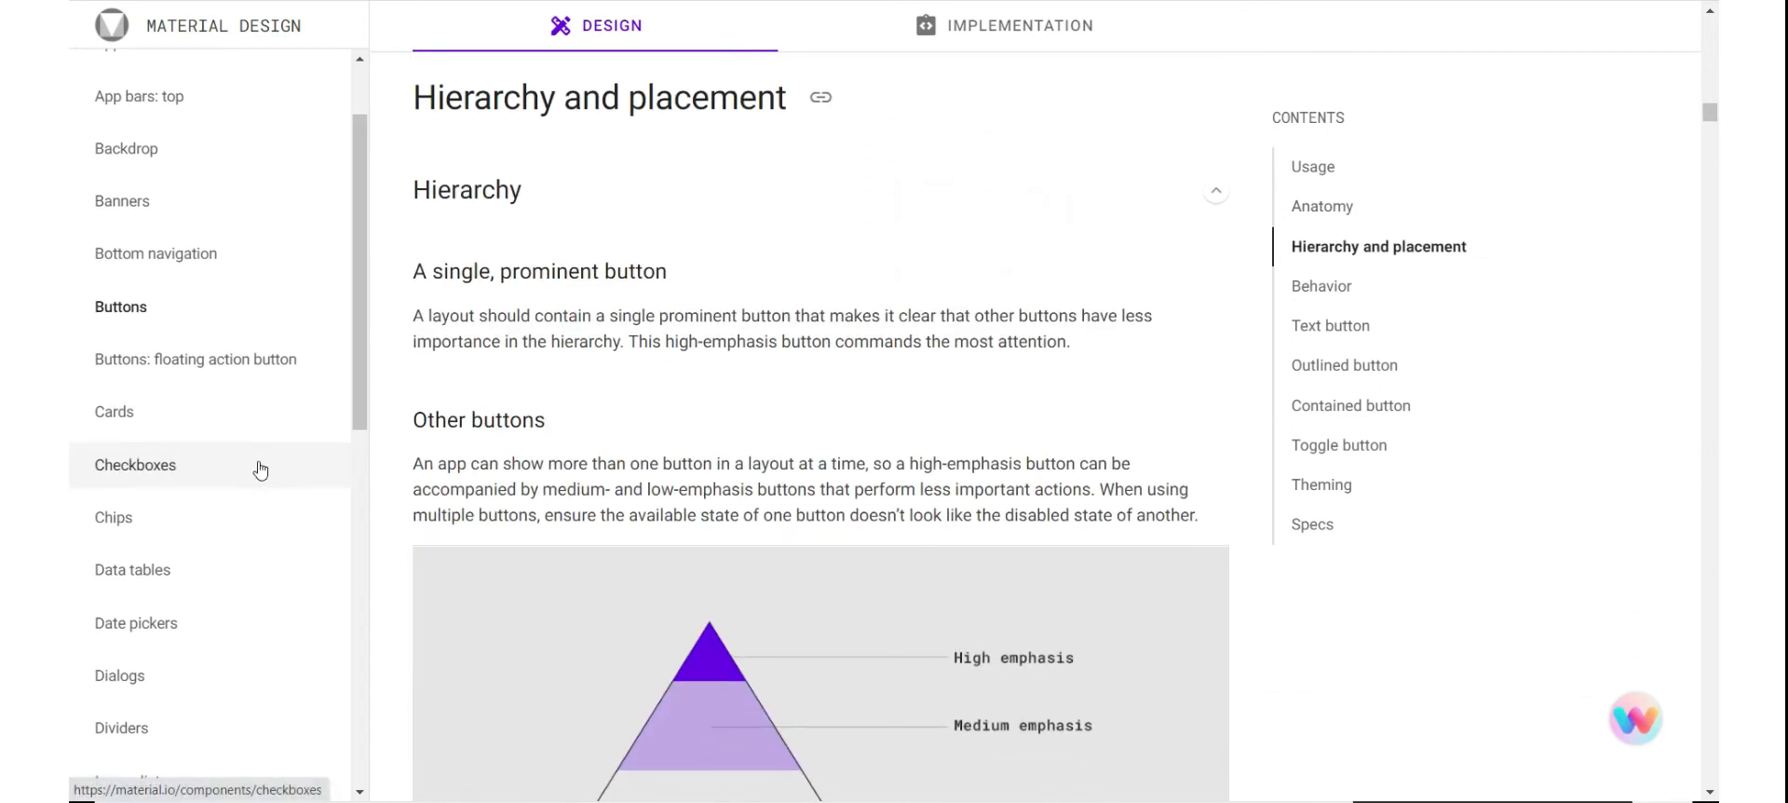
scroll("down", 3)
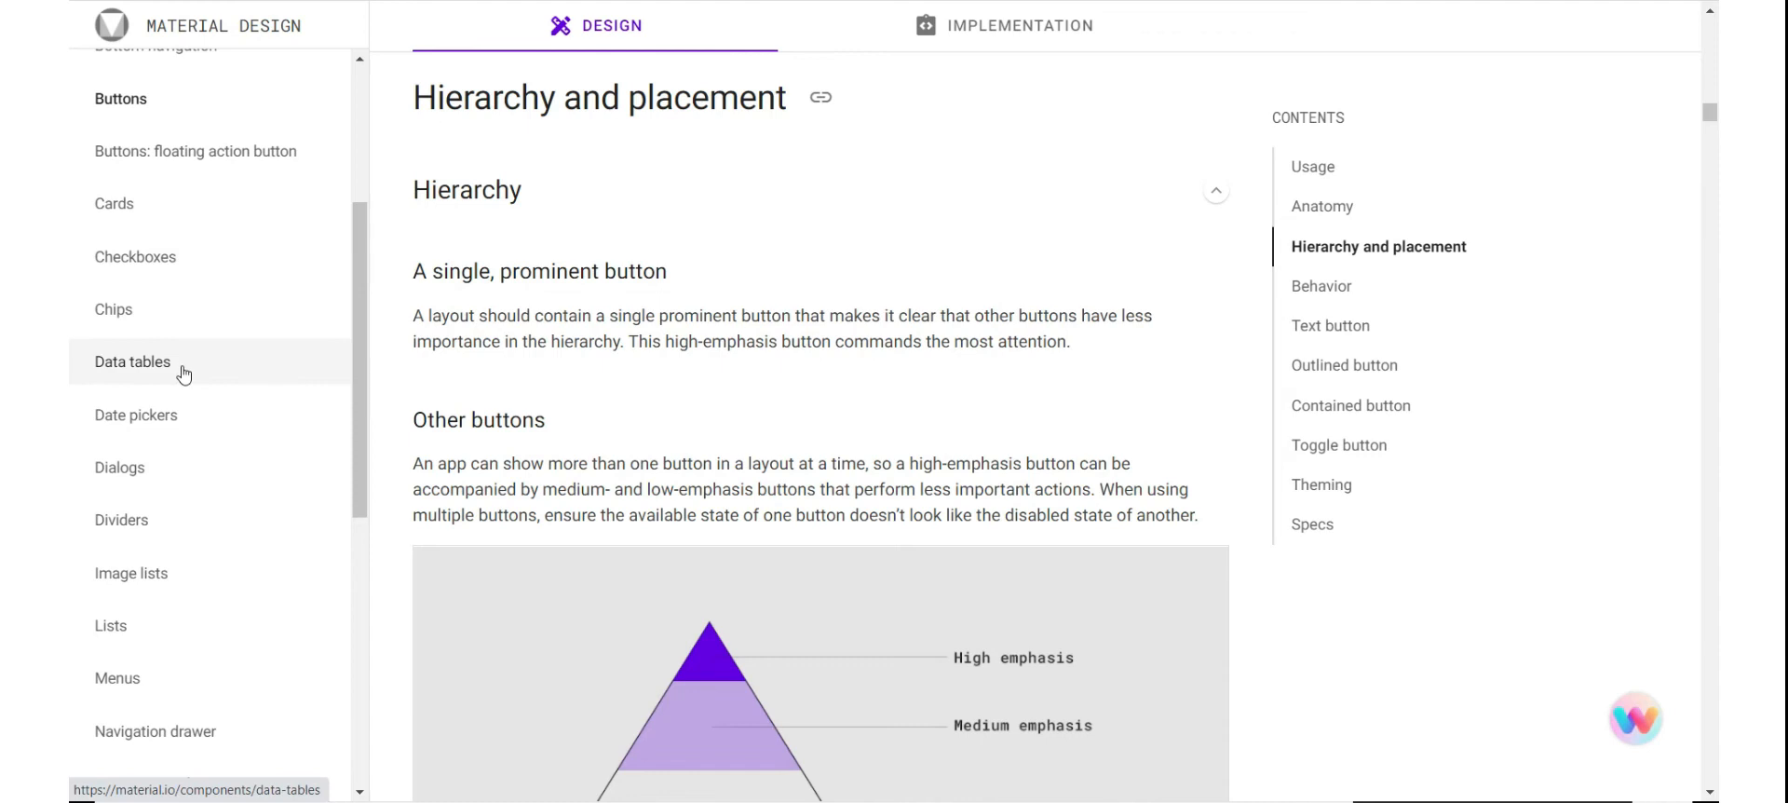
mouse_move(159, 285)
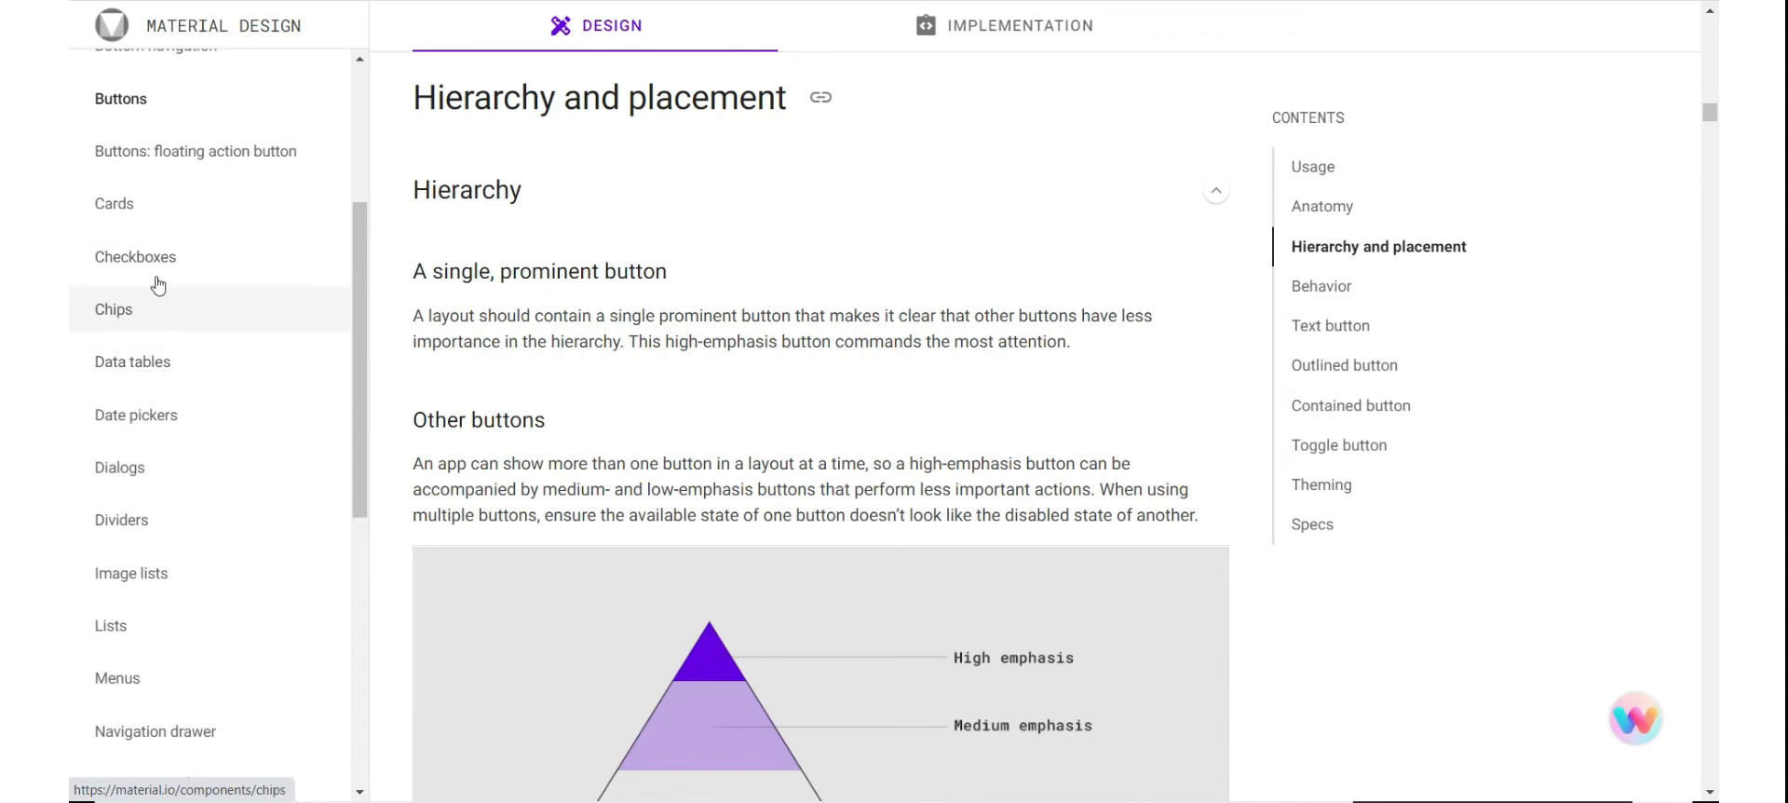
scroll("down", 3)
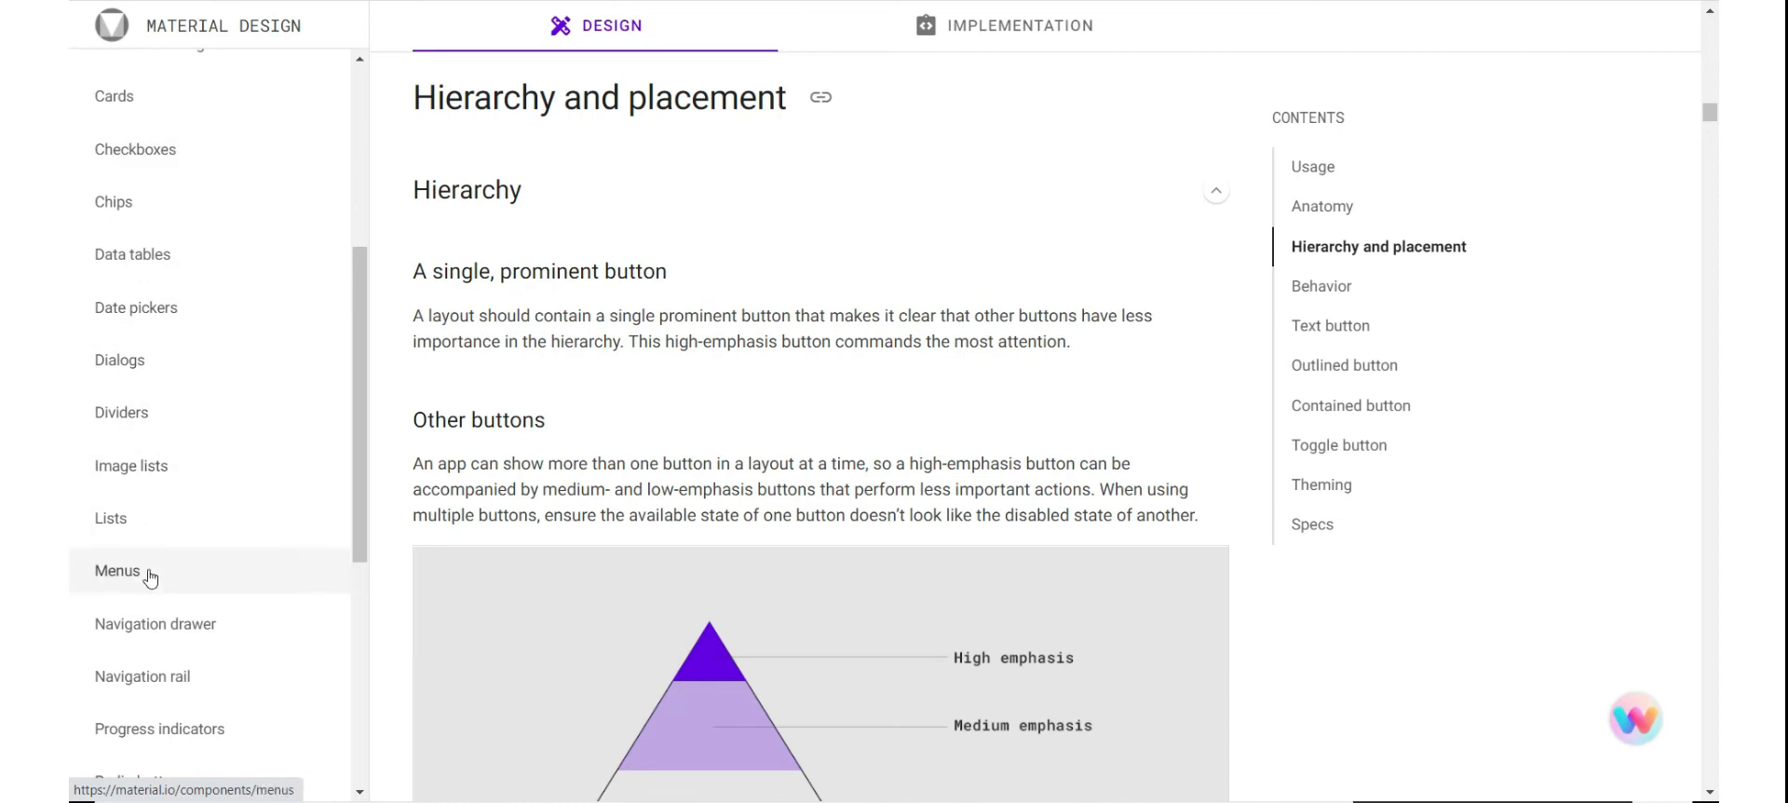
scroll("up", 3)
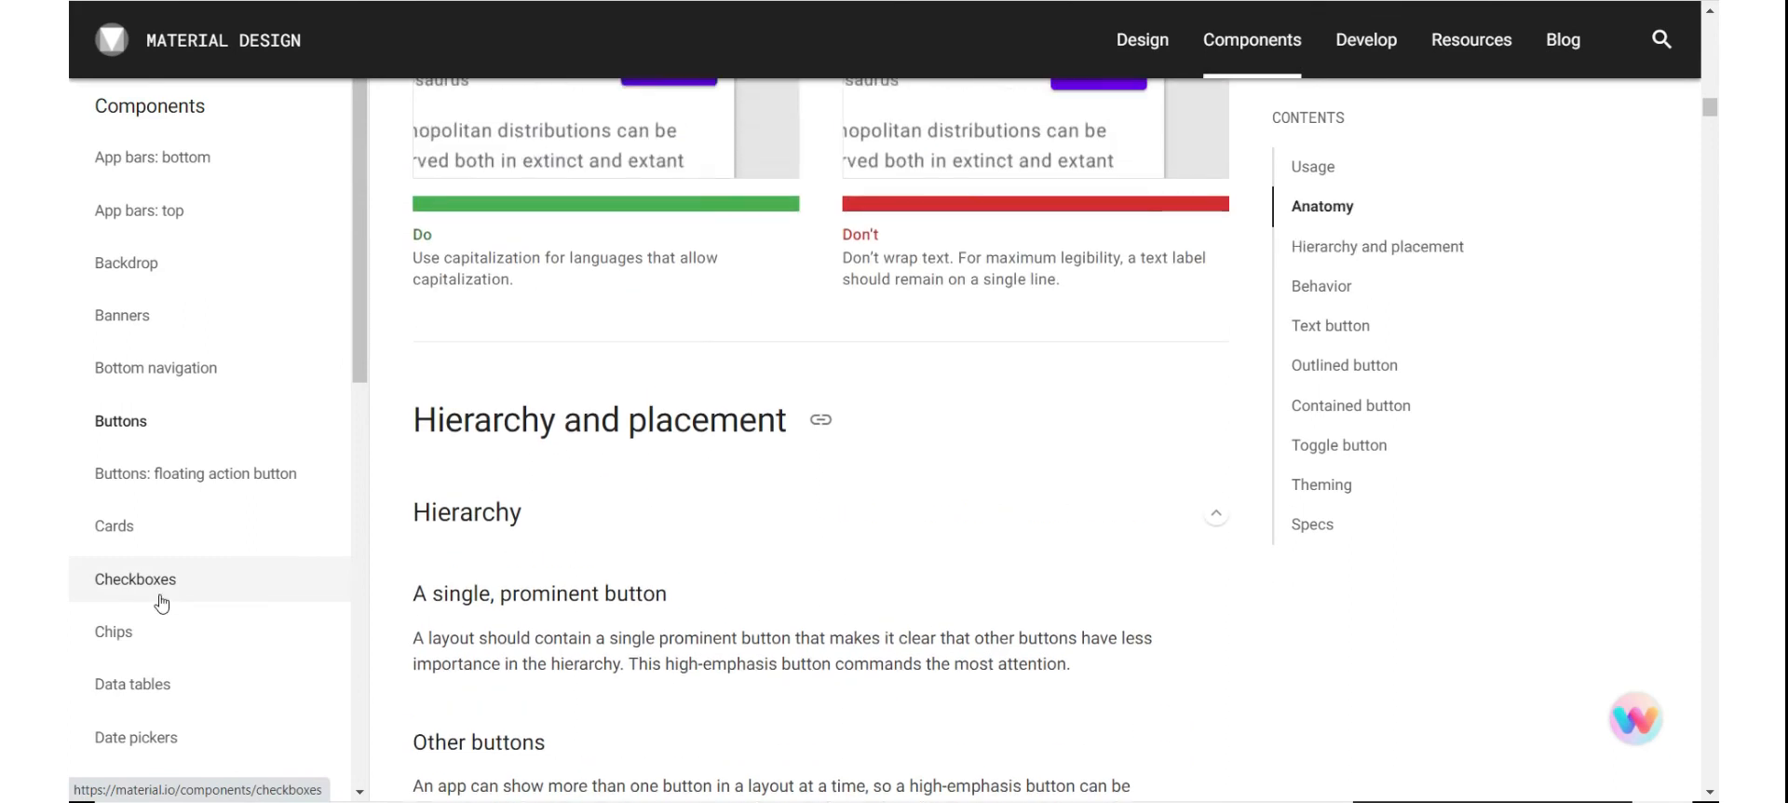
scroll("up", 3)
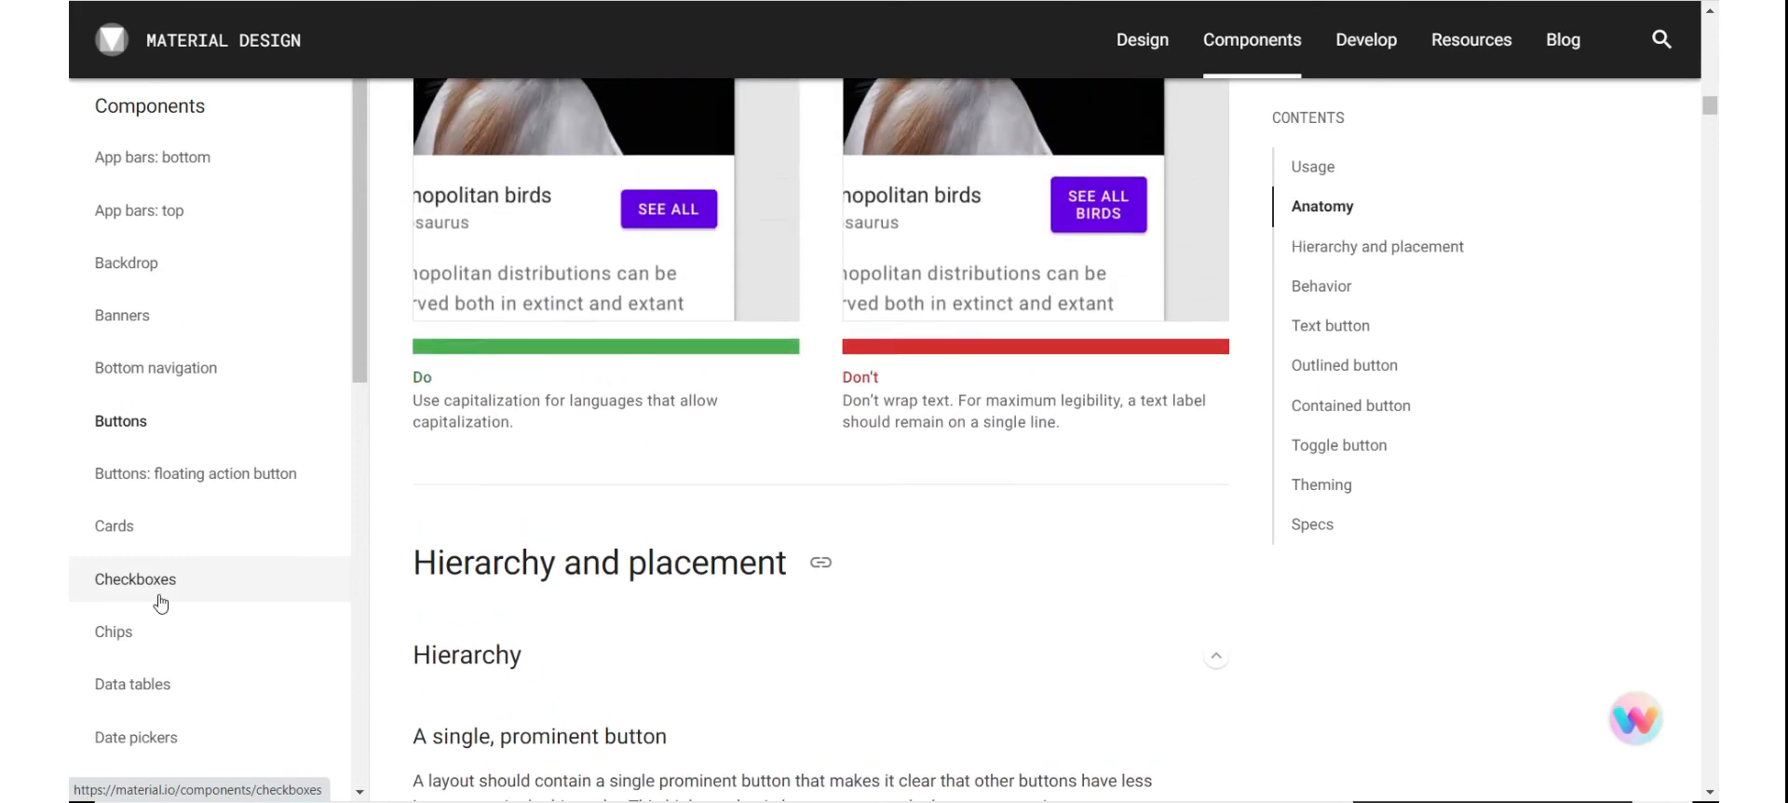
scroll("up", 3)
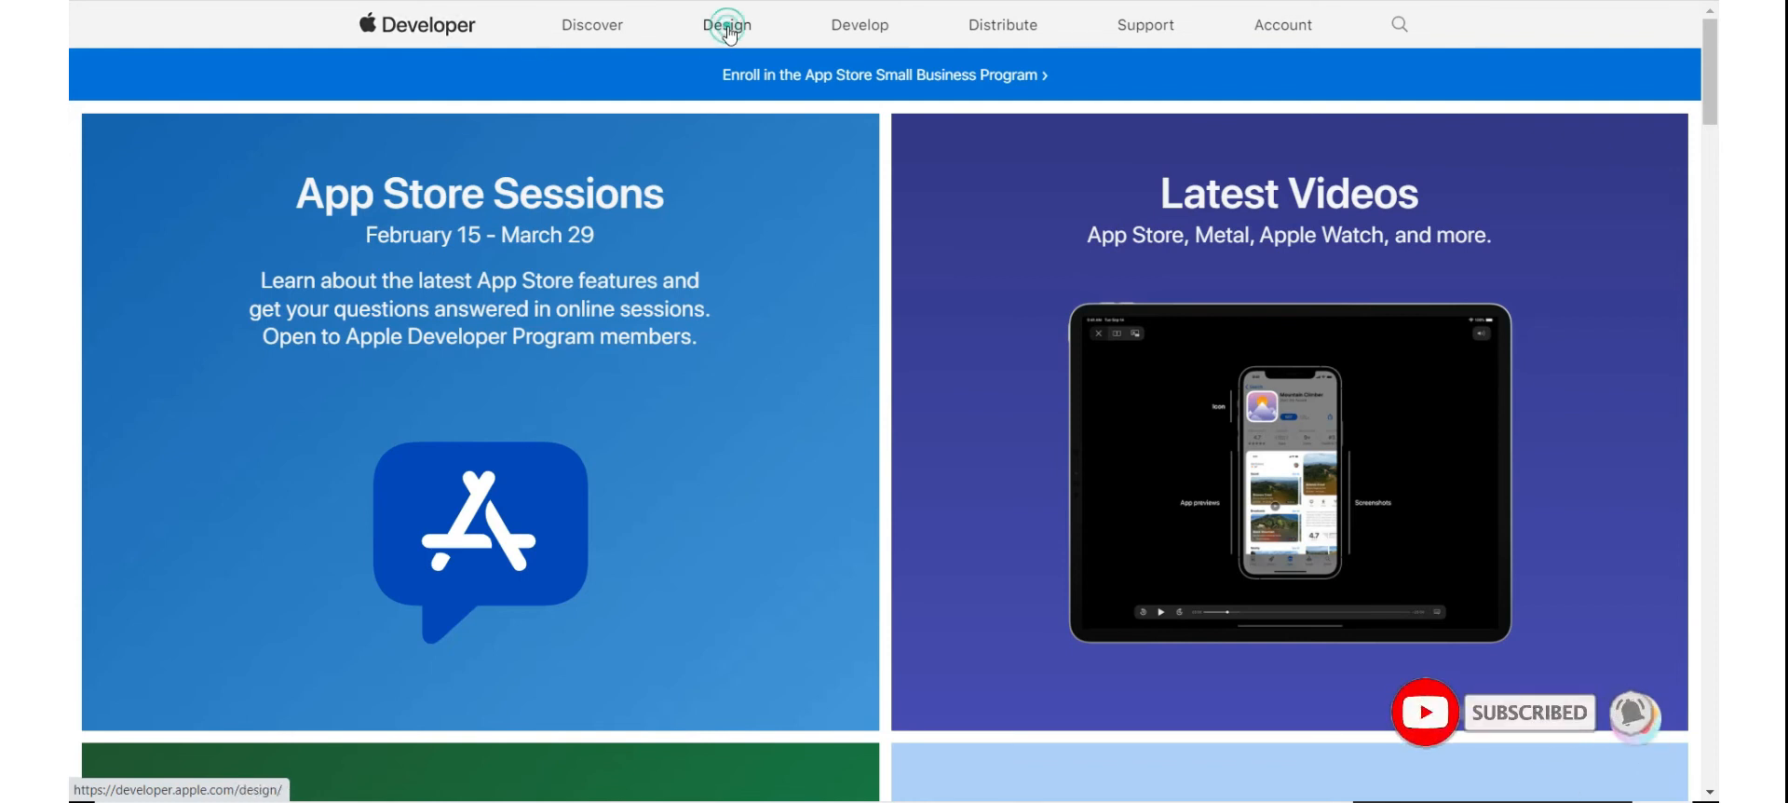
Open Apple's Design section and choose the iOS Human Interface Guidelines.
left_click(726, 24)
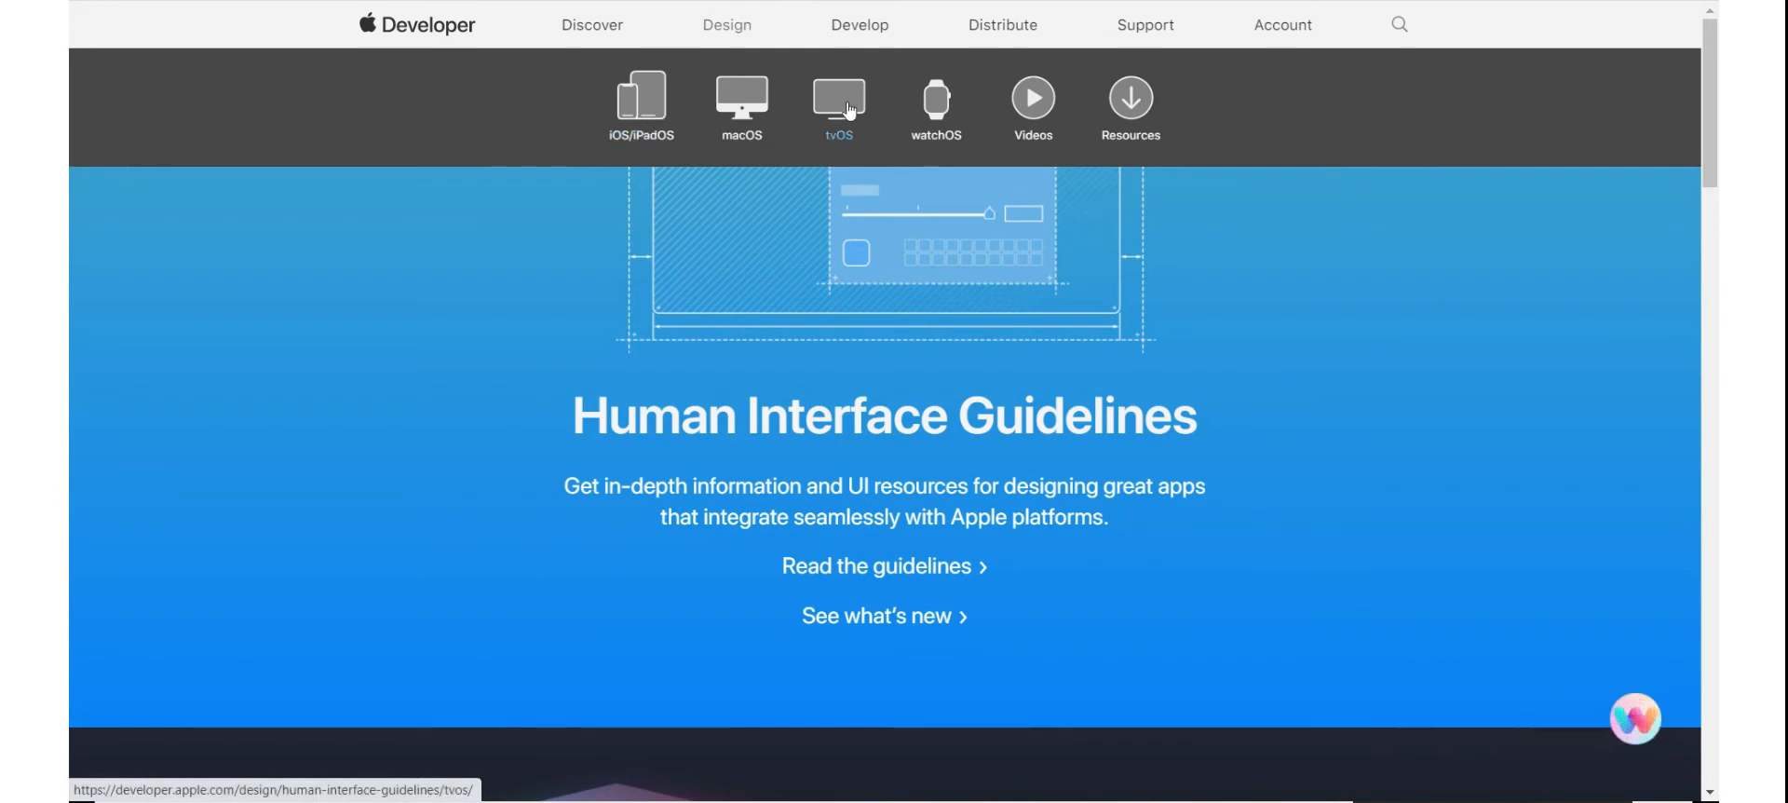
mouse_move(642, 108)
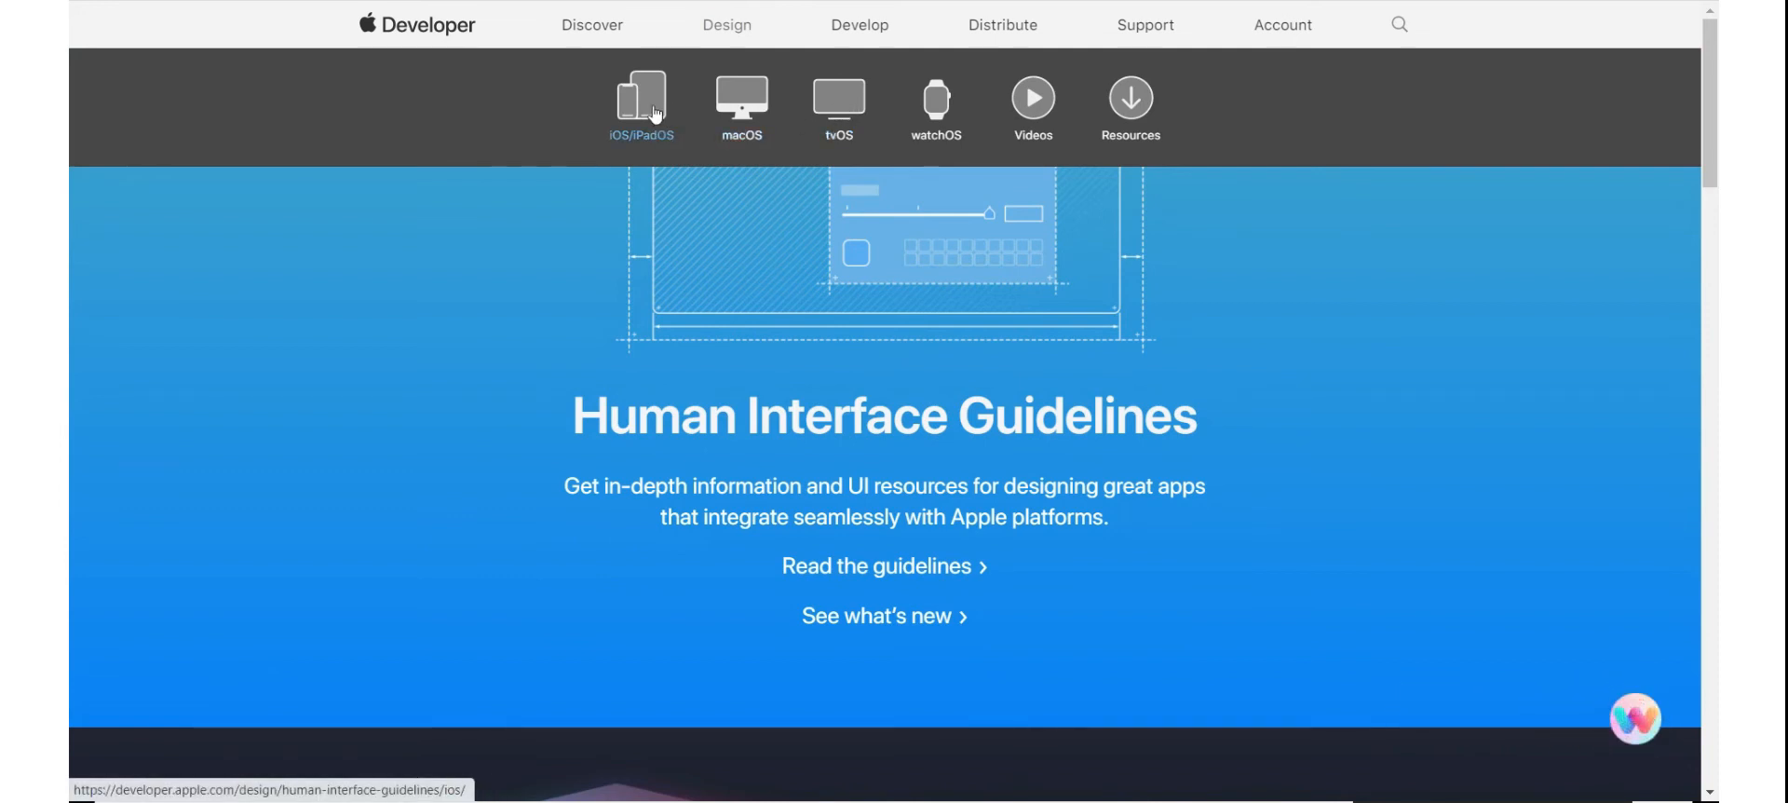
mouse_move(673, 296)
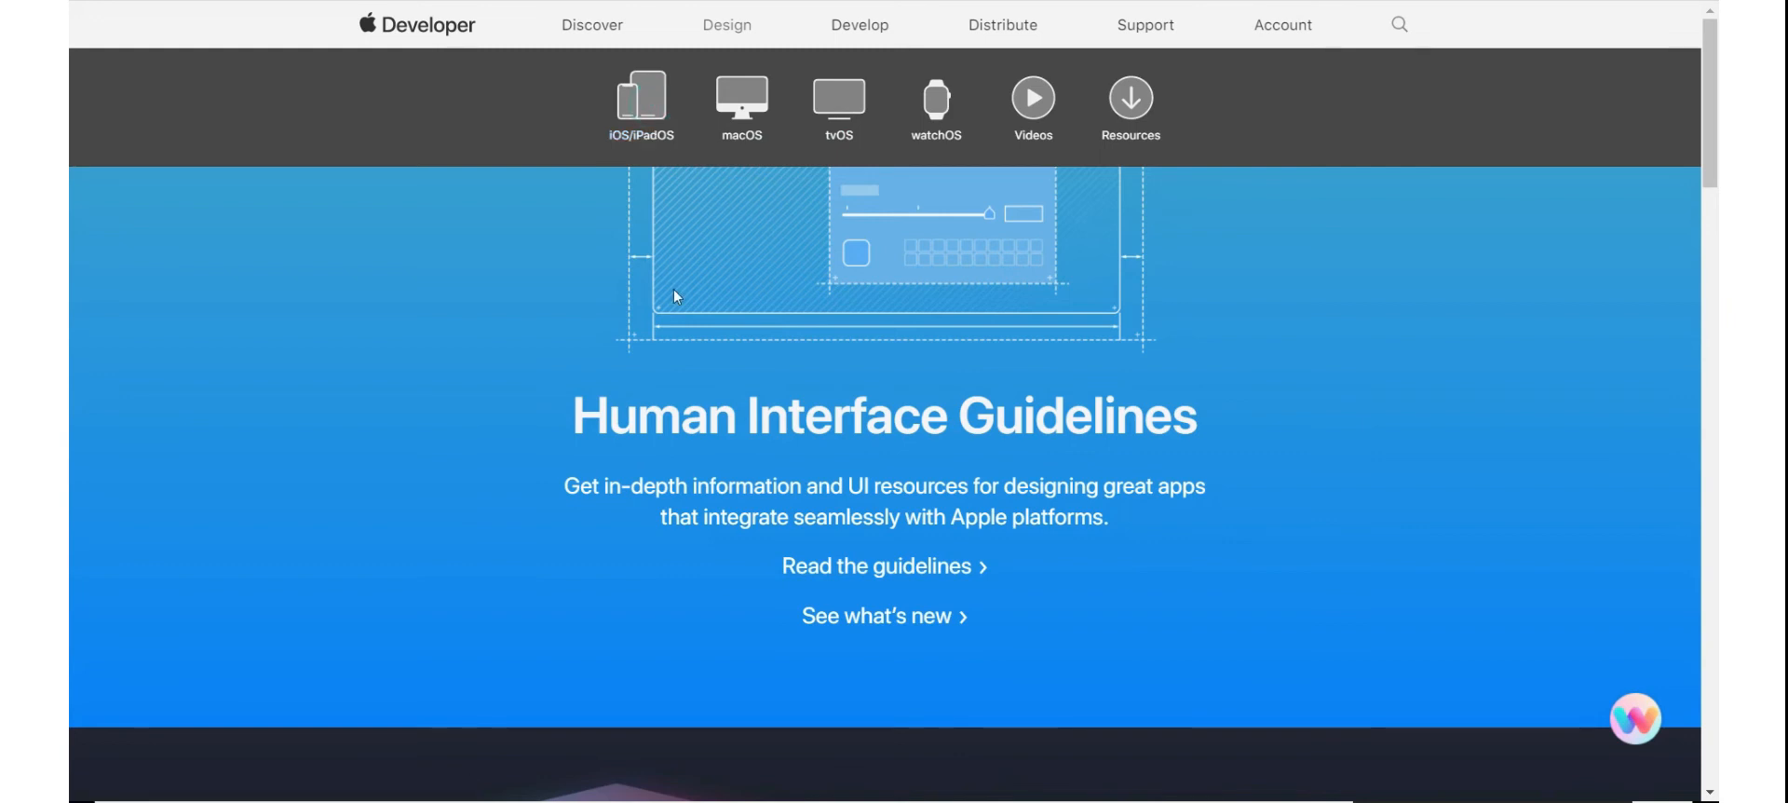
left_click(876, 566)
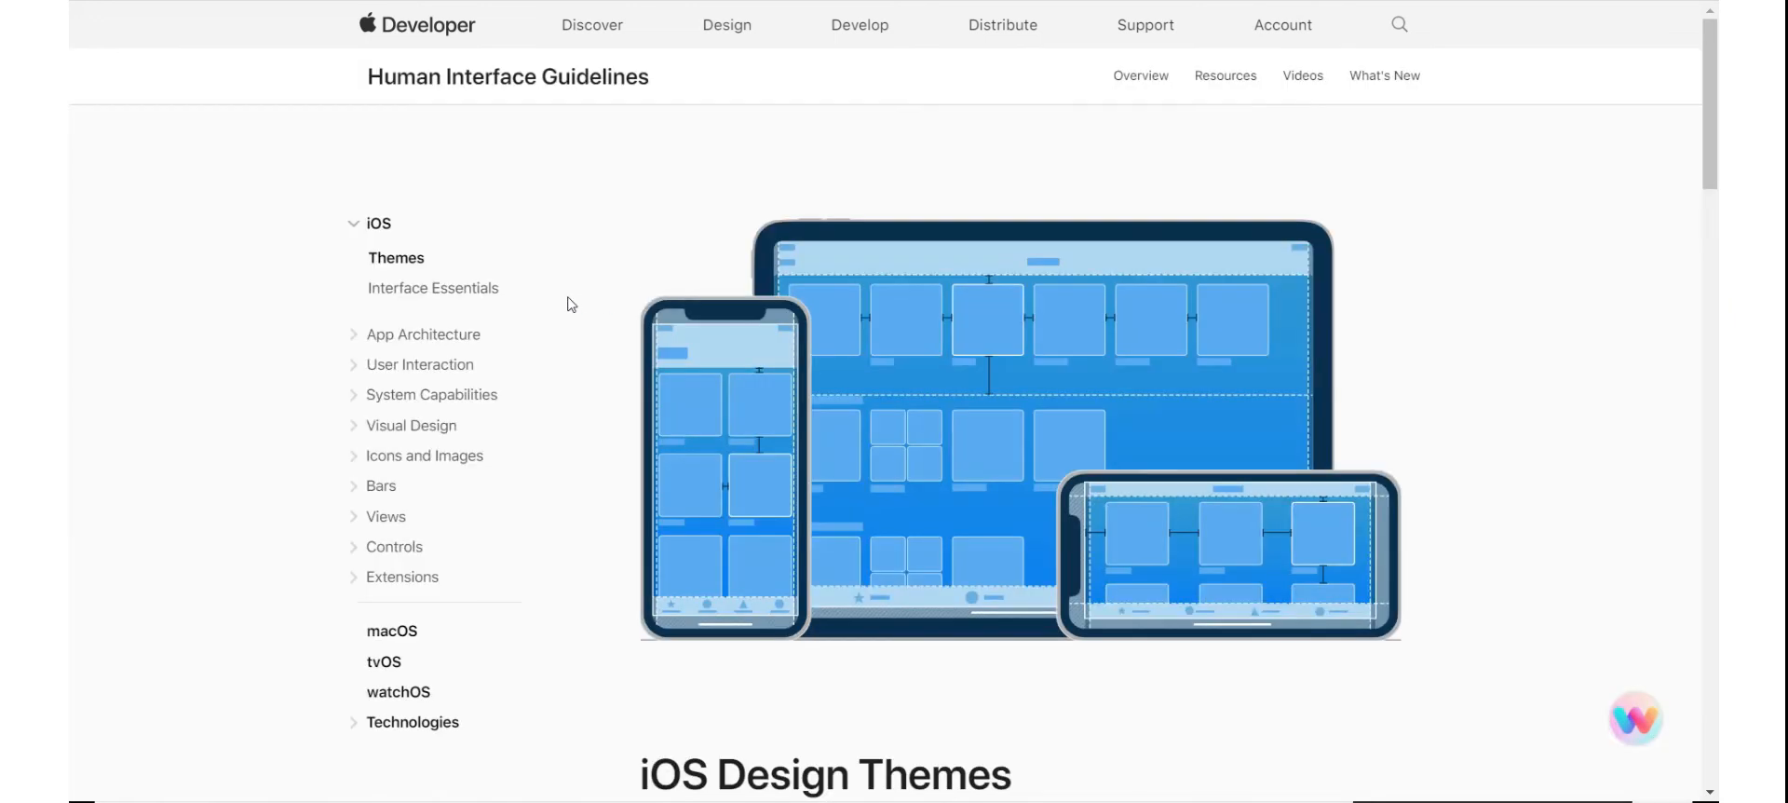
mouse_move(550, 309)
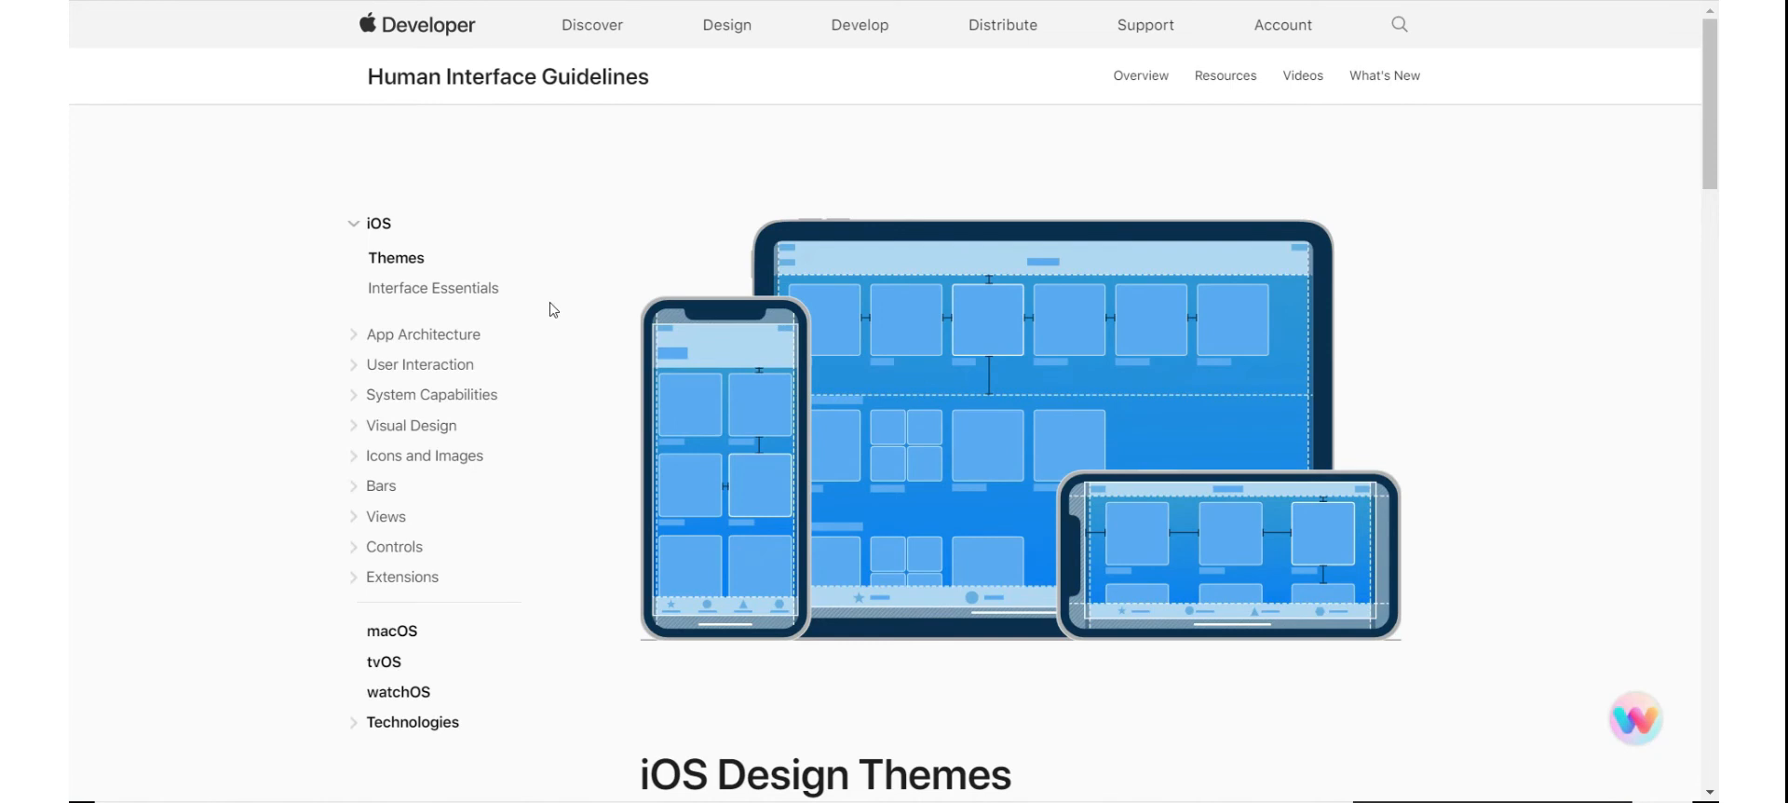
Skim iOS Design Themes and Principles, then expand the Visual Design sidebar topic.
scroll("down", 3)
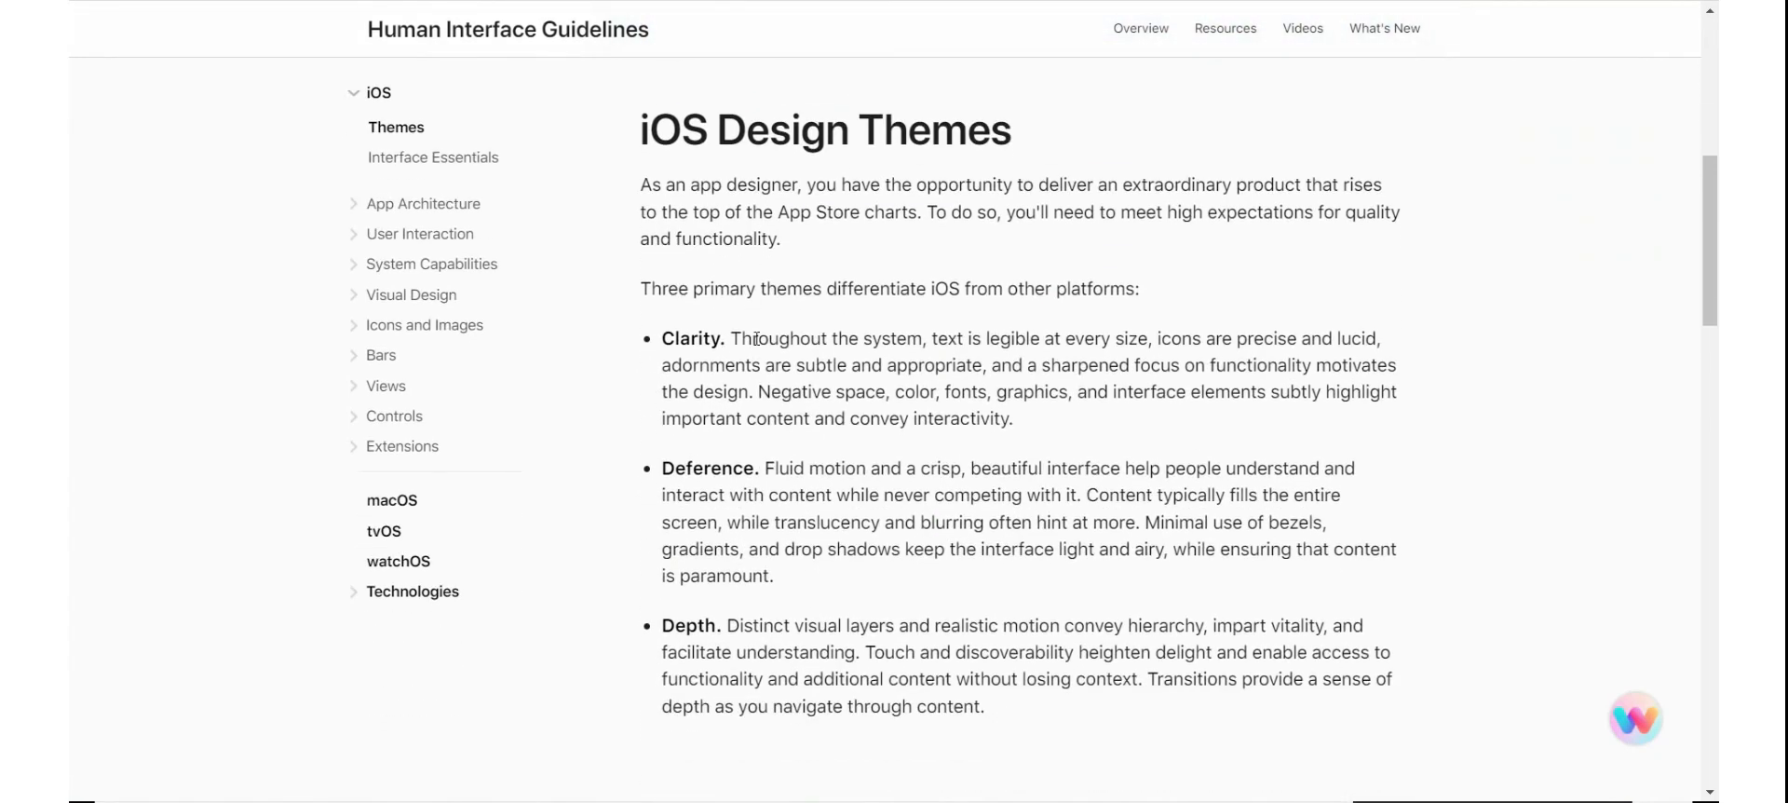
scroll("down", 3)
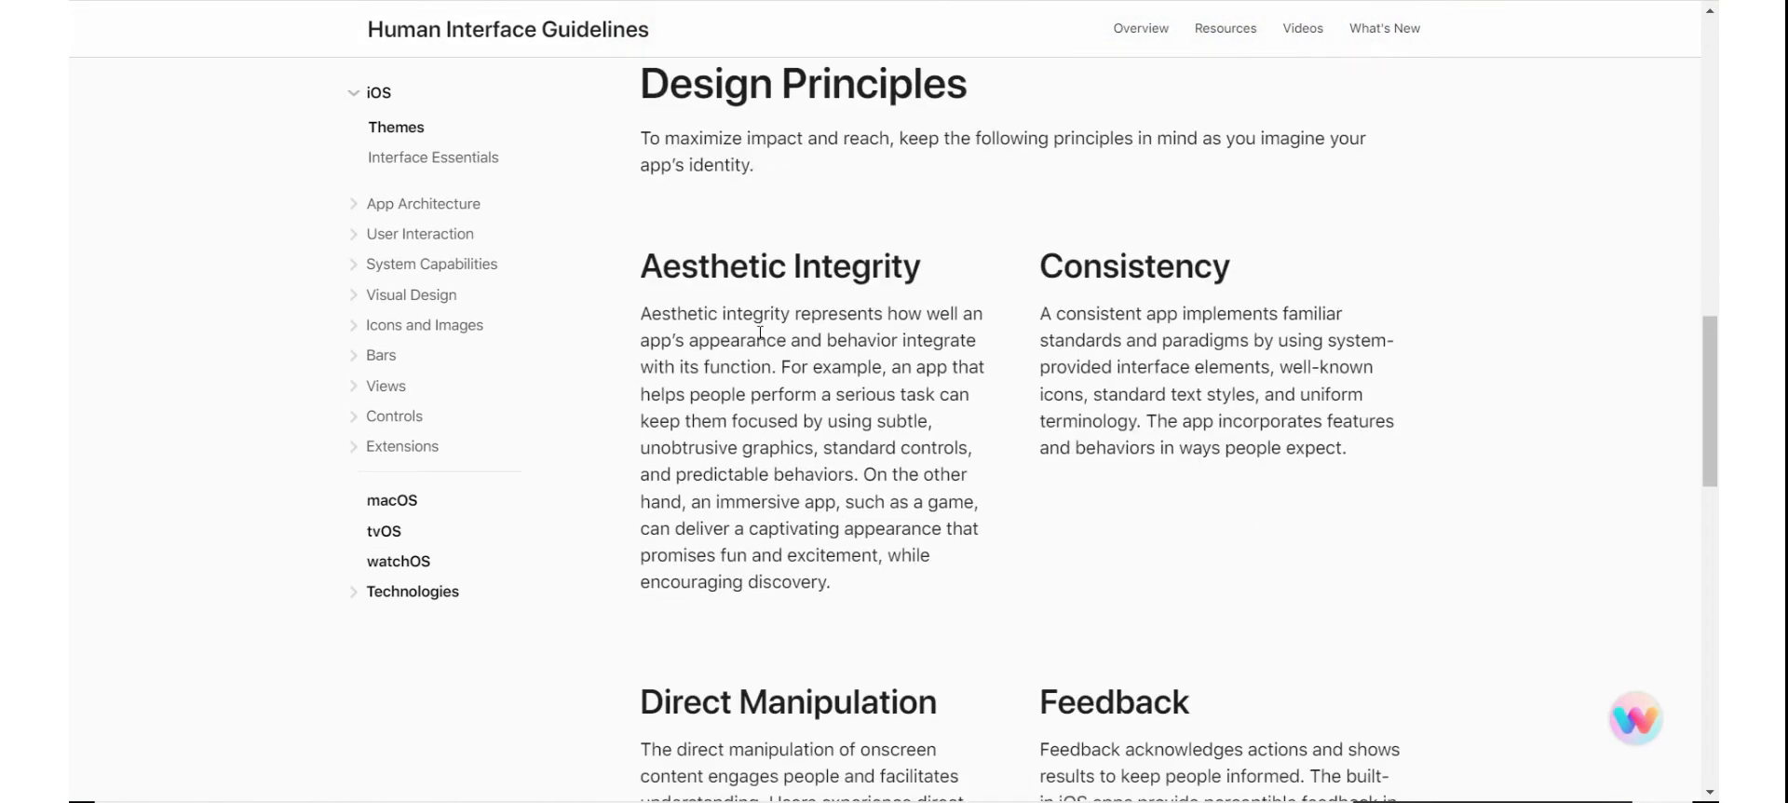
scroll("down", 3)
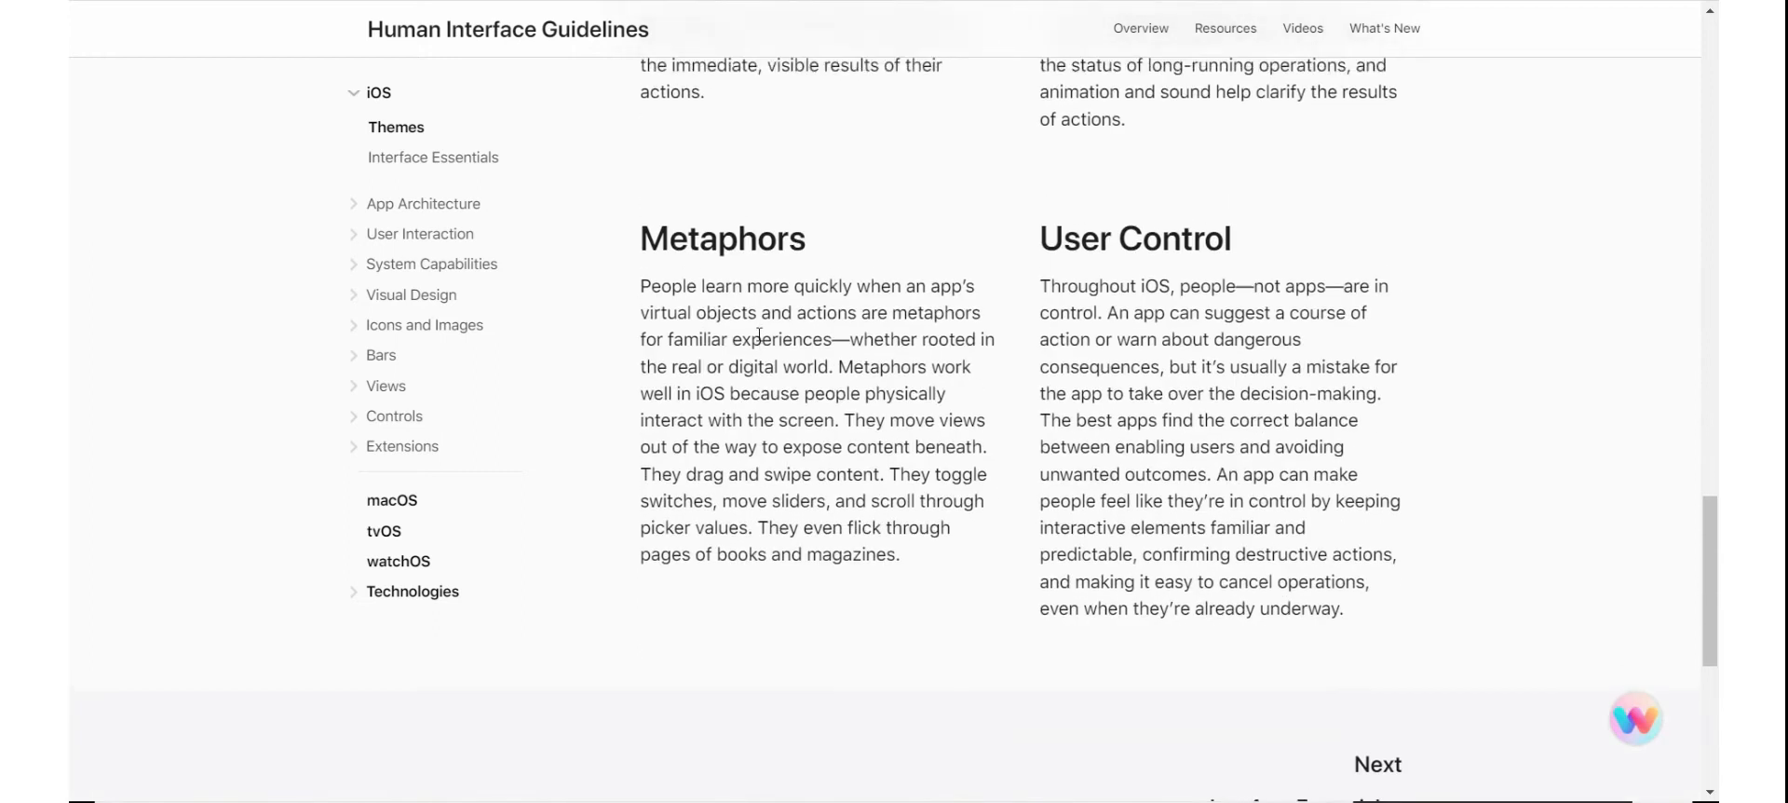
scroll("up", 3)
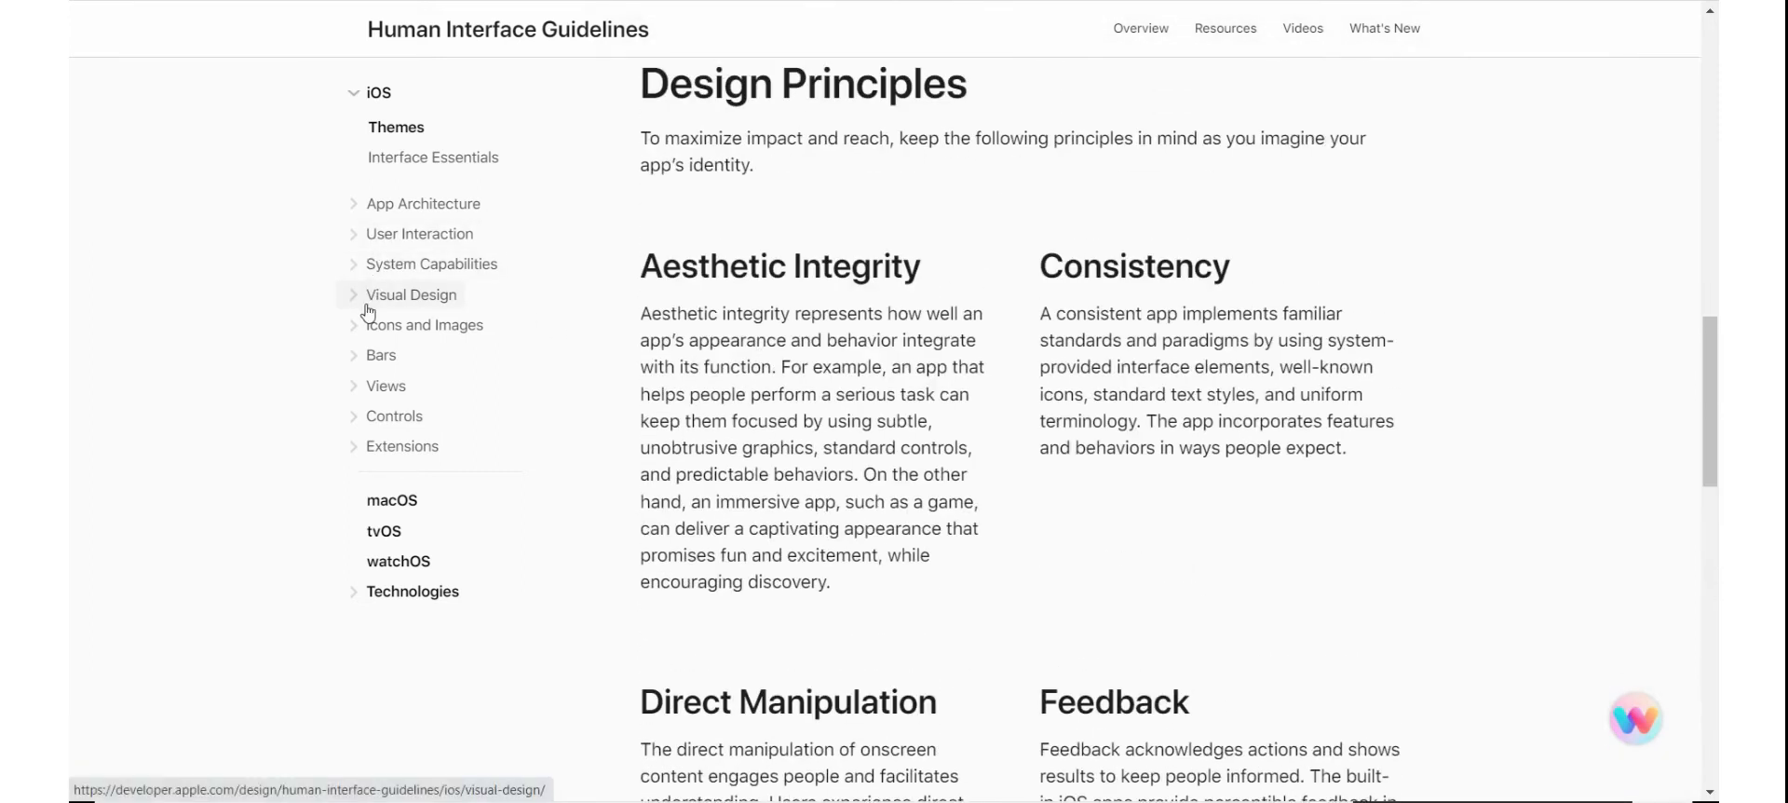
left_click(411, 295)
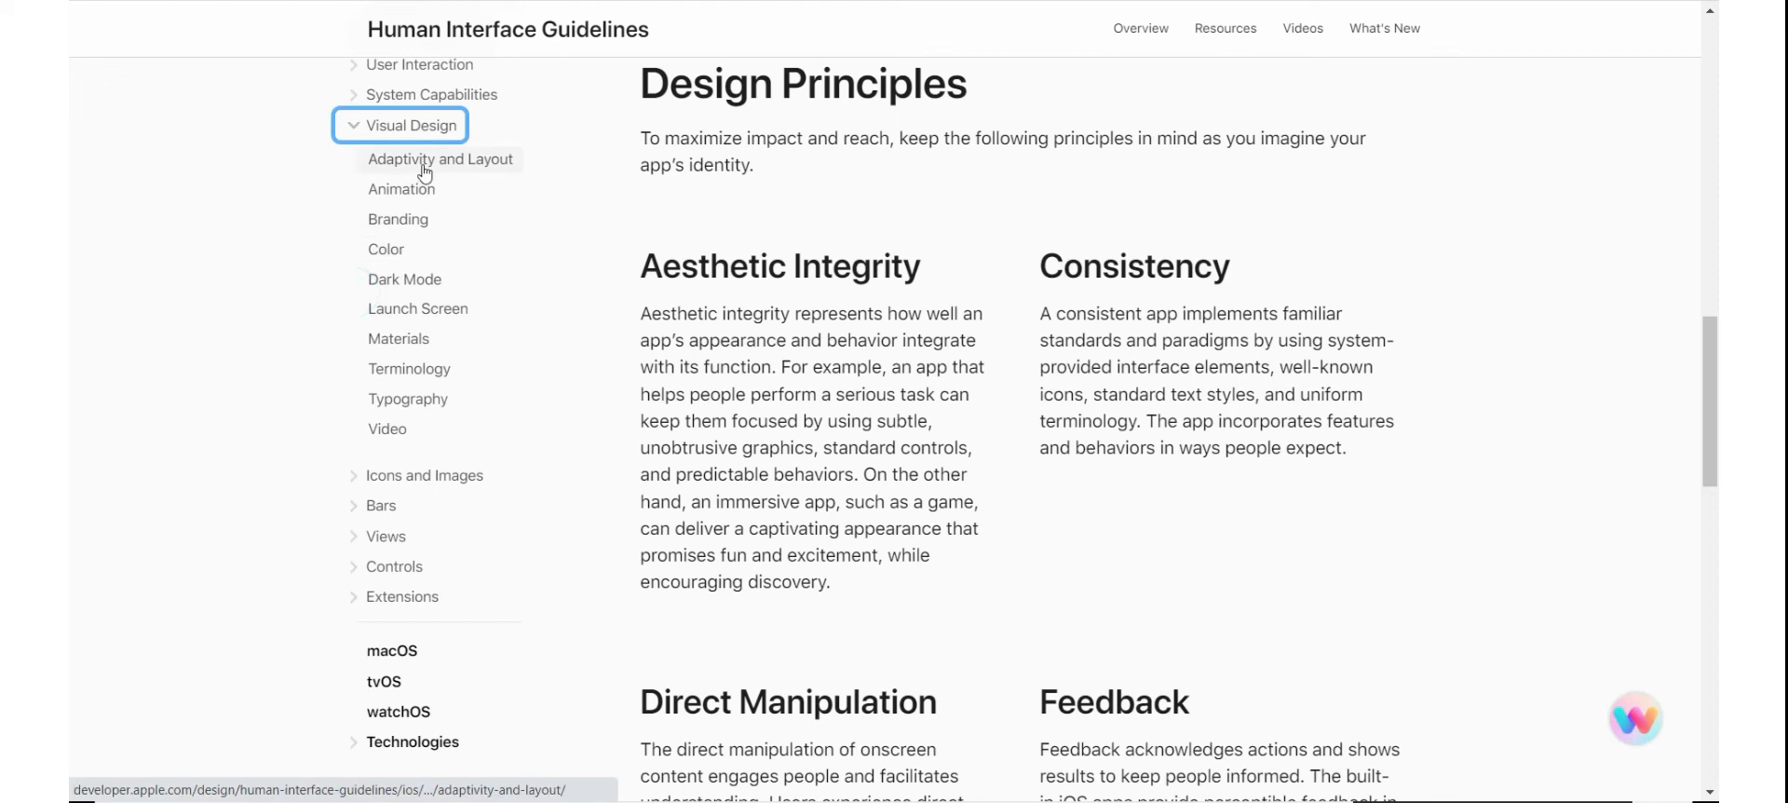
Open Adaptivity and Layout and read past the screen-size table to the scale-factor note.
left_click(440, 158)
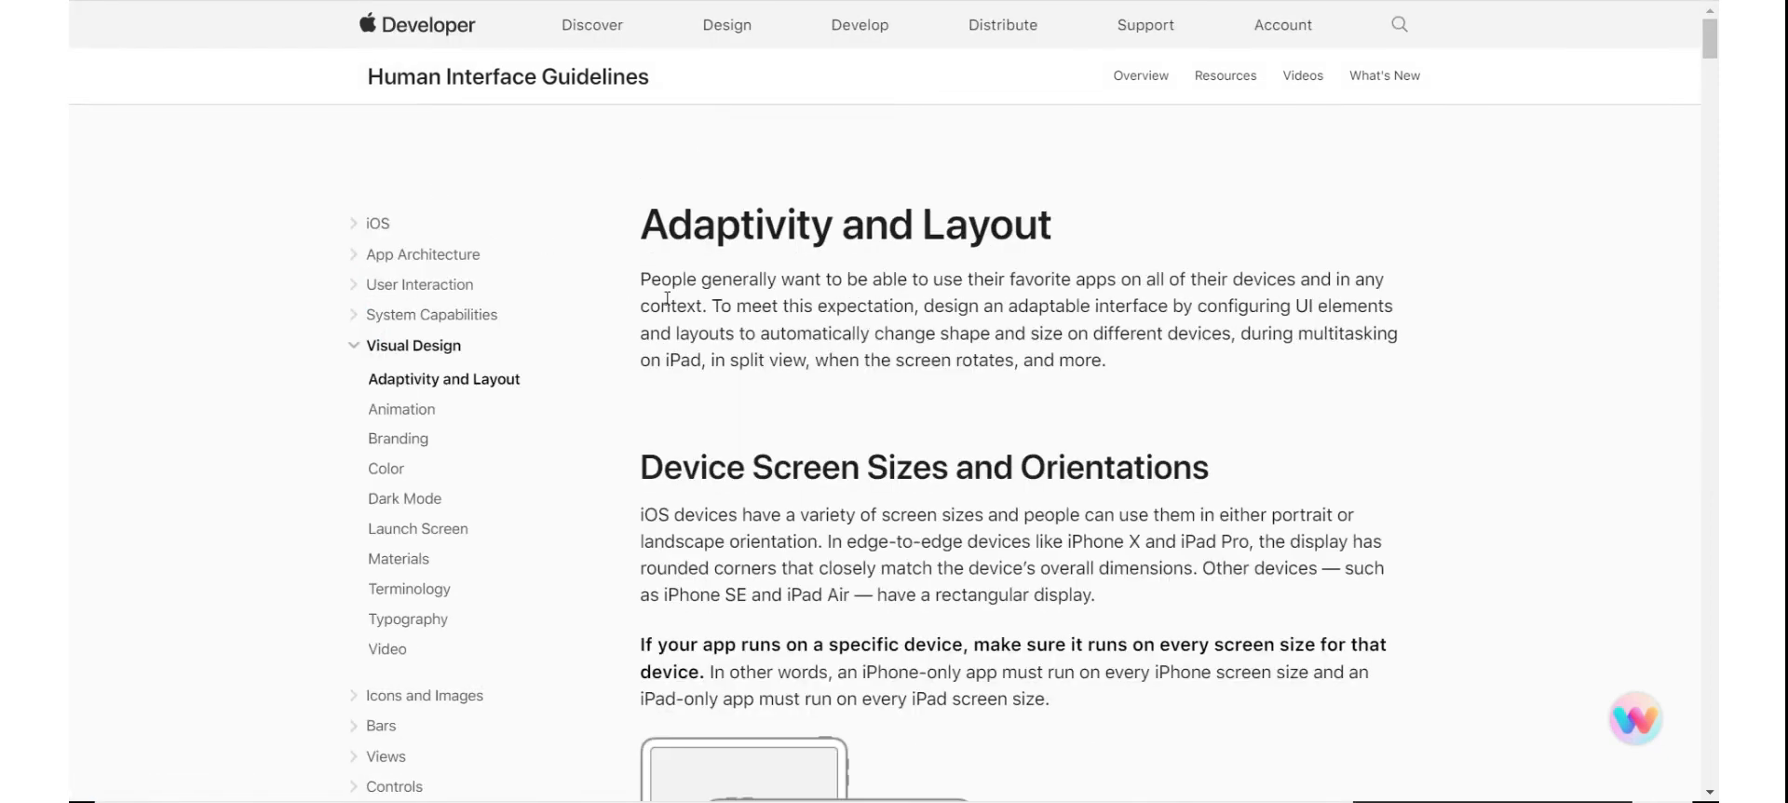
scroll("down", 3)
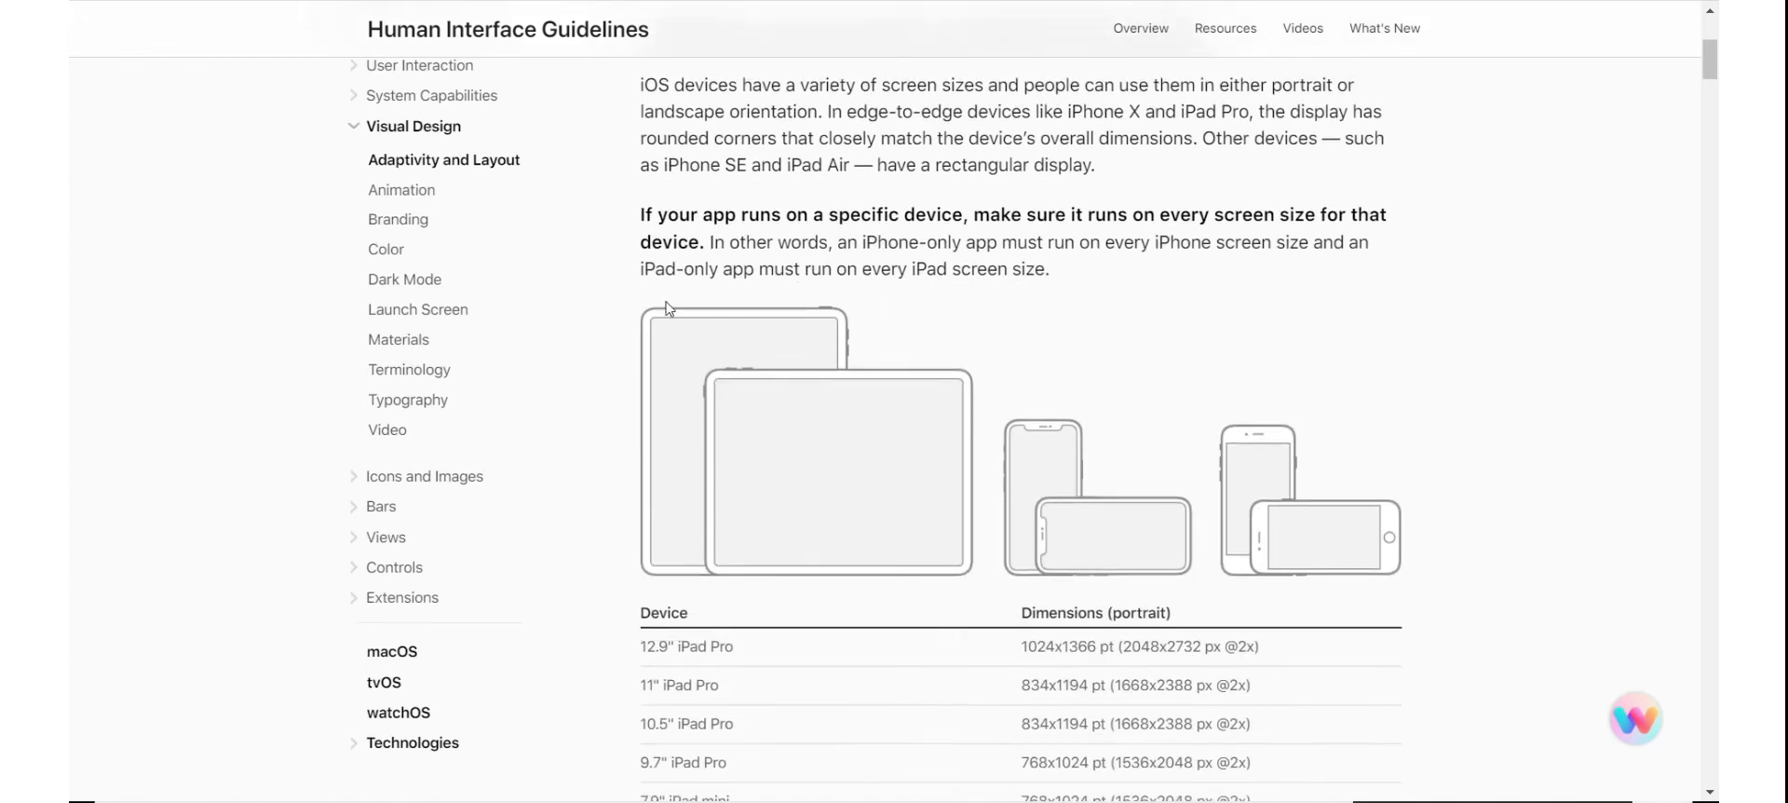
scroll("down", 3)
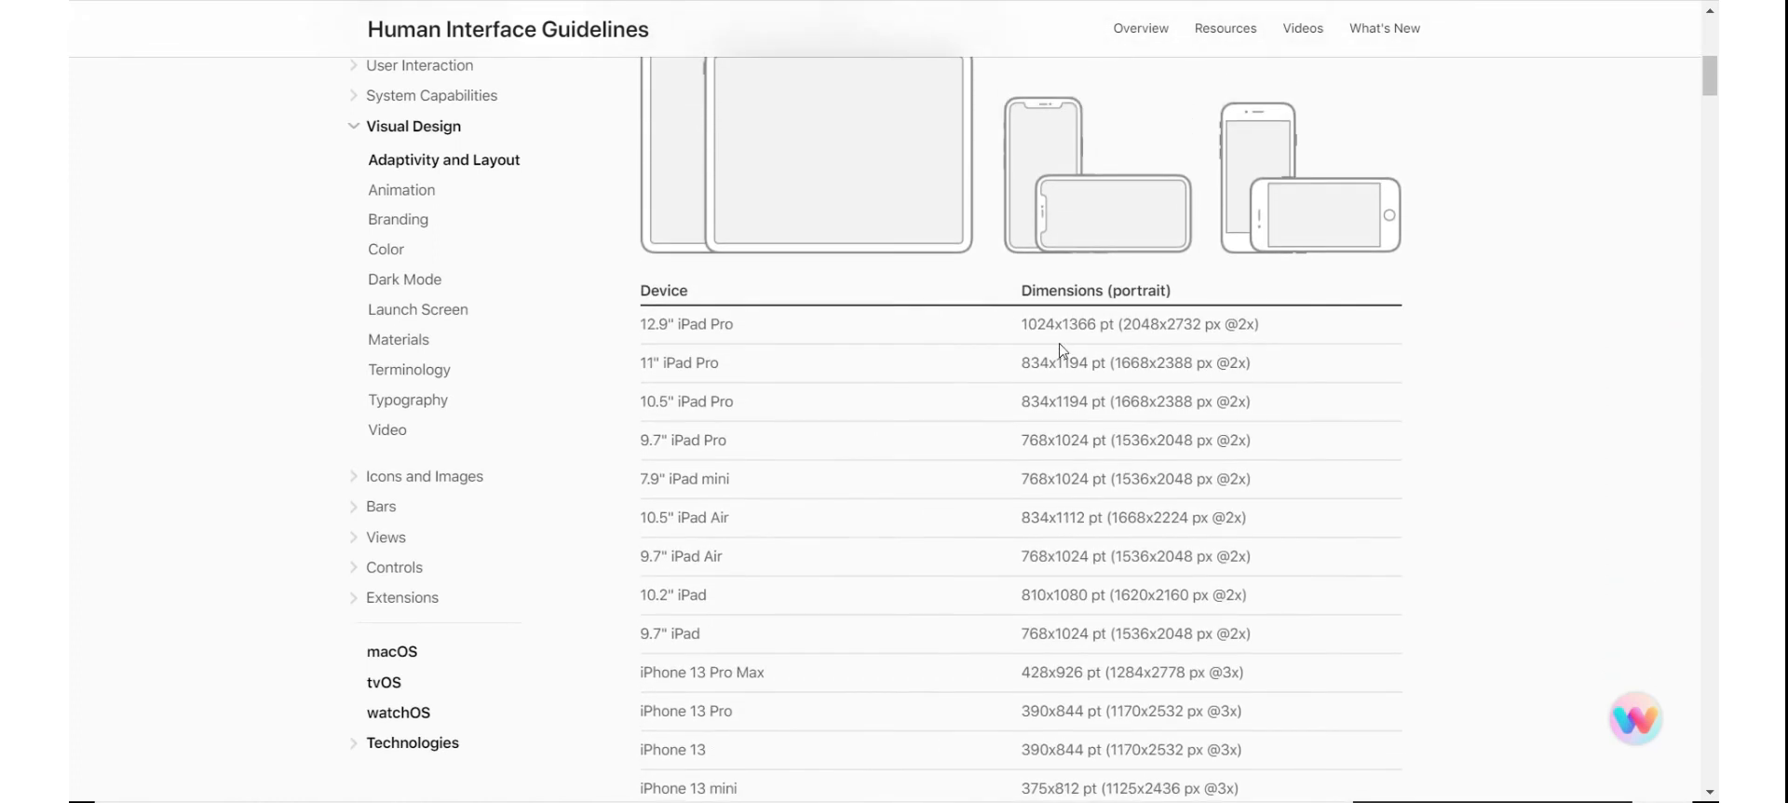
scroll("down", 3)
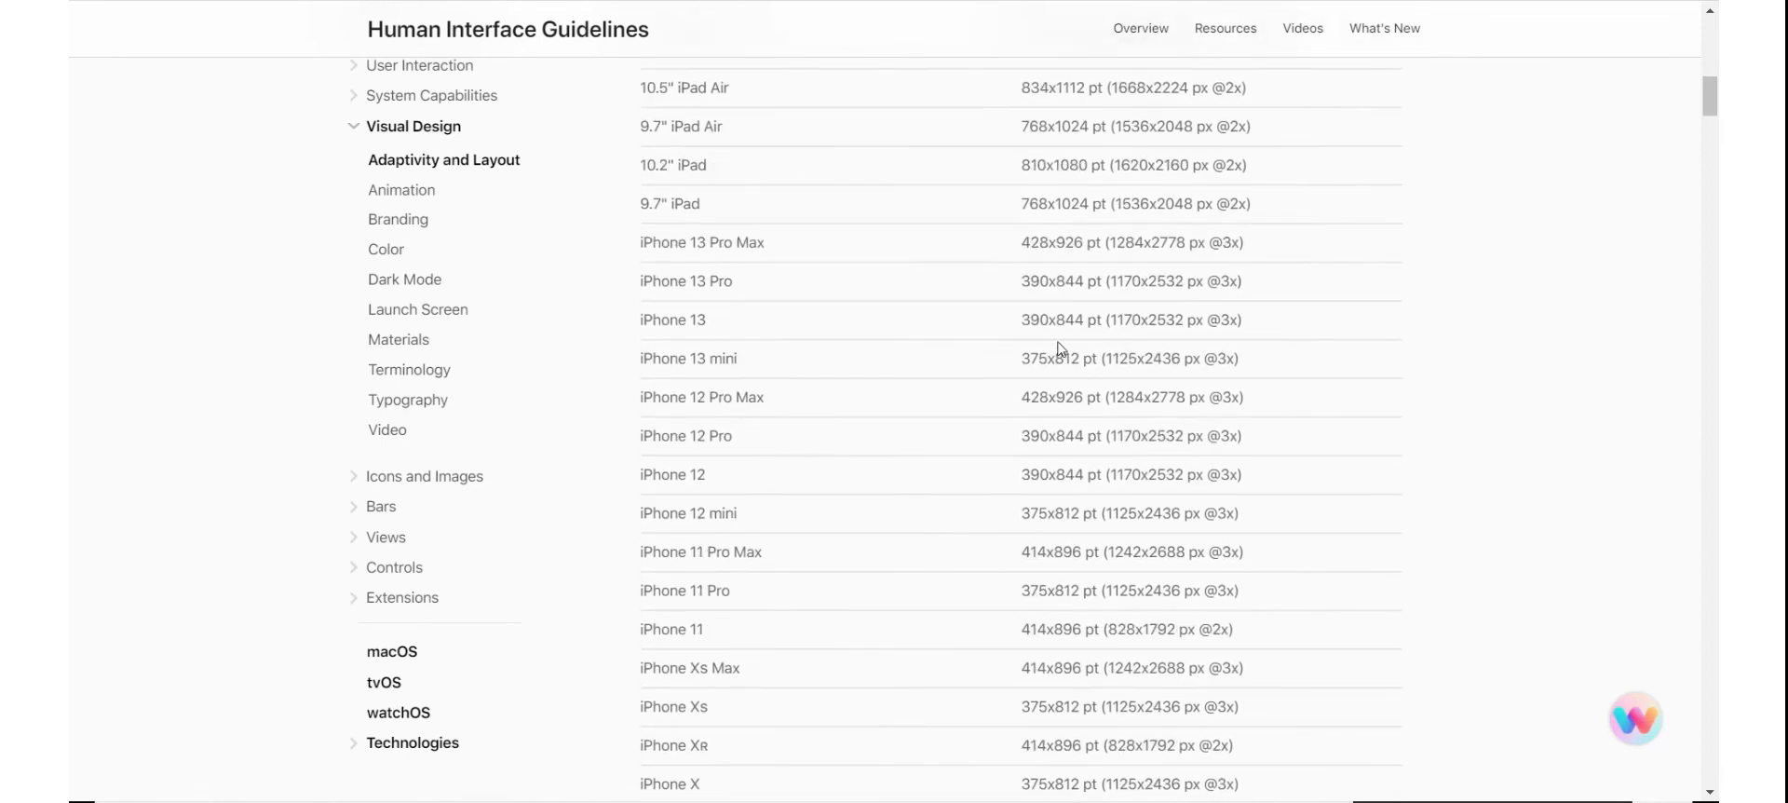
scroll("down", 3)
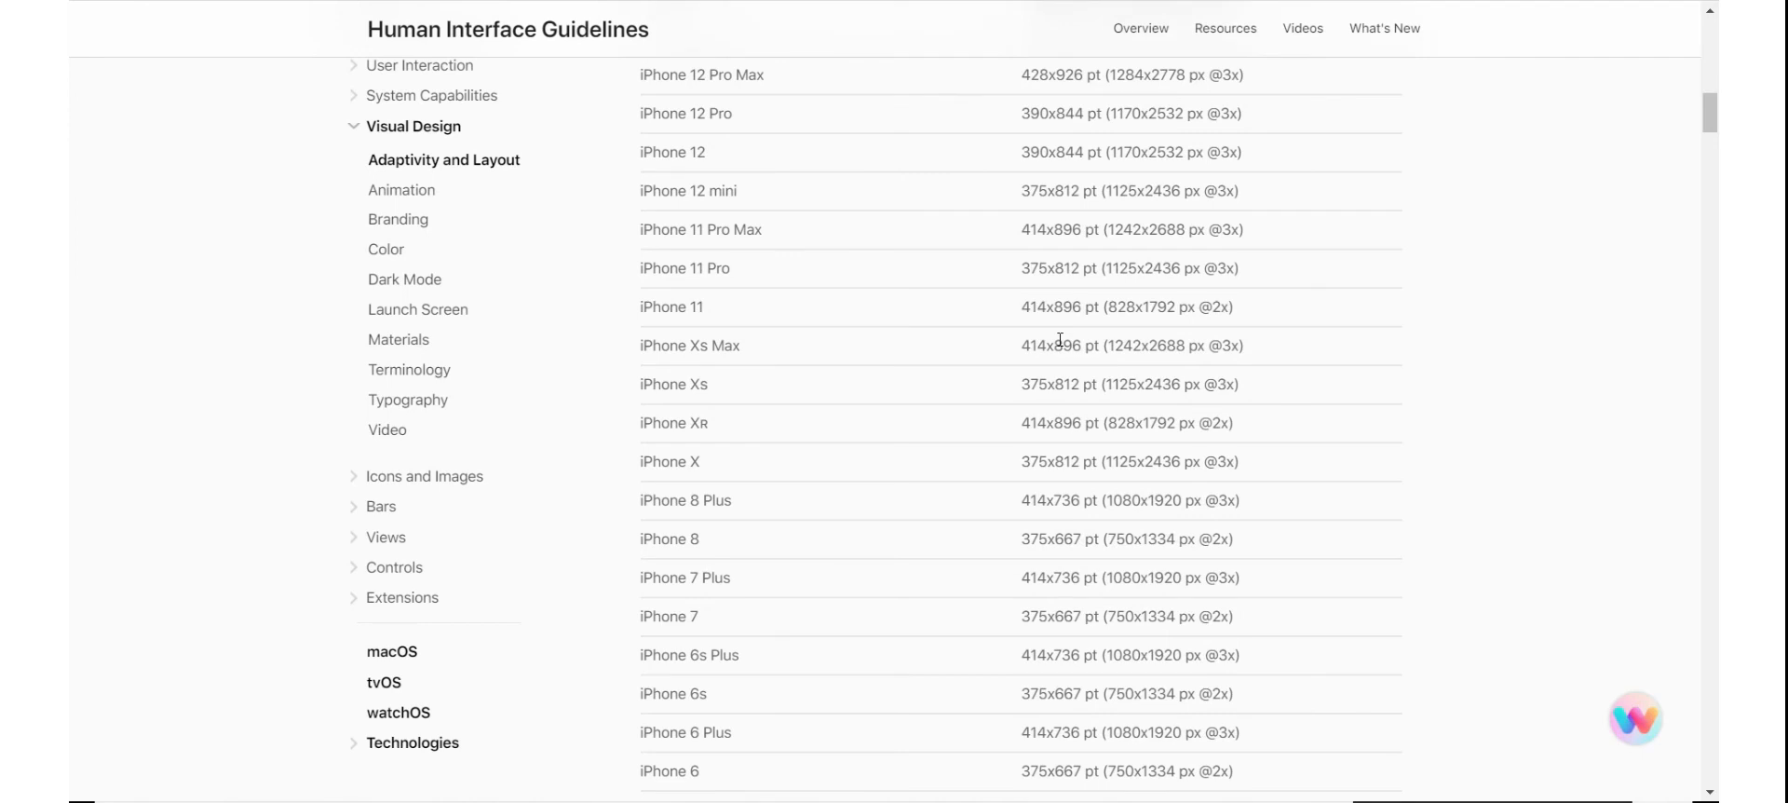
scroll("down", 3)
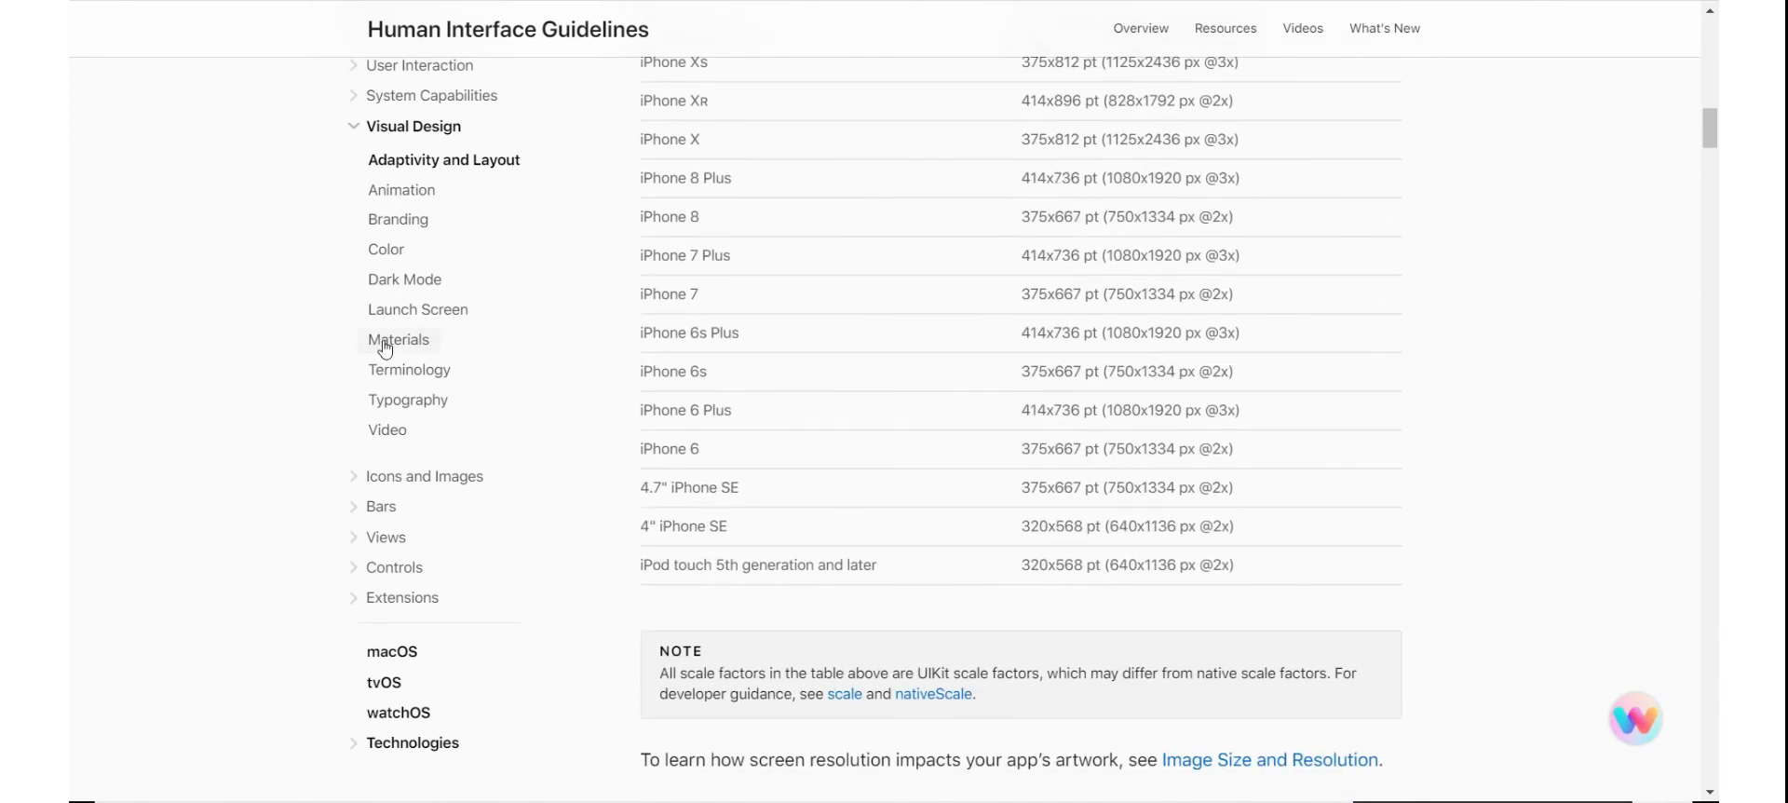
mouse_move(383, 286)
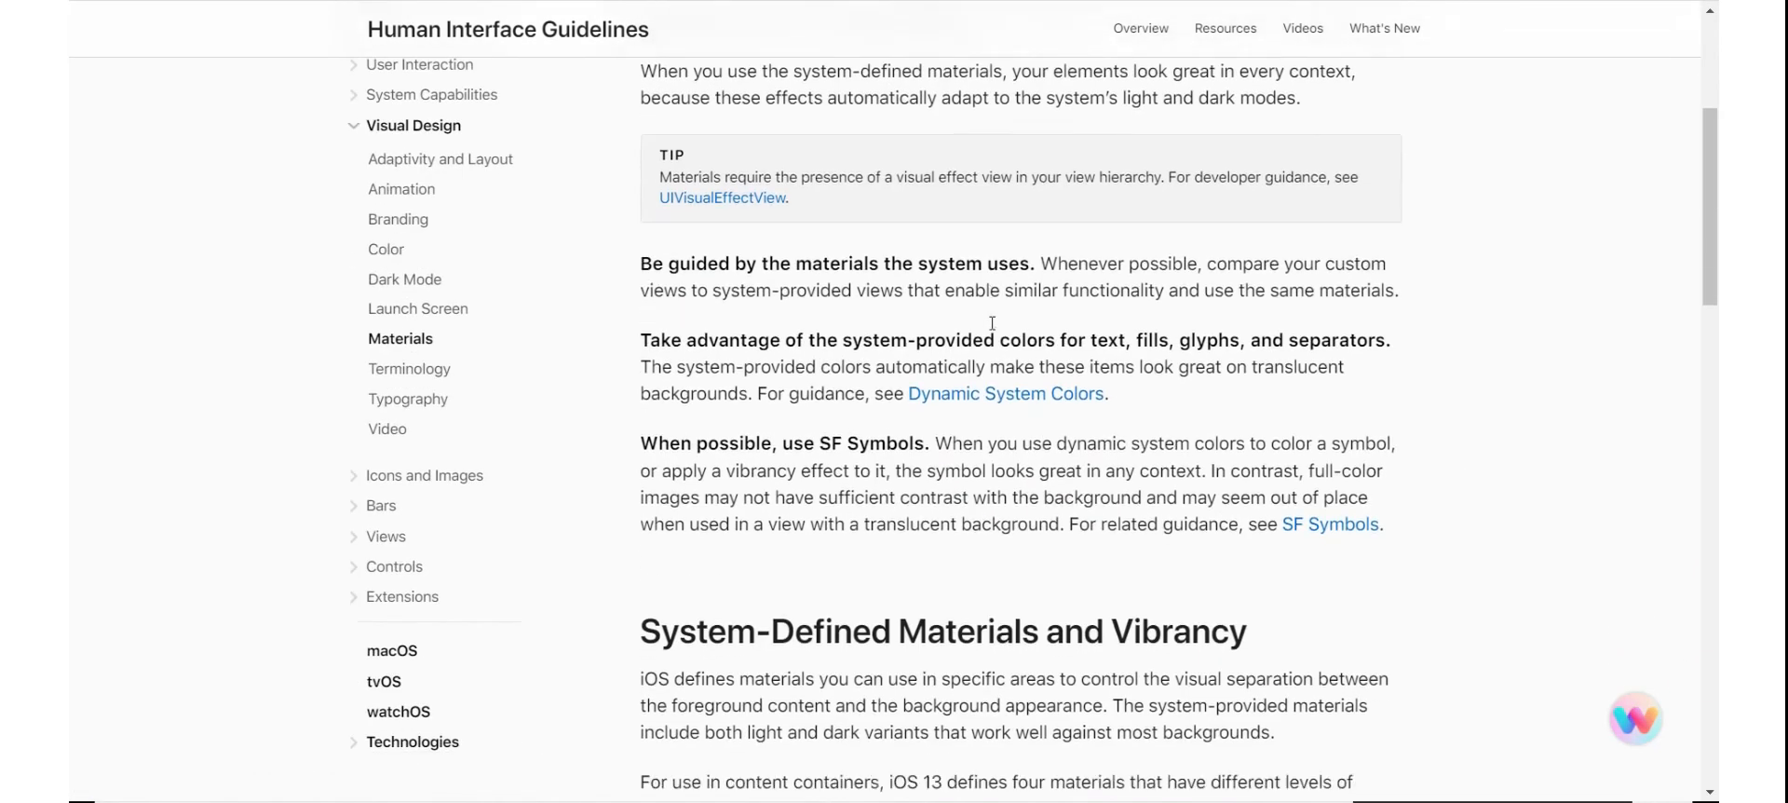
Scroll the Materials page through the vibrancy guidance and back to the introduction.
scroll("down", 3)
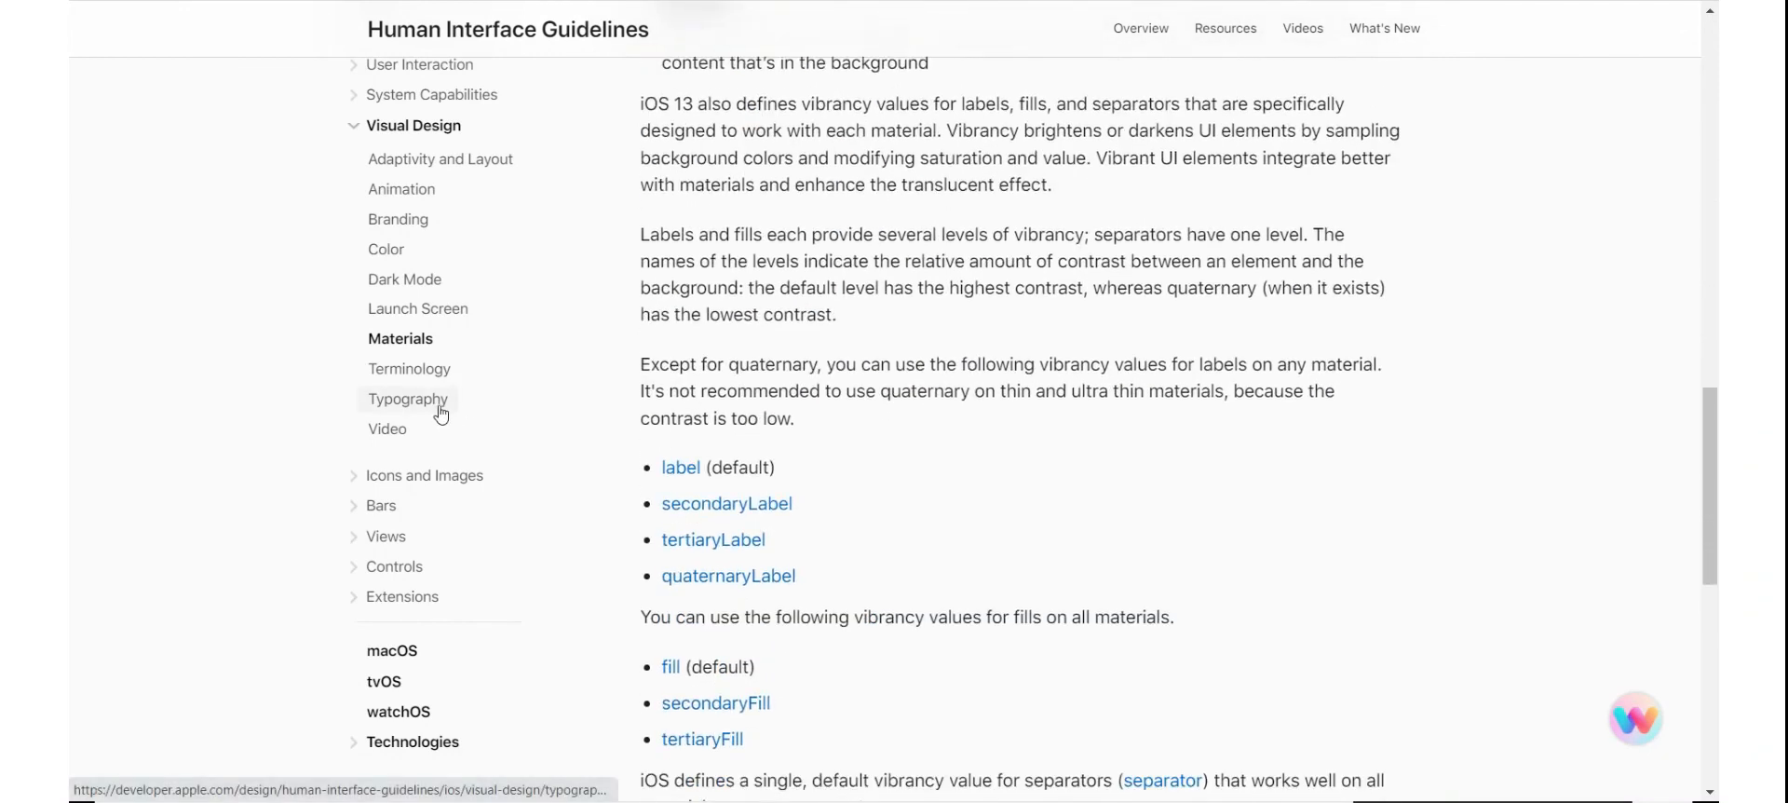
scroll("down", 3)
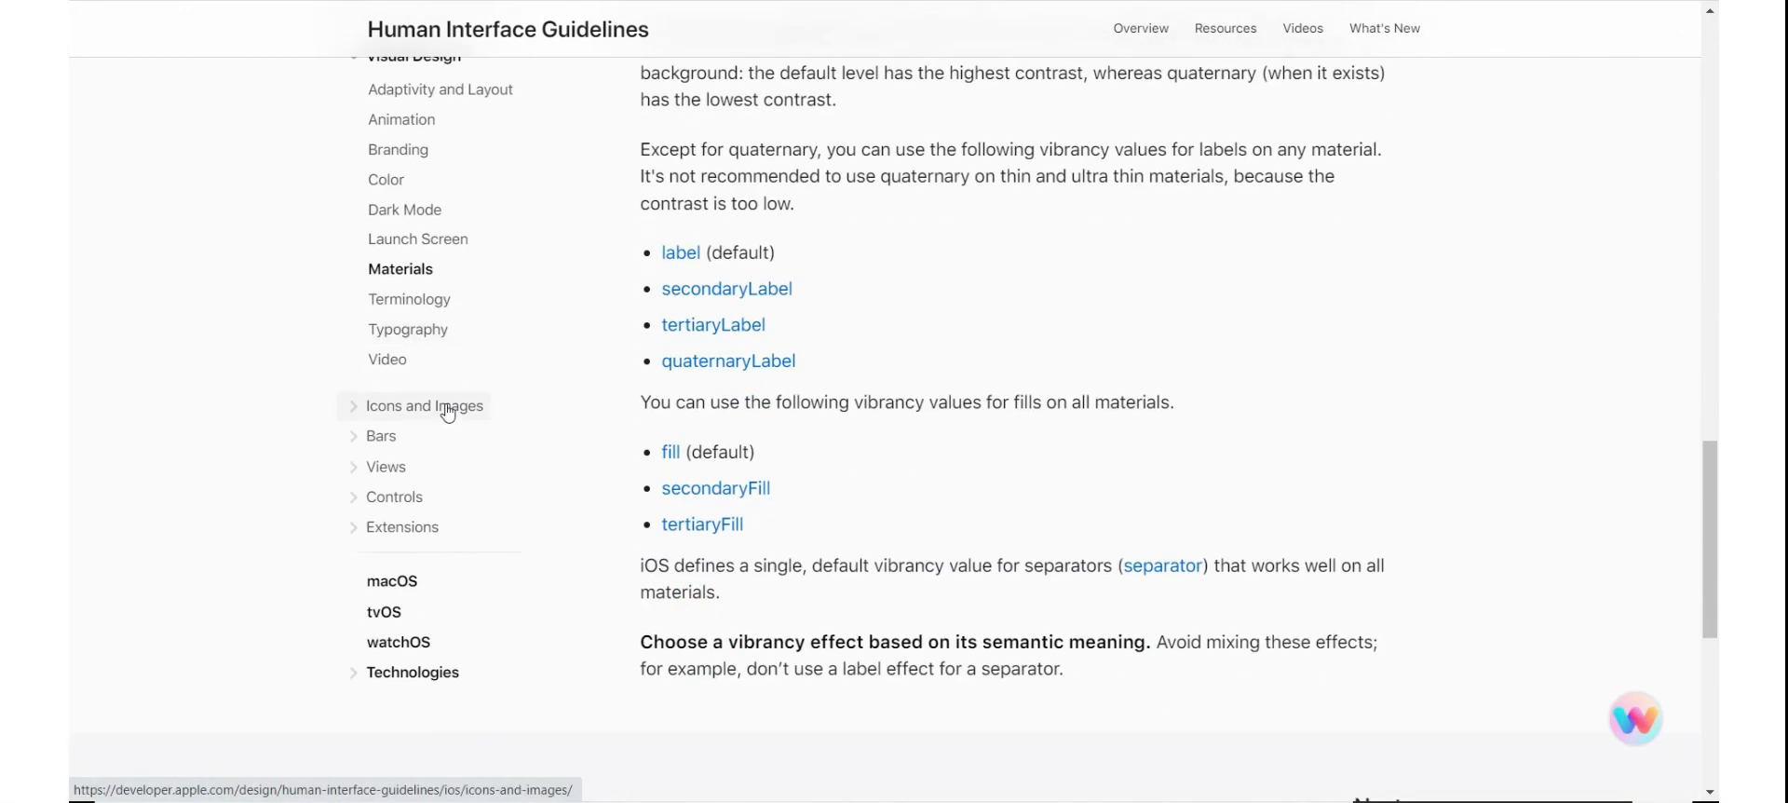
scroll("up", 3)
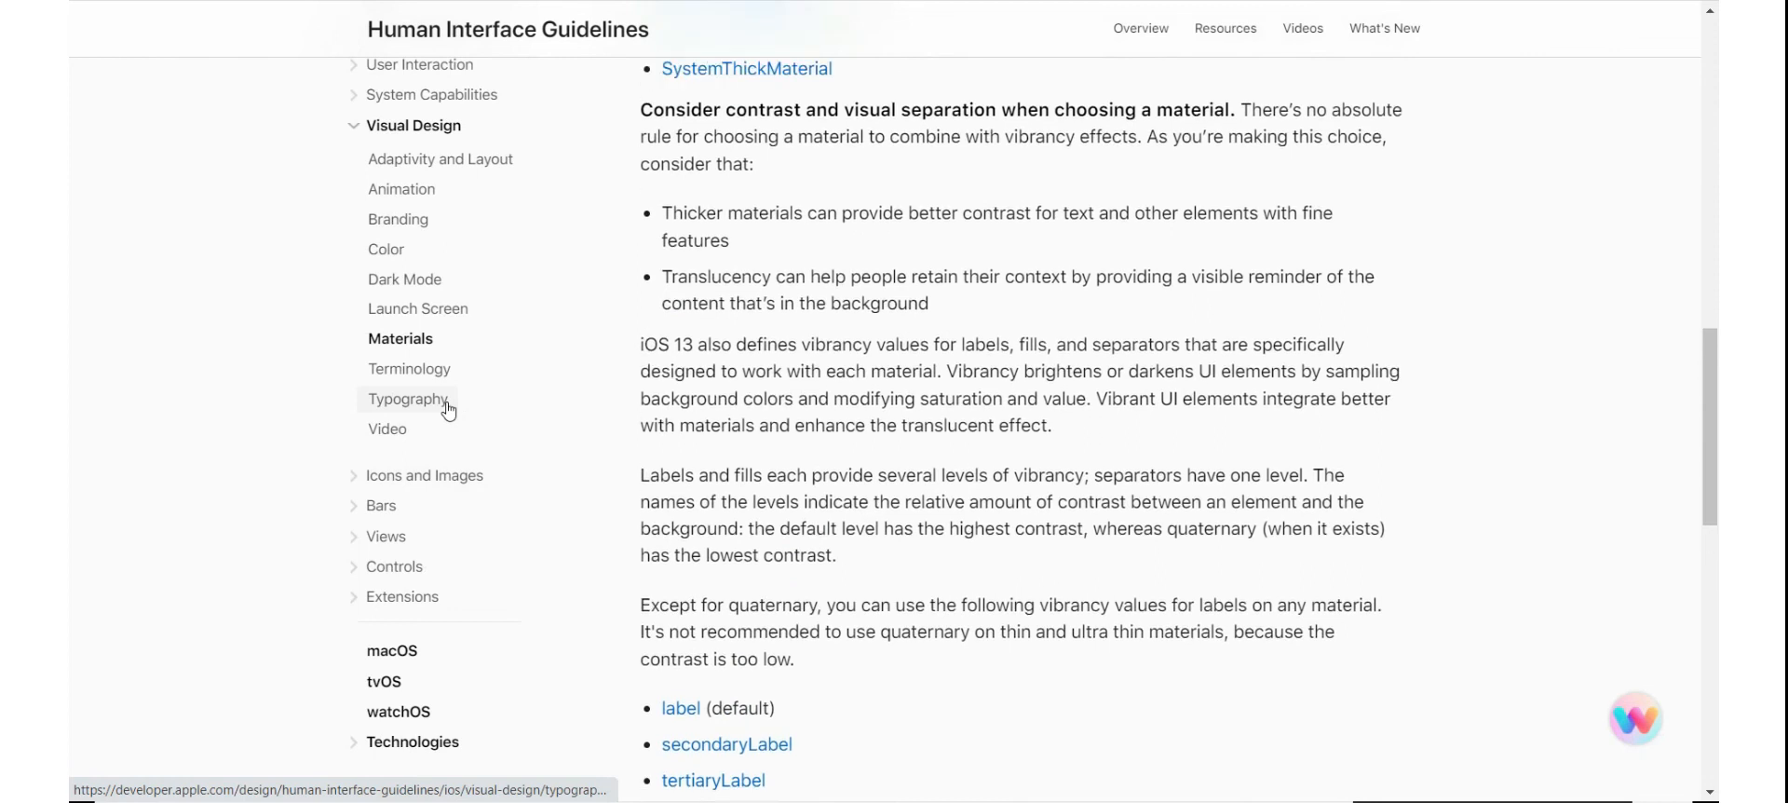
scroll("up", 3)
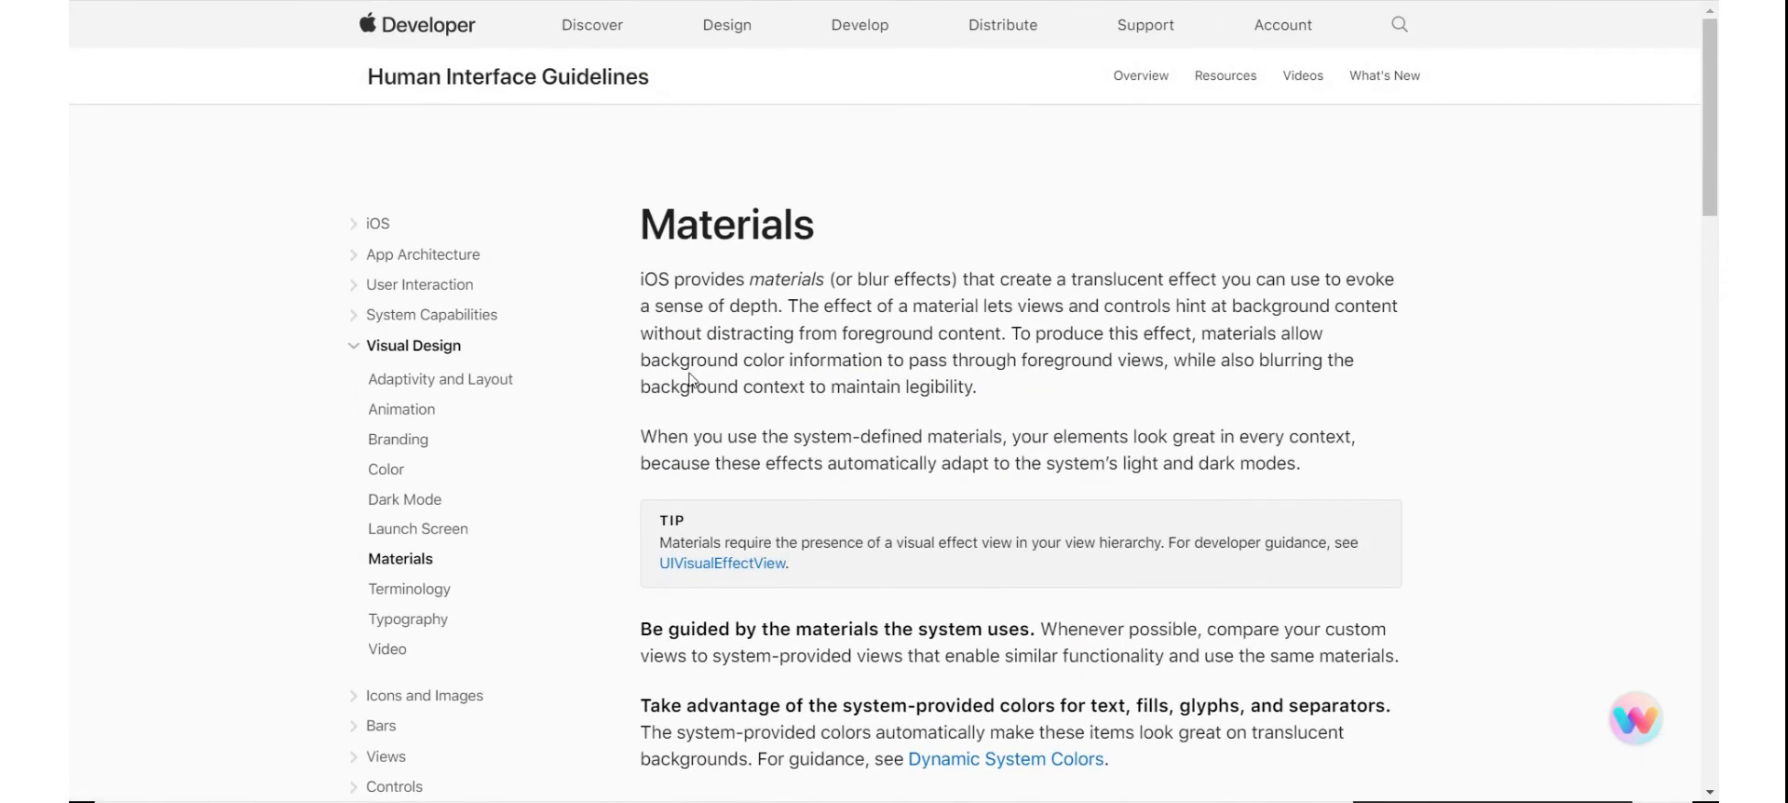
mouse_move(542, 149)
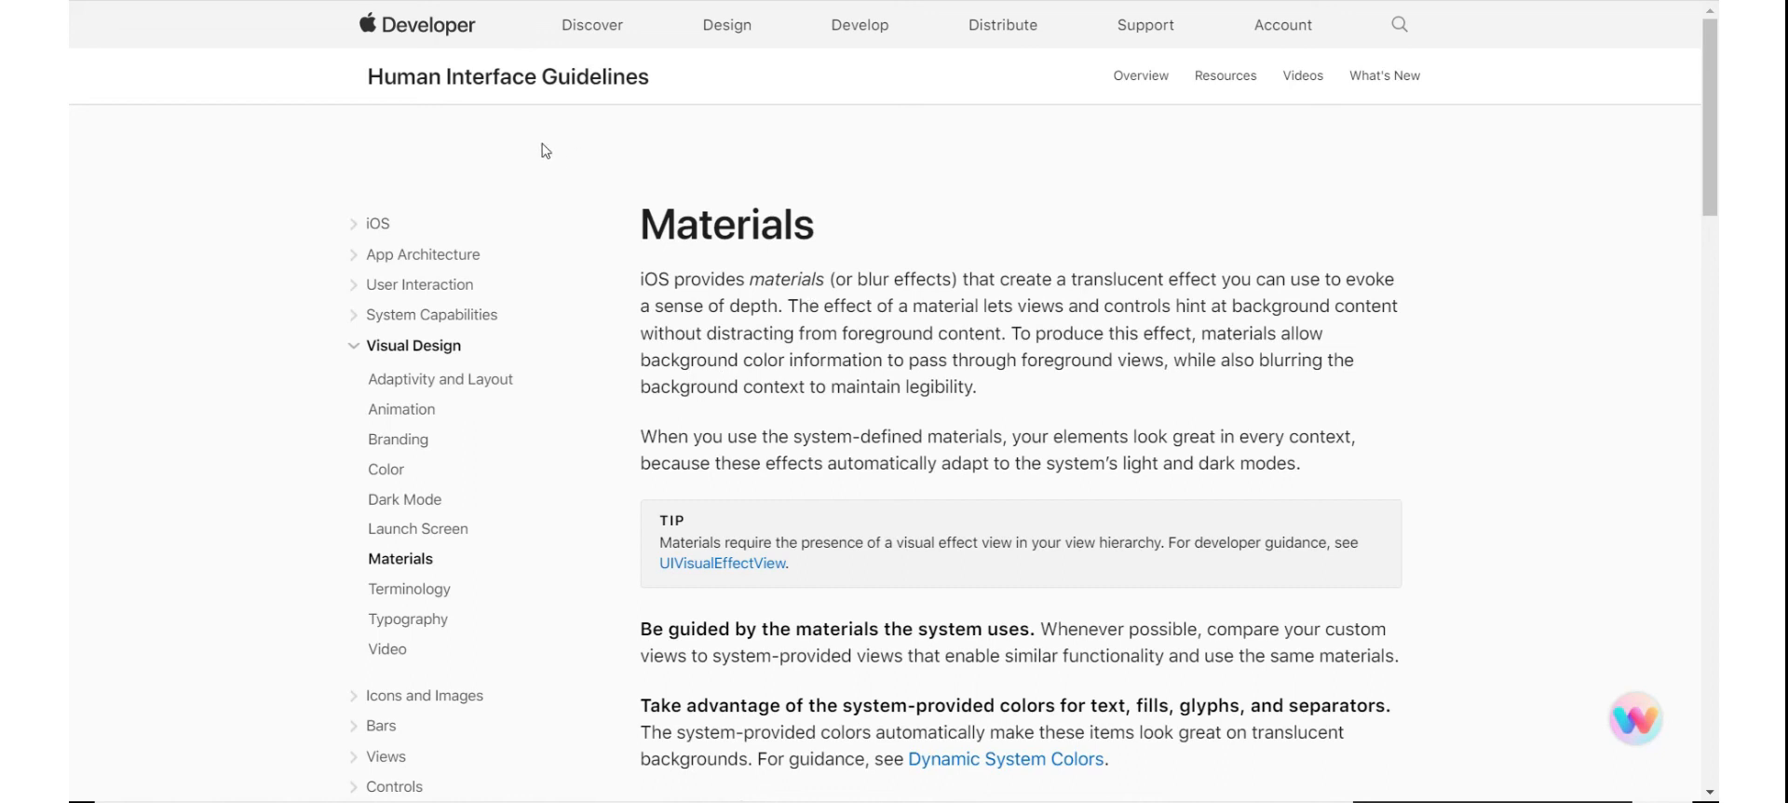
mouse_move(332, 78)
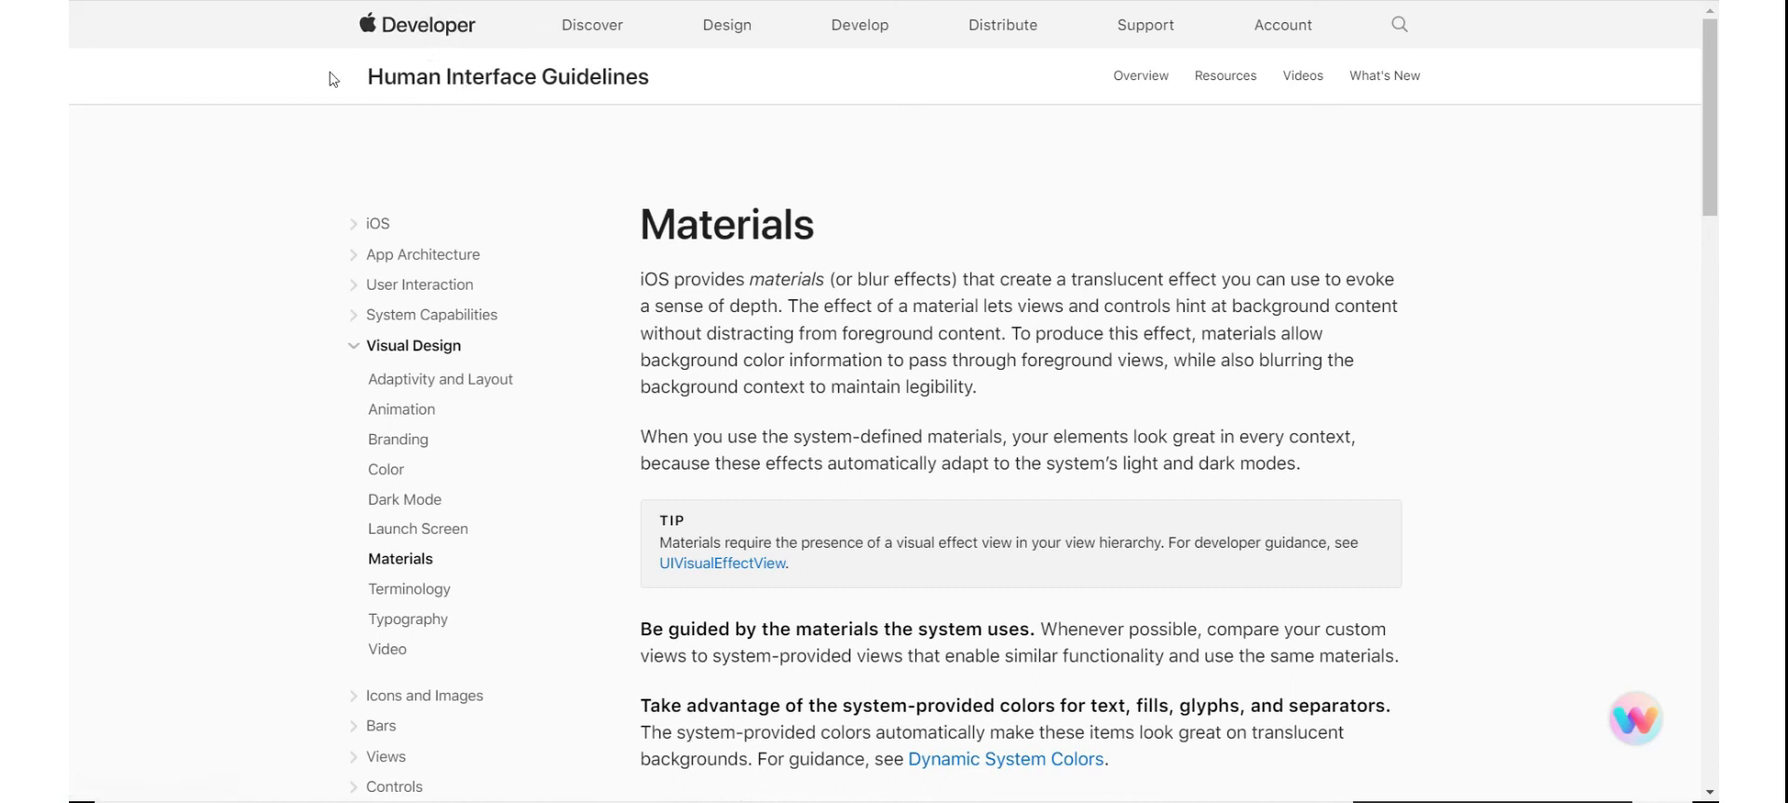
mouse_move(677, 356)
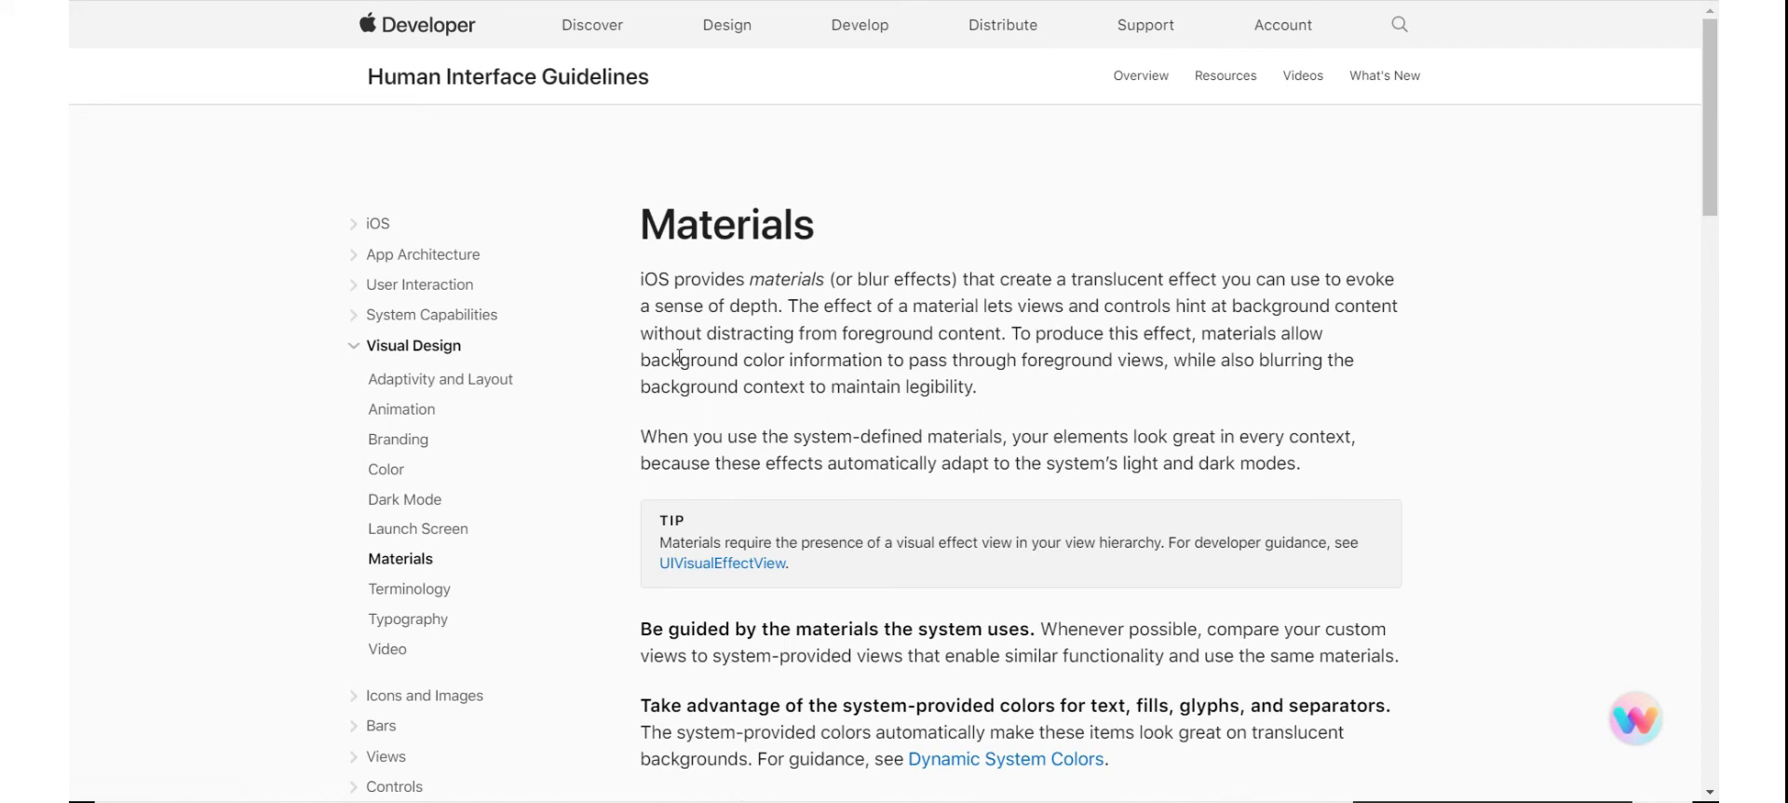